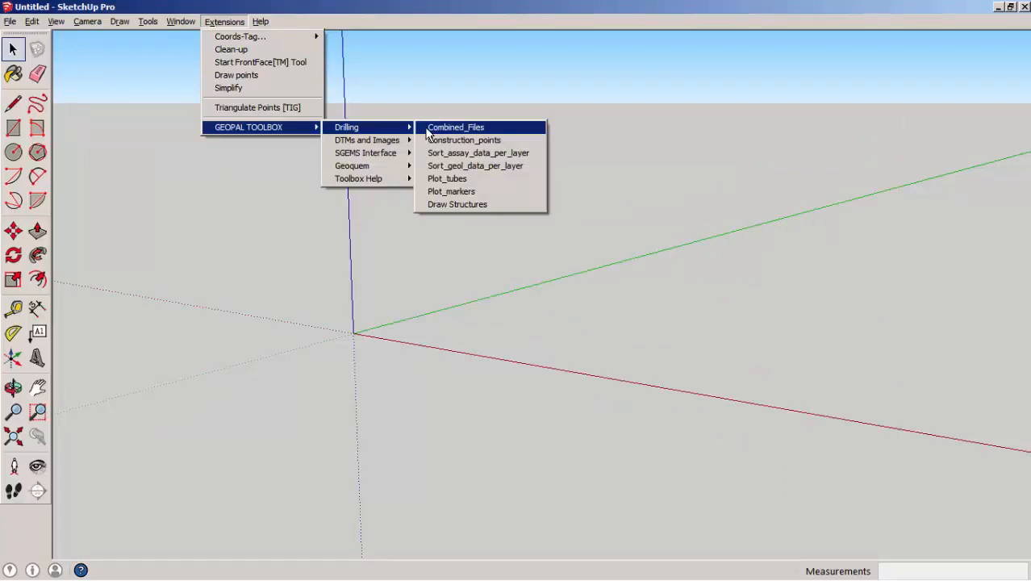
Step: Run Combined_Files and load xyz_collars.csv as the collar file with default column mapping
{"action": "left_click", "coordinate": [455, 127]}
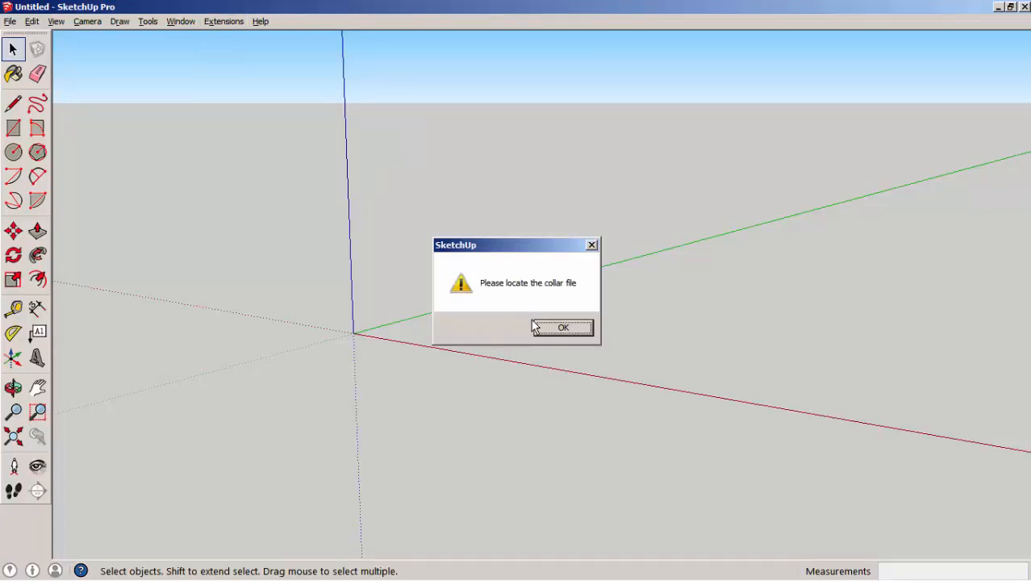
{"action": "mouse_move", "coordinate": [537, 329]}
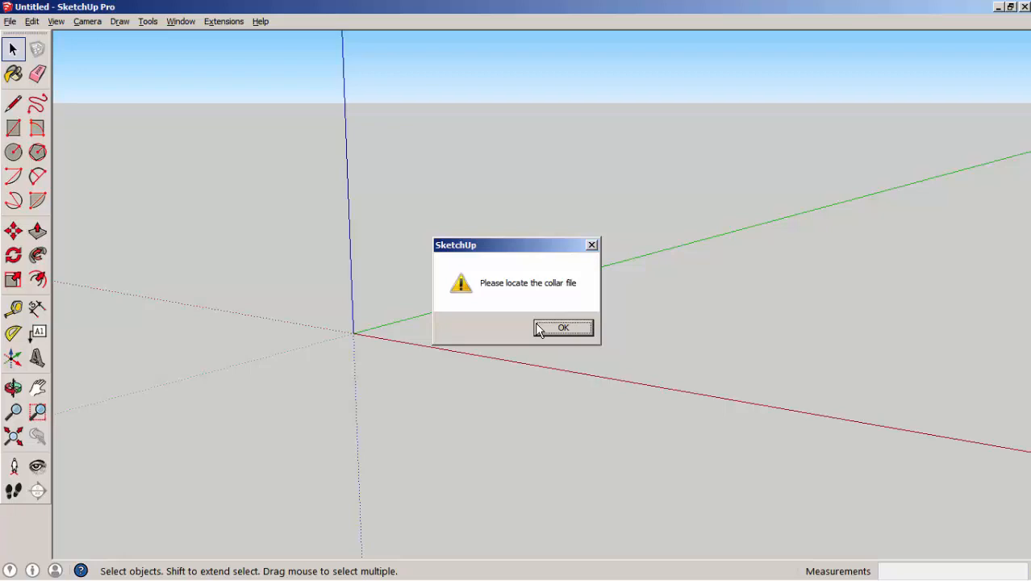
{"action": "left_click", "coordinate": [562, 328]}
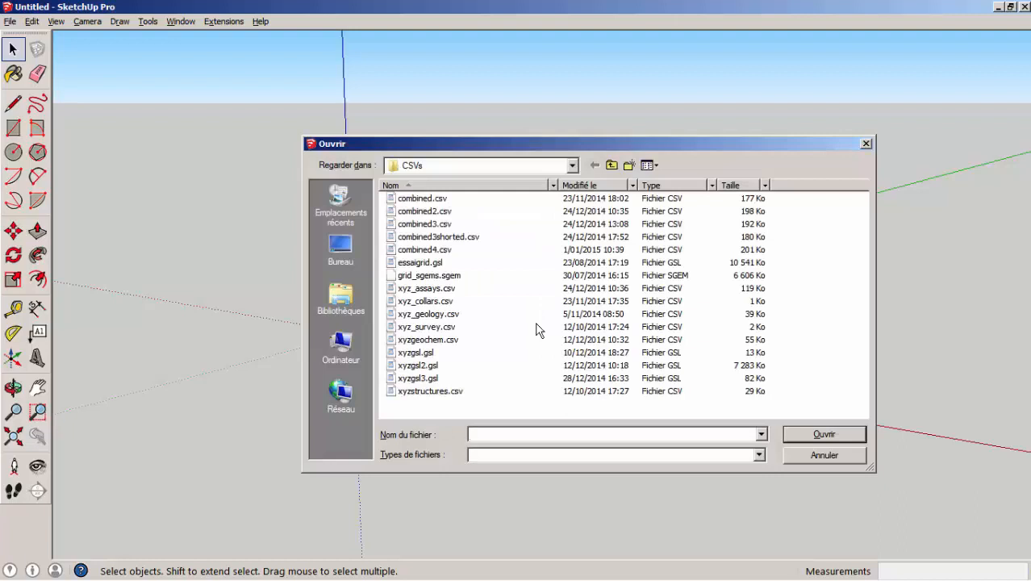
{"action": "left_click", "coordinate": [425, 301]}
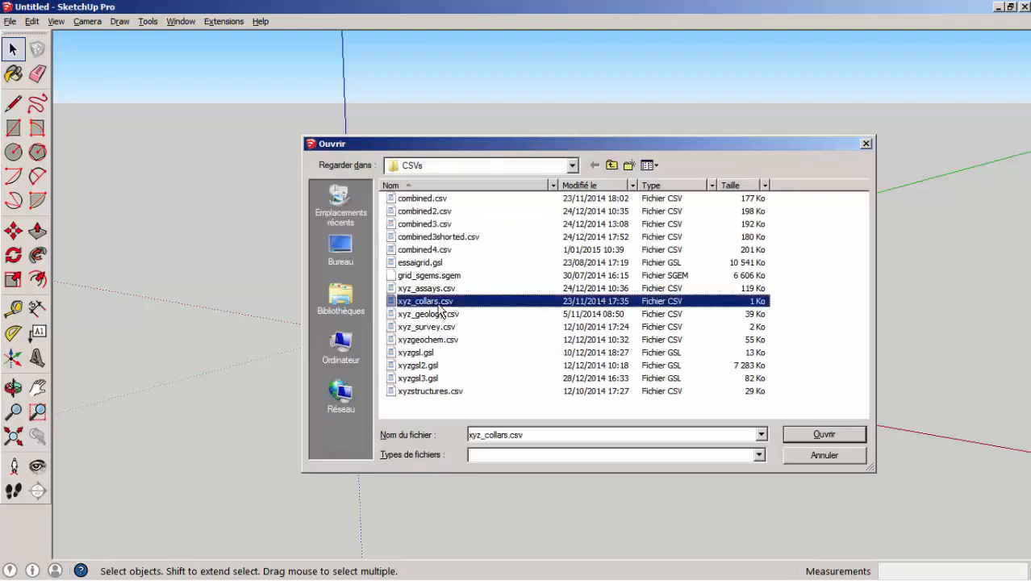
{"action": "left_click", "coordinate": [822, 434]}
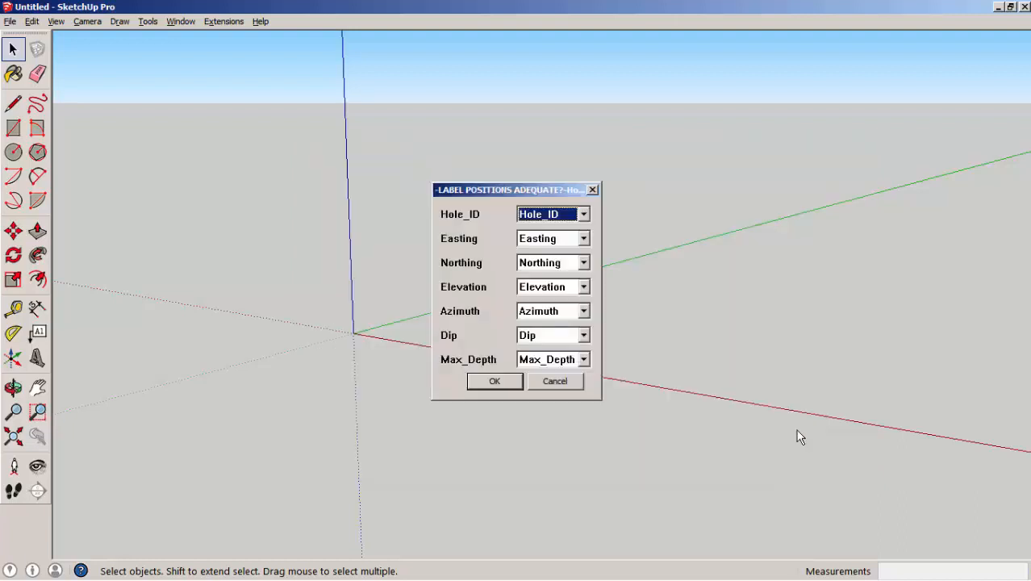
{"action": "left_click", "coordinate": [494, 380]}
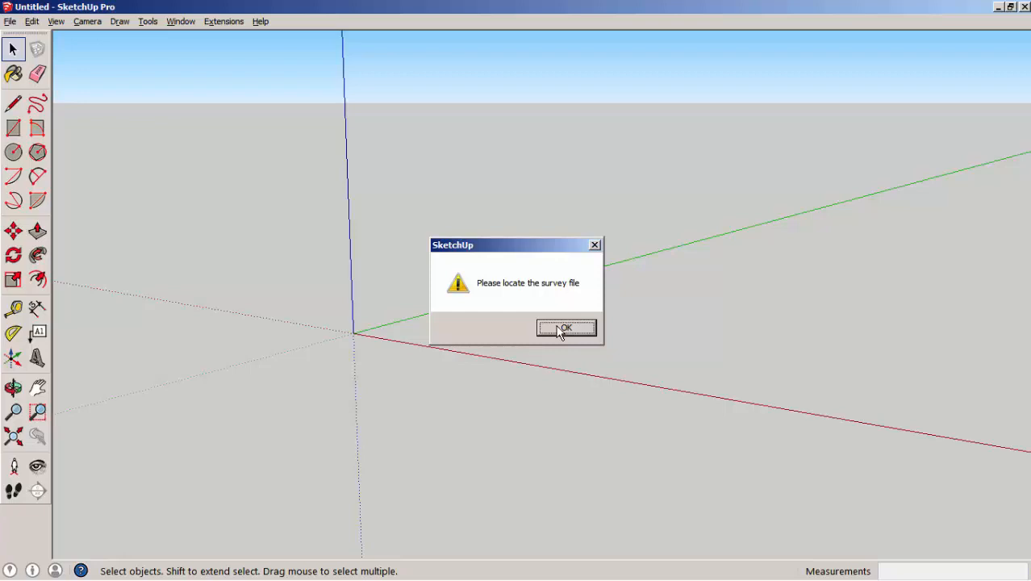
Step: Load xyz_survey.csv as the survey file with its default column mapping
{"action": "left_click", "coordinate": [565, 327]}
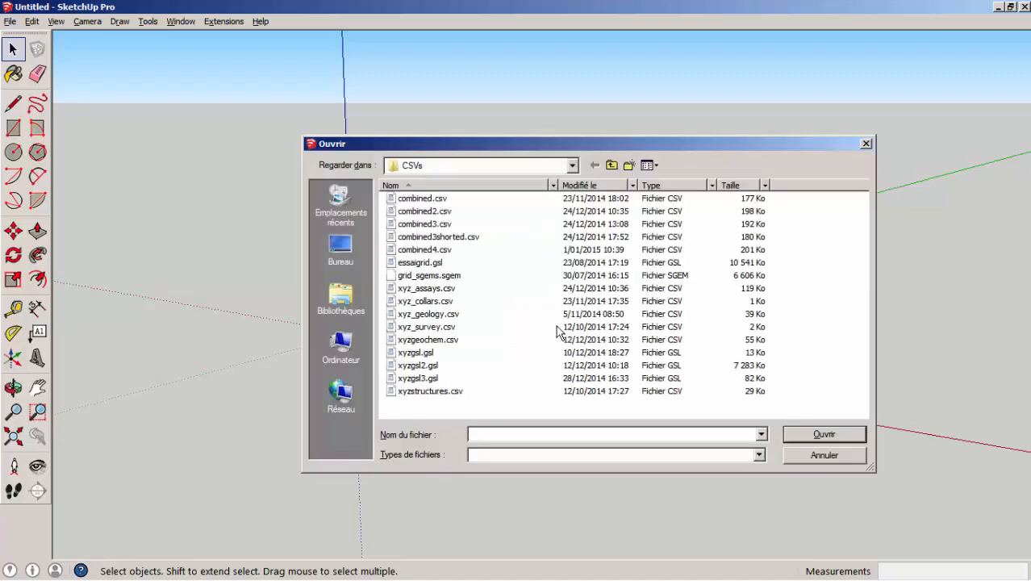
{"action": "left_click", "coordinate": [426, 327]}
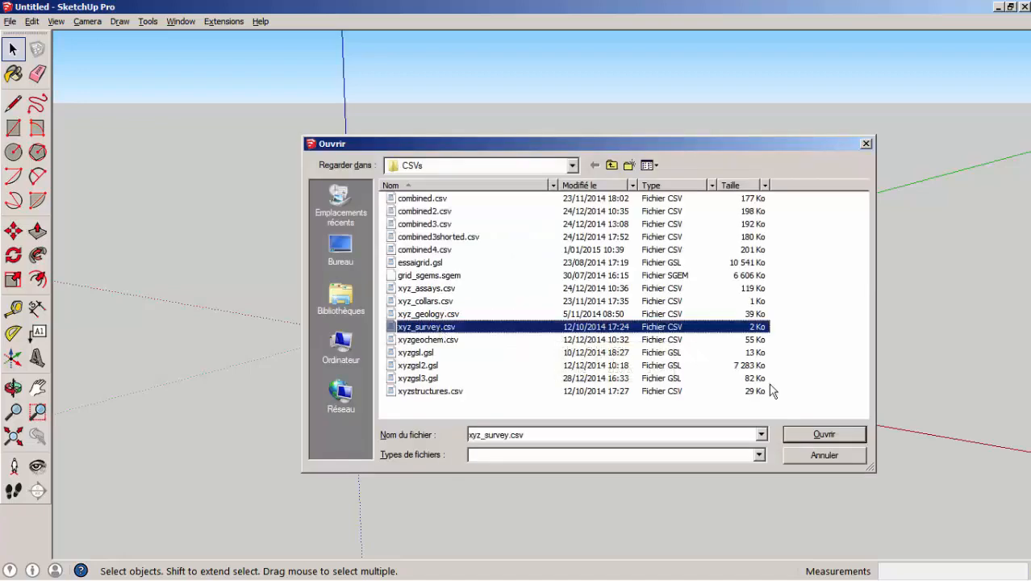
{"action": "left_click", "coordinate": [823, 434]}
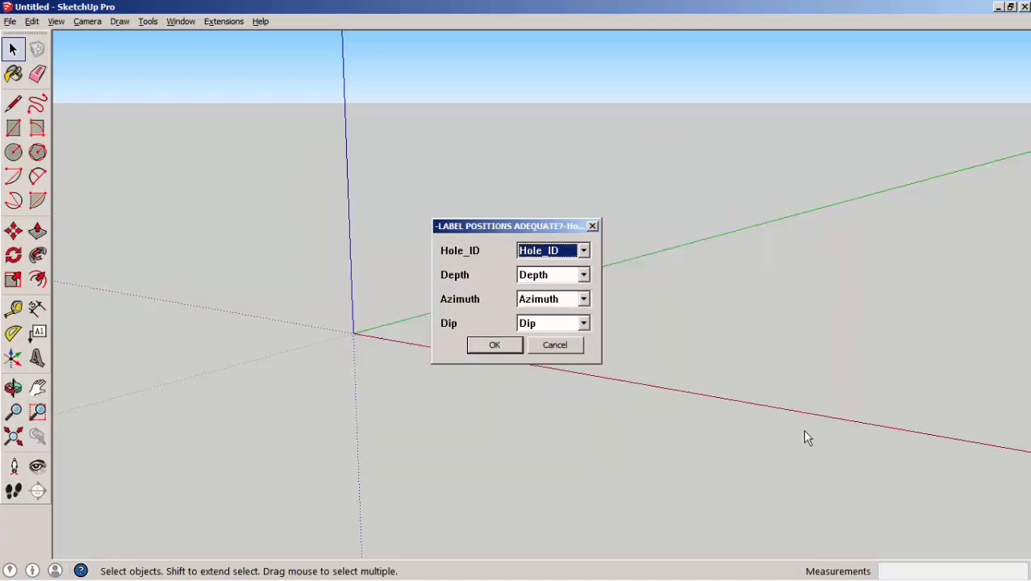
{"action": "left_click", "coordinate": [494, 344]}
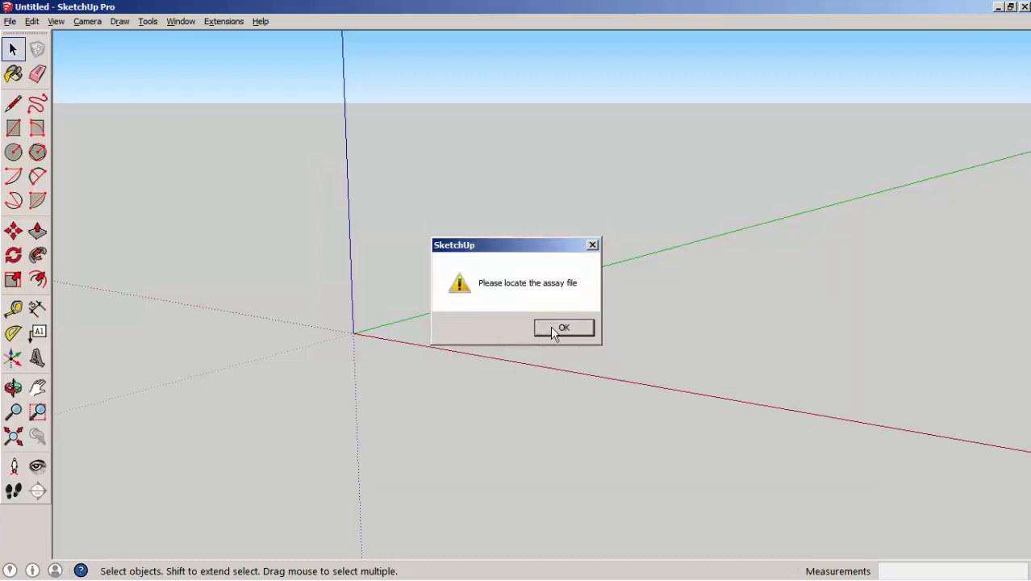
Step: Load xyz_assays.csv as the assay file, keeping Assay1 mapped to the Assay1 column
{"action": "left_click", "coordinate": [563, 328]}
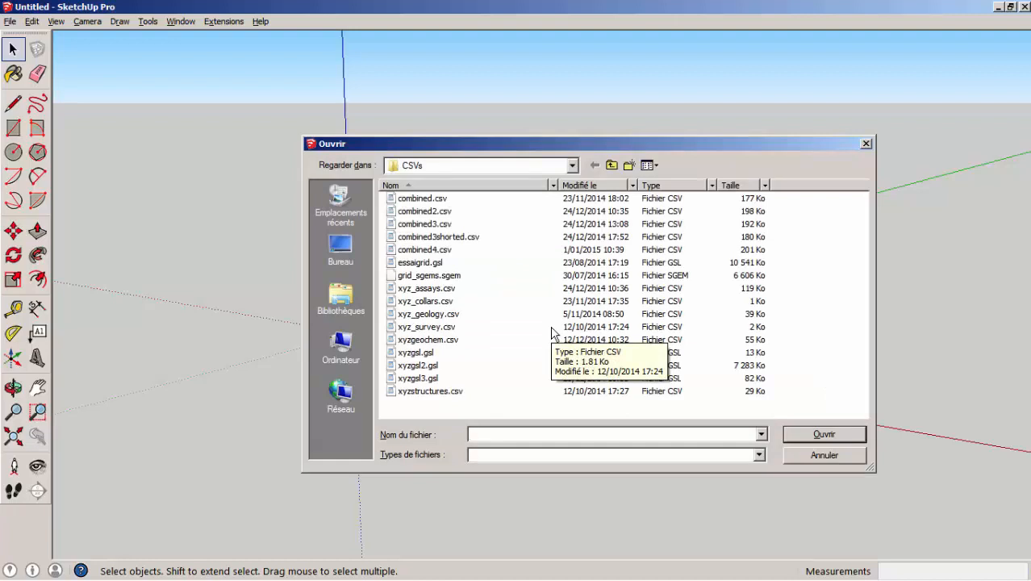
{"action": "mouse_move", "coordinate": [448, 294]}
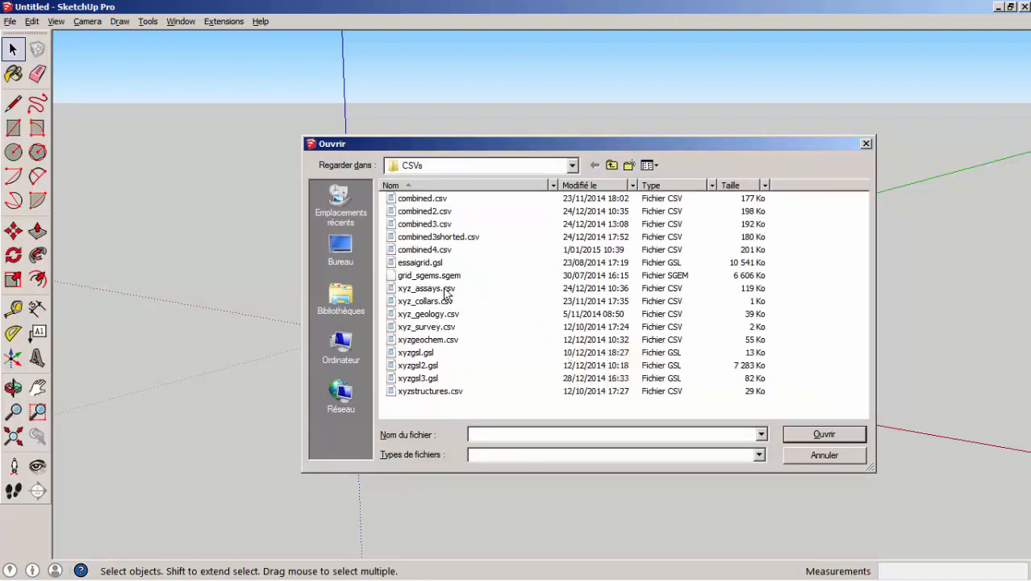
{"action": "mouse_move", "coordinate": [426, 288]}
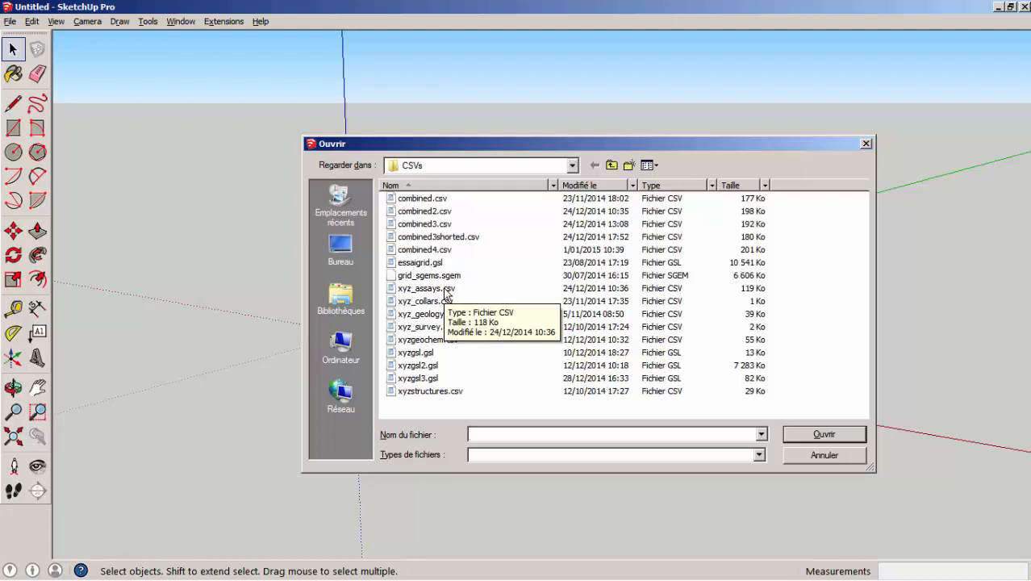
{"action": "left_click", "coordinate": [425, 288]}
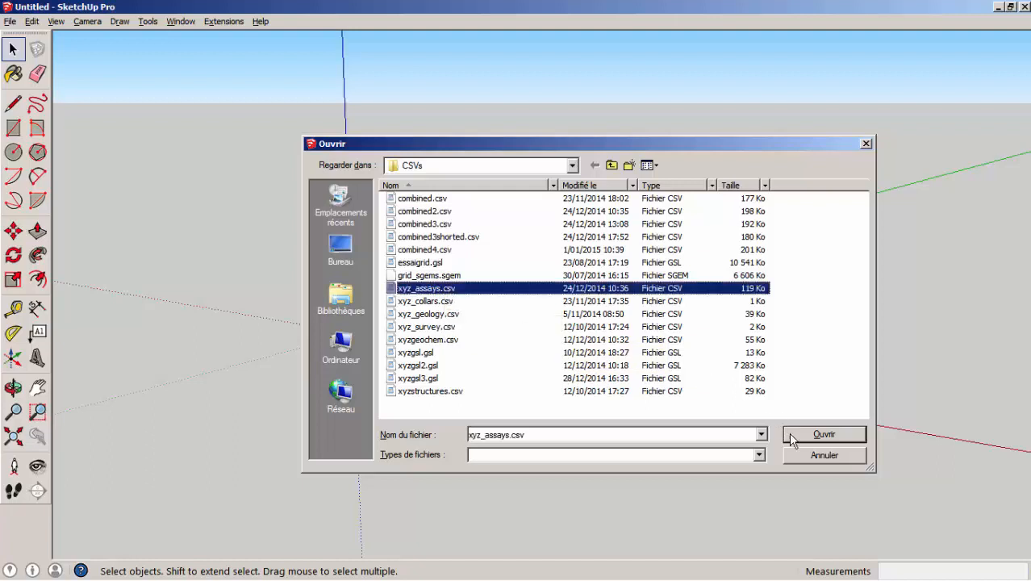
{"action": "left_click", "coordinate": [824, 434]}
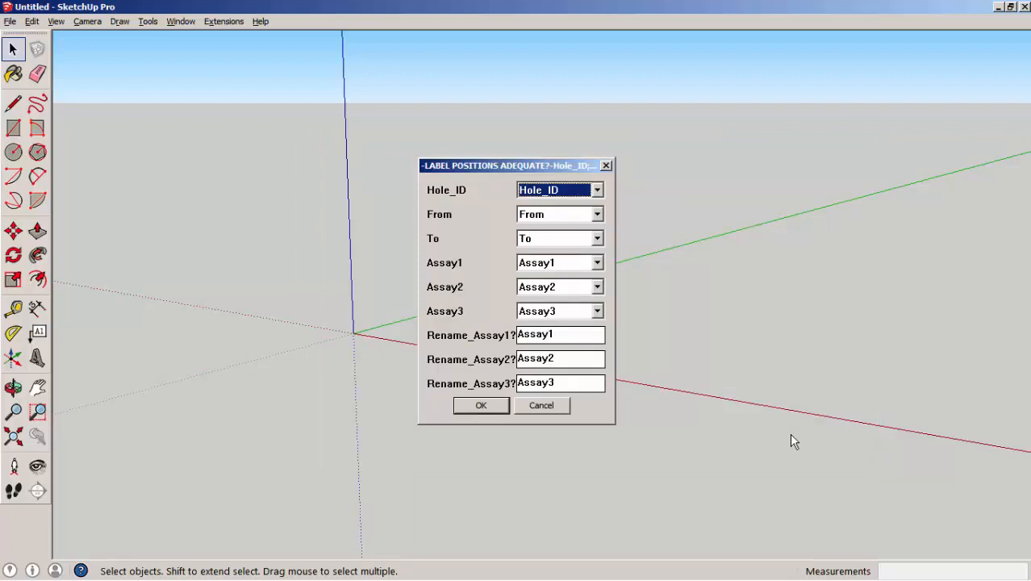
{"action": "mouse_move", "coordinate": [615, 294]}
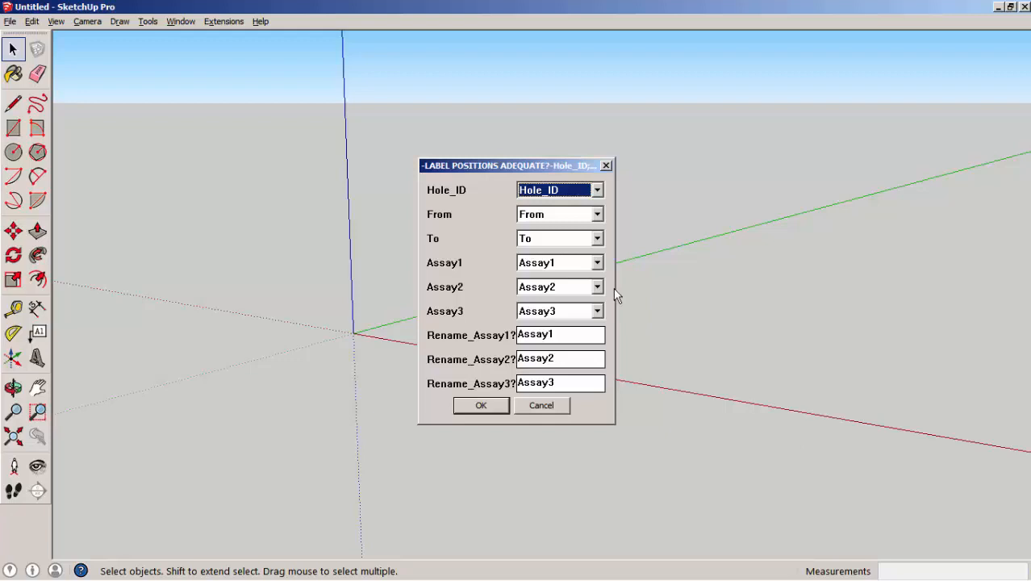
{"action": "left_click", "coordinate": [596, 262]}
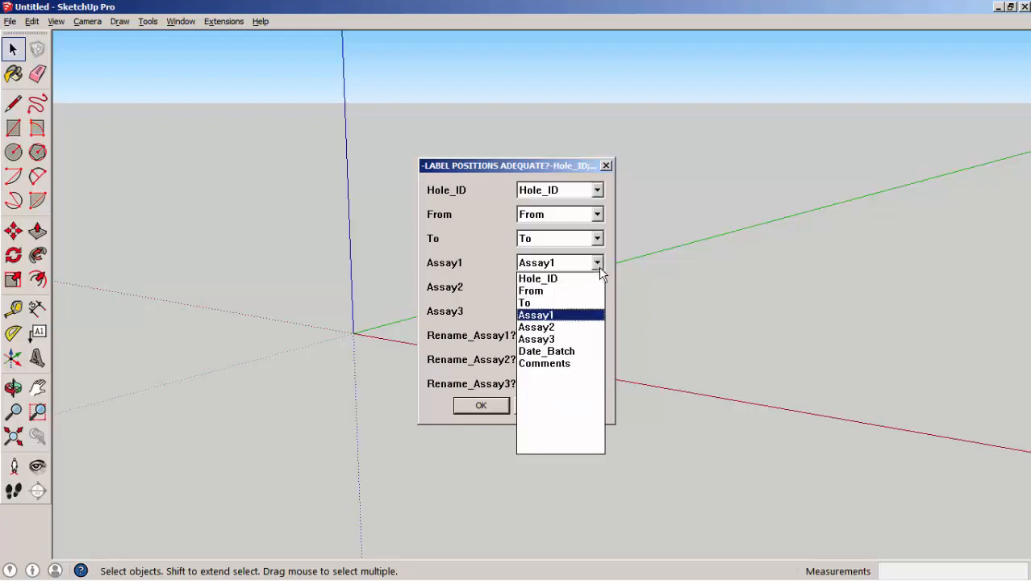
{"action": "mouse_move", "coordinate": [581, 319]}
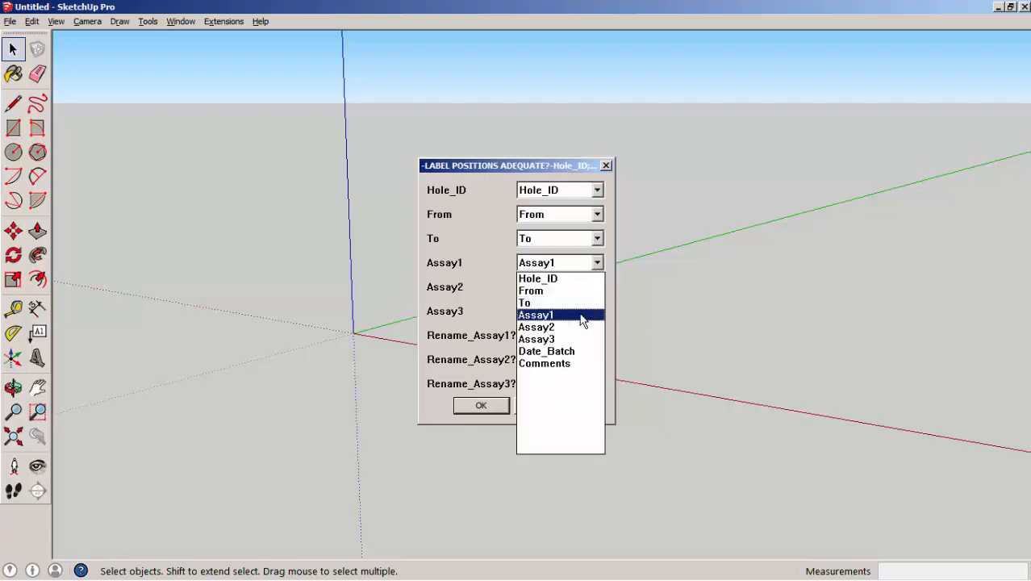
{"action": "left_click", "coordinate": [536, 315]}
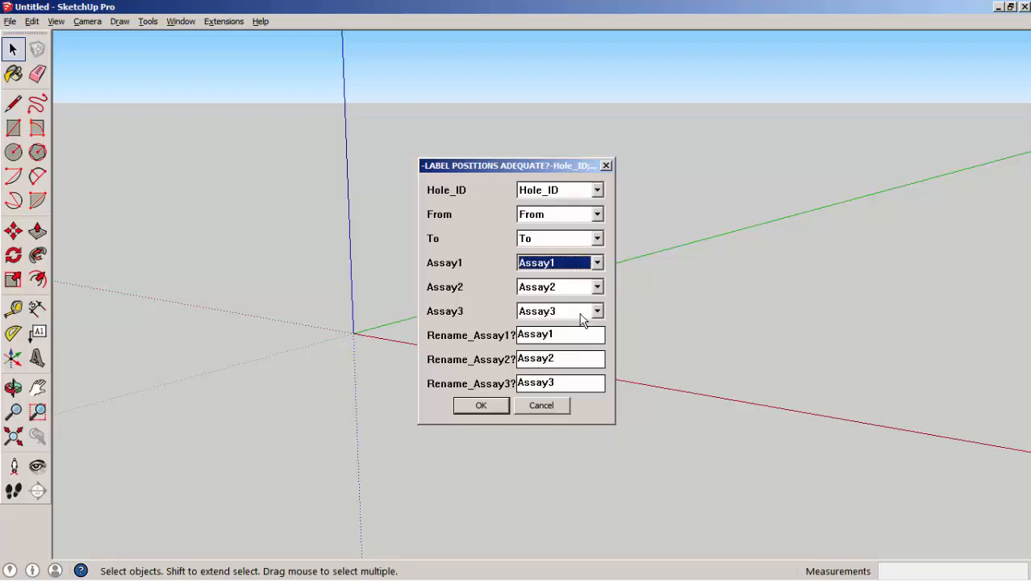
Step: Rename the three assay columns Gold, Silver and Platinum and accept the mapping
{"action": "left_click", "coordinate": [560, 334]}
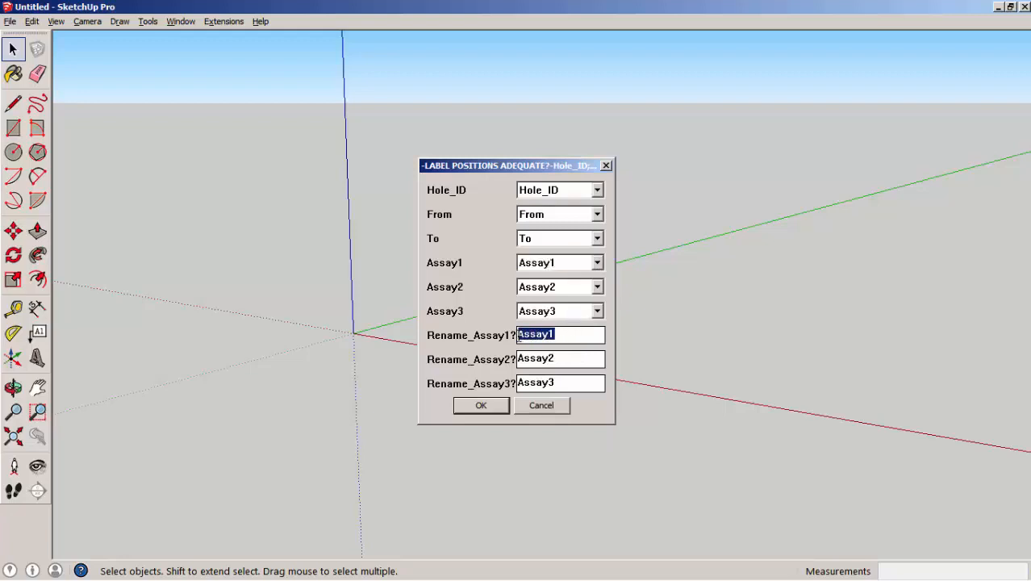
{"action": "type", "text": "Gold"}
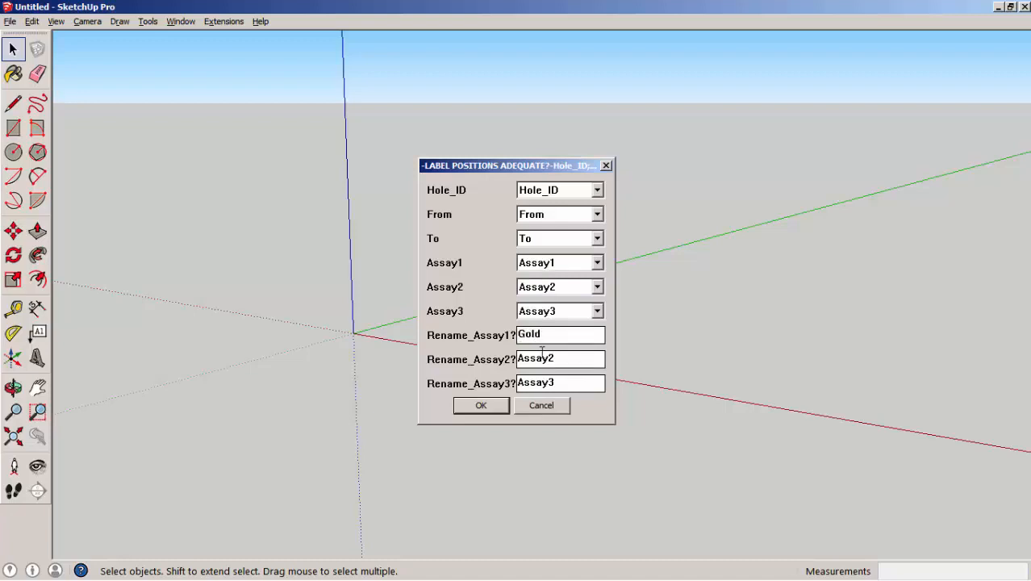
{"action": "triple_click", "coordinate": [560, 358]}
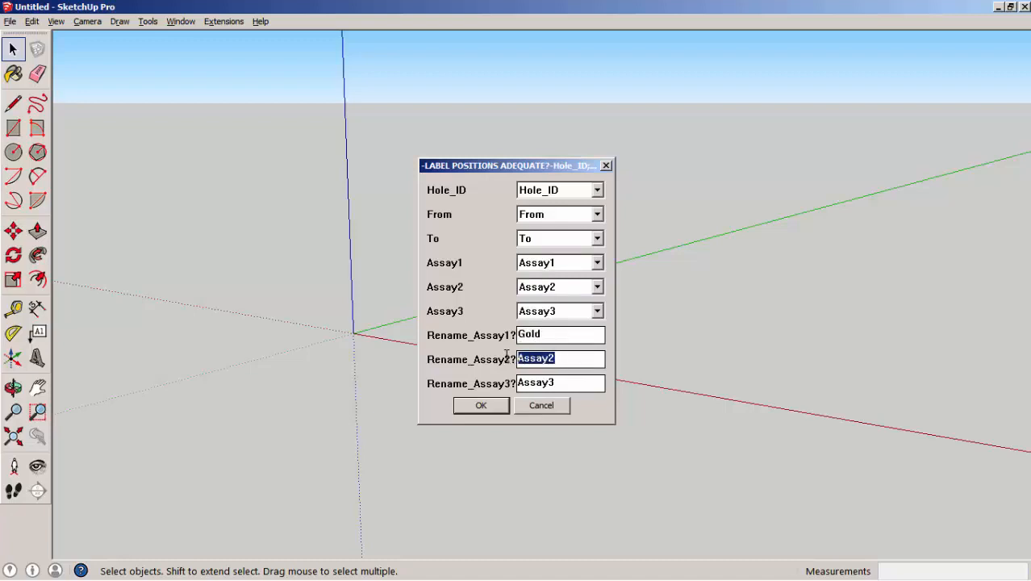
{"action": "type", "text": "Silver"}
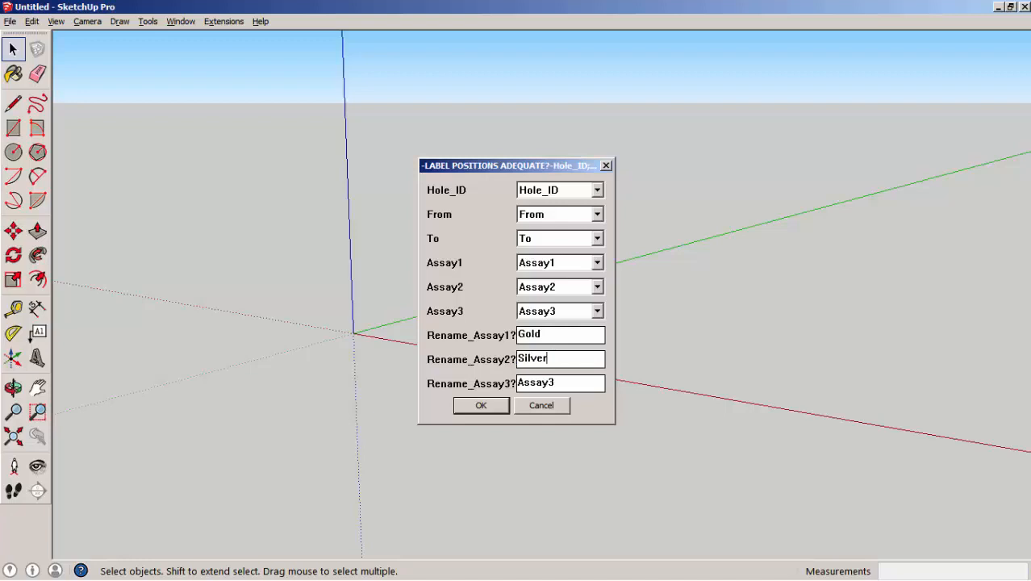
{"action": "type", "text": "Platinum"}
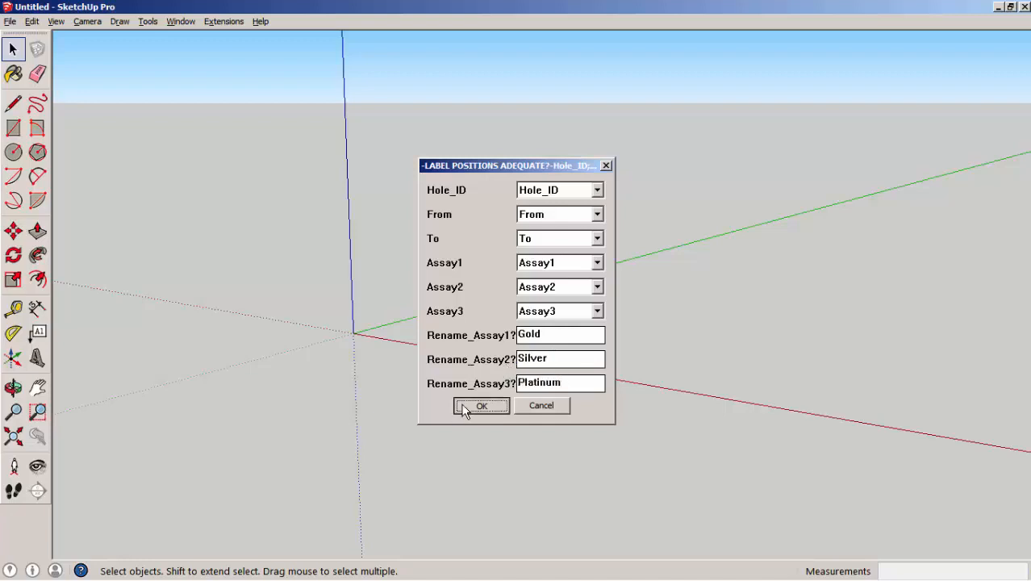
{"action": "left_click", "coordinate": [481, 405]}
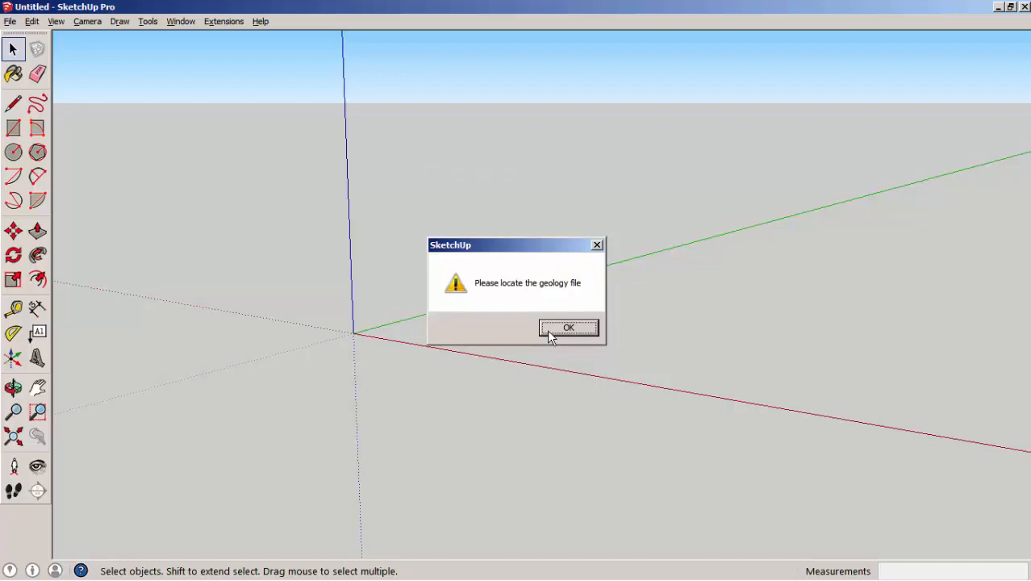
Step: Load xyz_geology.csv as the geology file with the Other field renamed VOID
{"action": "left_click", "coordinate": [567, 327]}
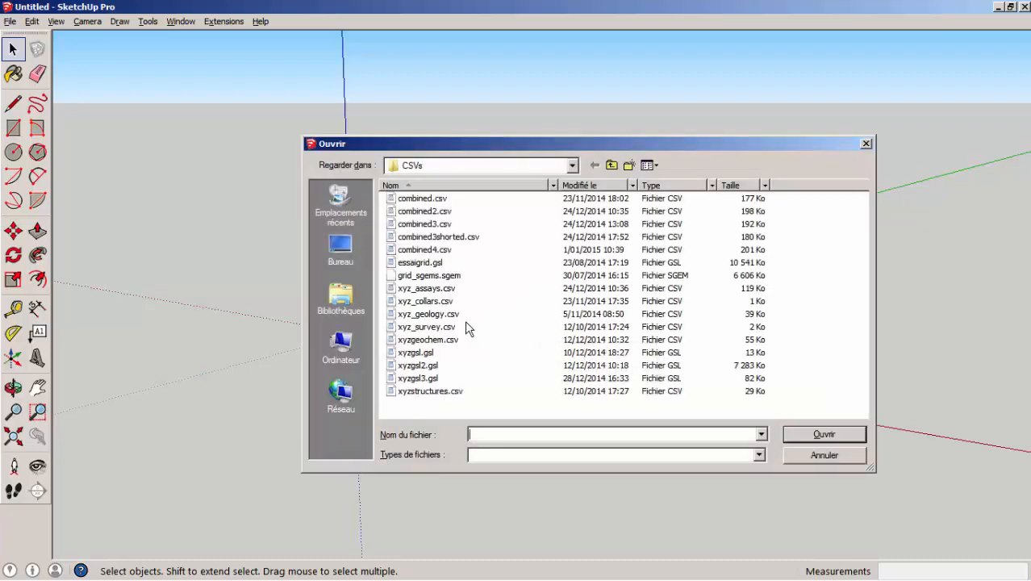
{"action": "left_click", "coordinate": [428, 314]}
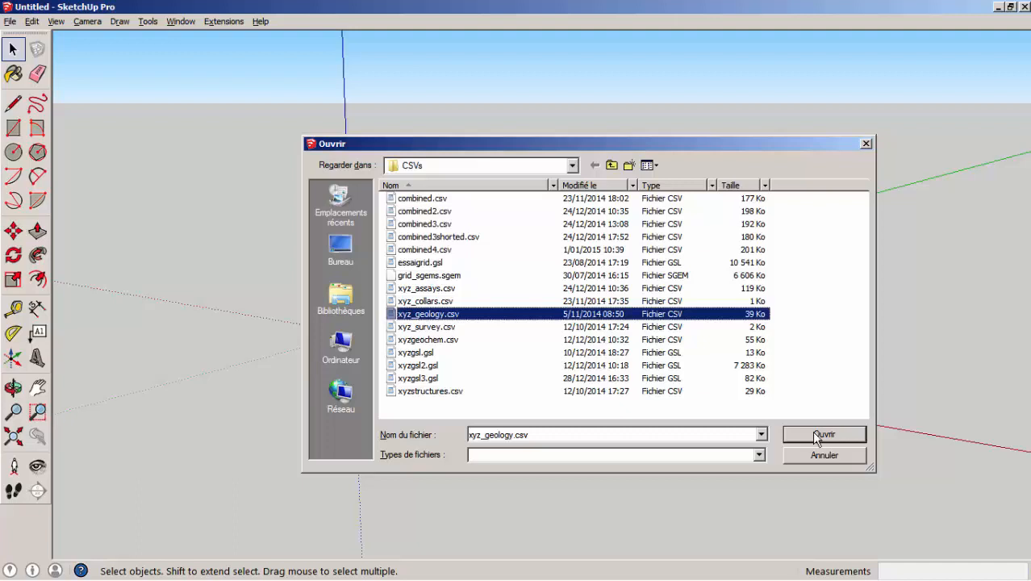
{"action": "left_click", "coordinate": [823, 433]}
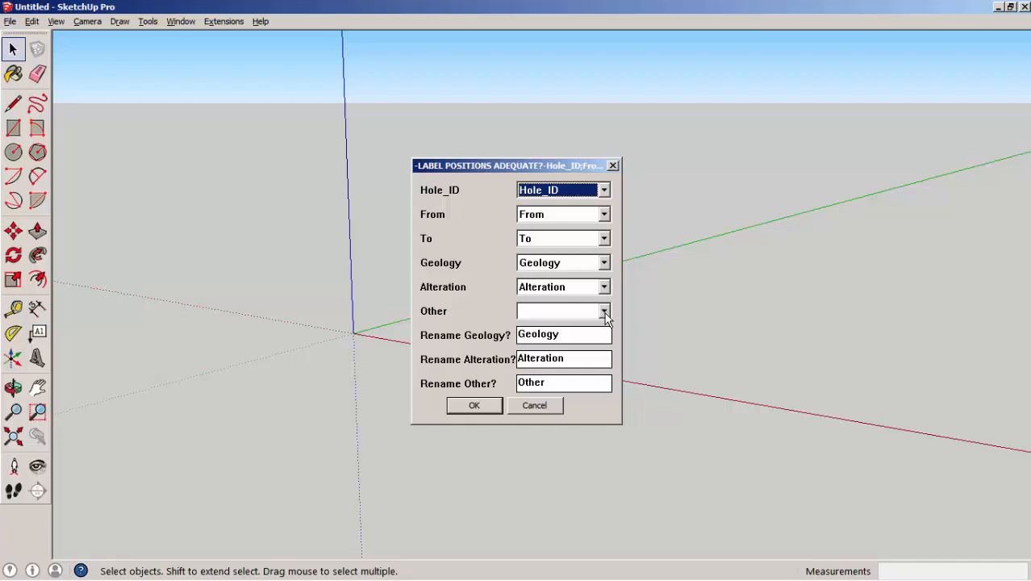
{"action": "left_click", "coordinate": [556, 311]}
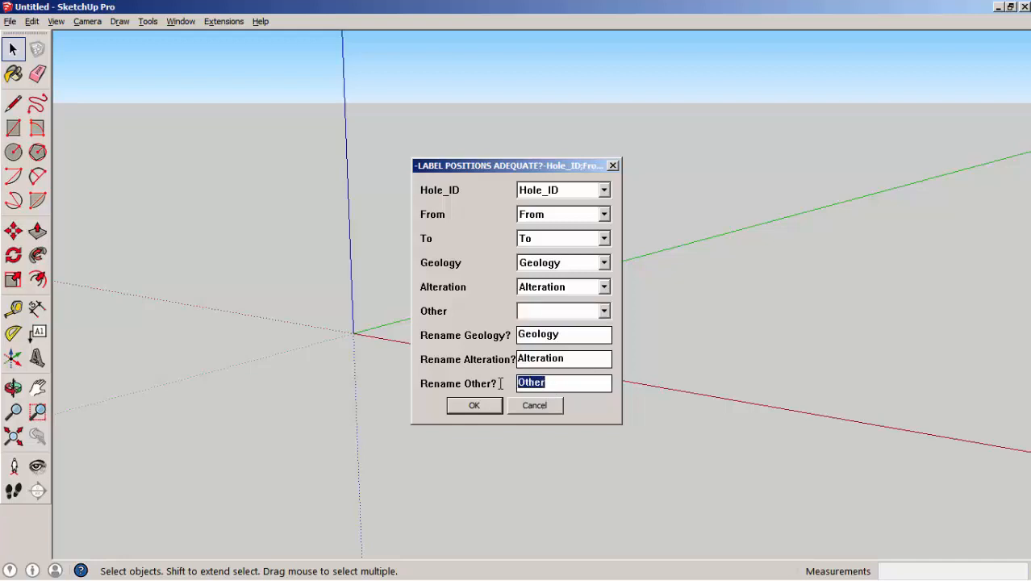
{"action": "type", "text": "VOID"}
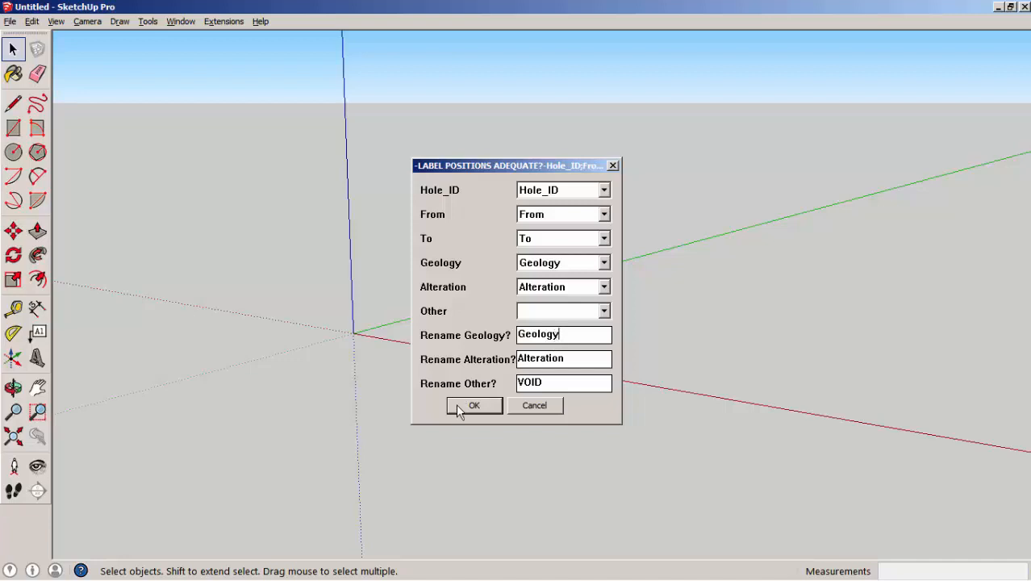
{"action": "left_click", "coordinate": [474, 405]}
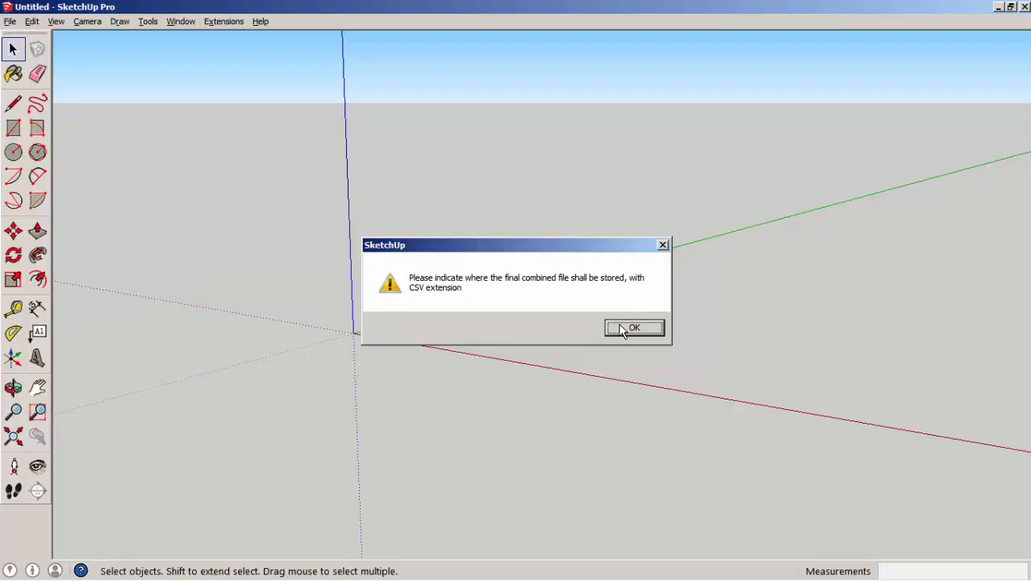
Step: Save the combined data over the existing combined3.csv and dismiss the no-drawing notice
{"action": "left_click", "coordinate": [634, 327]}
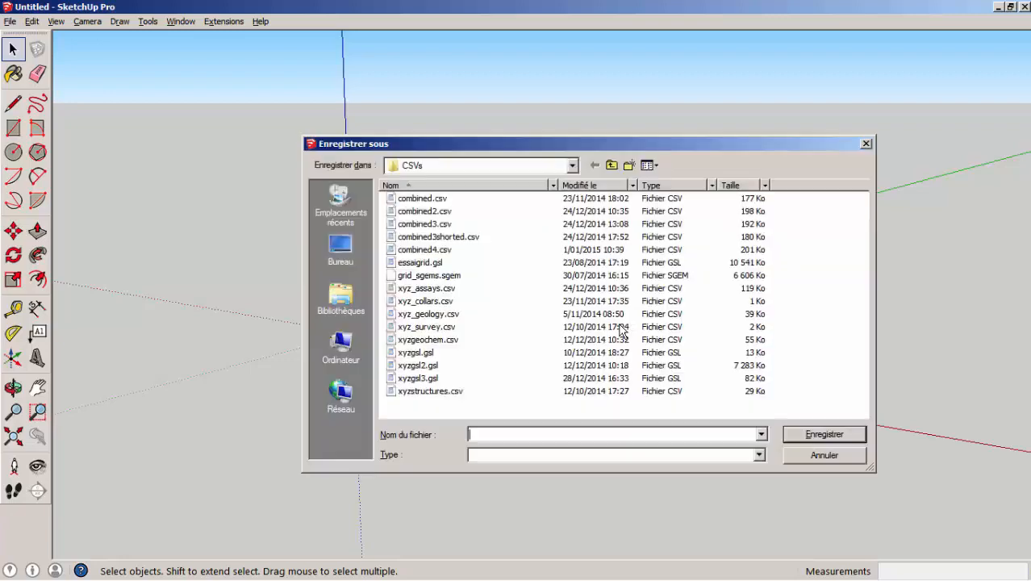
{"action": "mouse_move", "coordinate": [447, 233]}
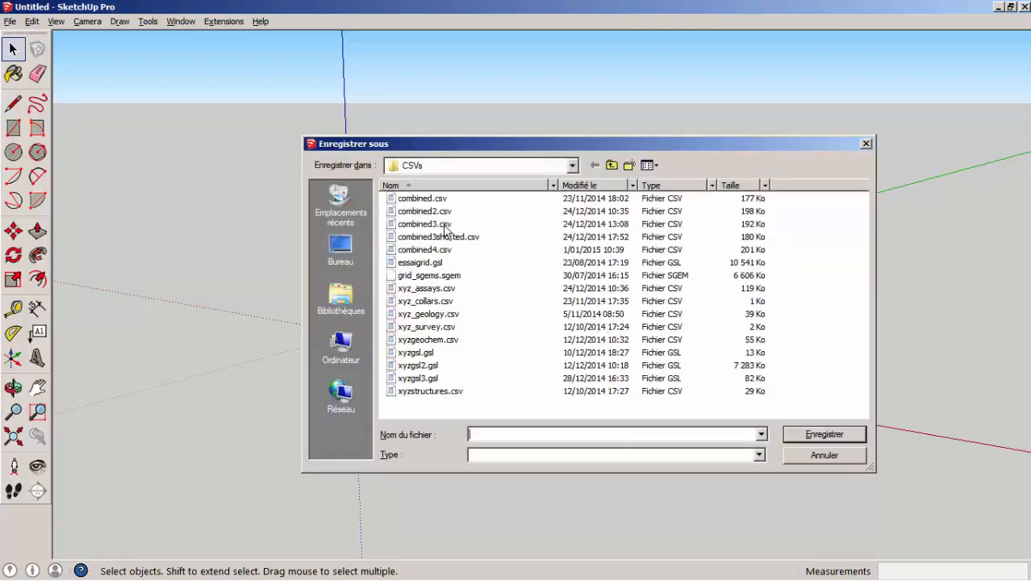
{"action": "left_click", "coordinate": [424, 223]}
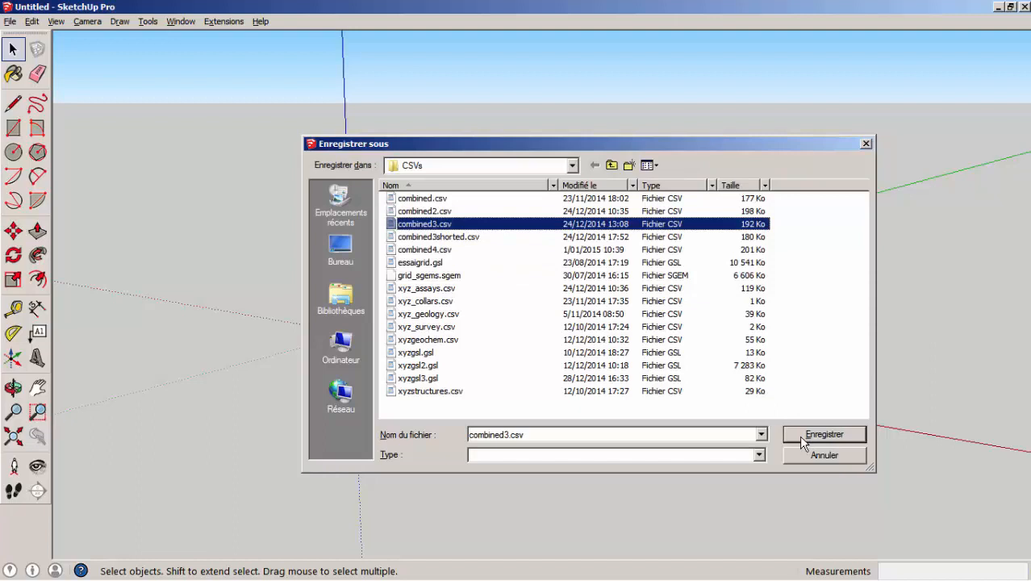
{"action": "left_click", "coordinate": [824, 433]}
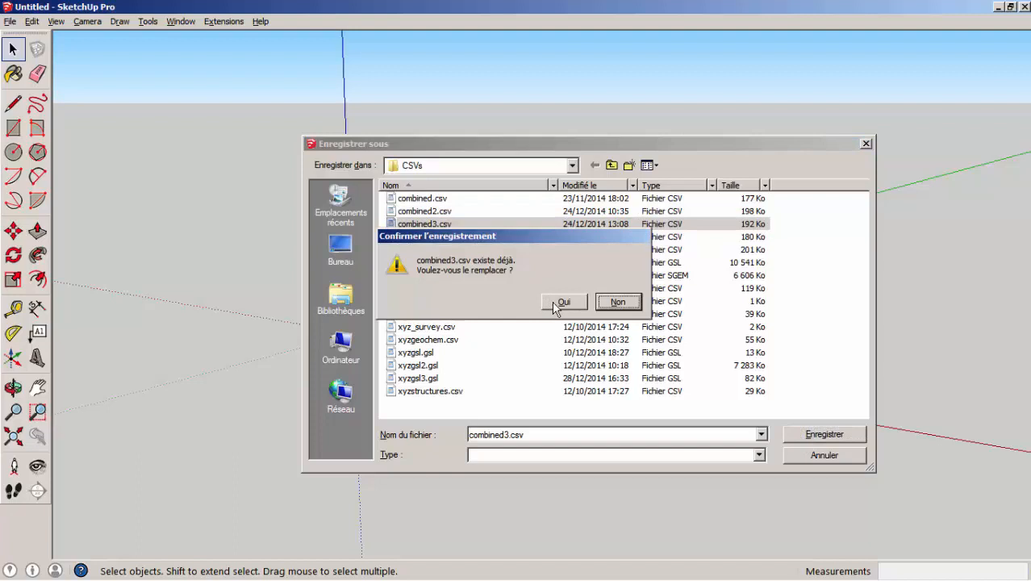
{"action": "left_click", "coordinate": [564, 301]}
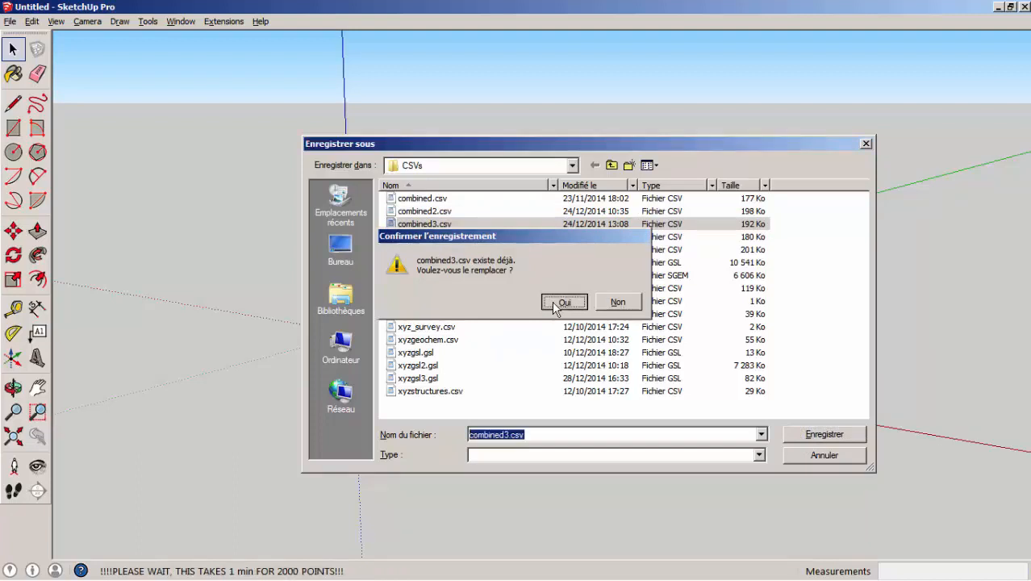
{"action": "left_click", "coordinate": [564, 302]}
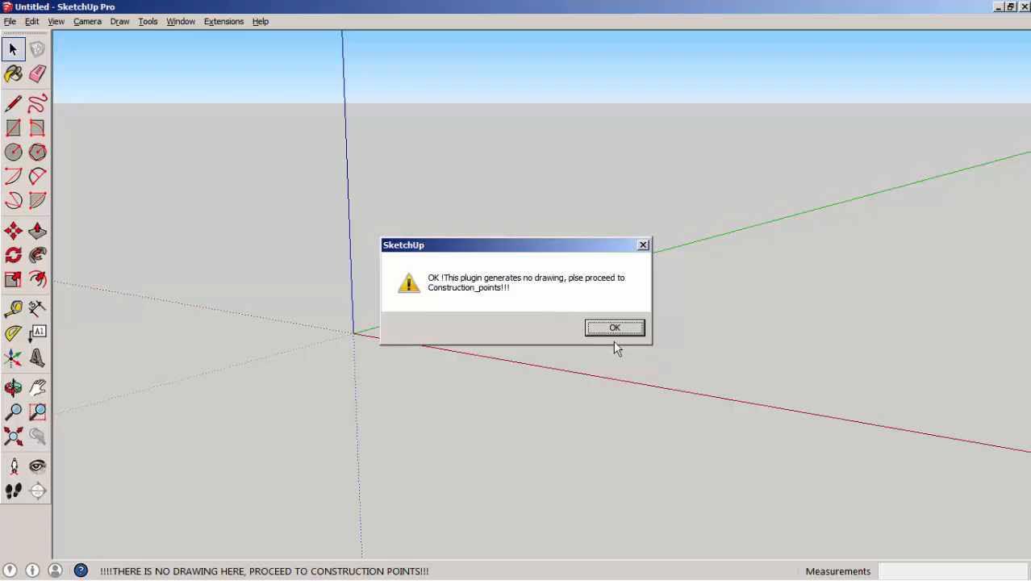
{"action": "left_click", "coordinate": [615, 326]}
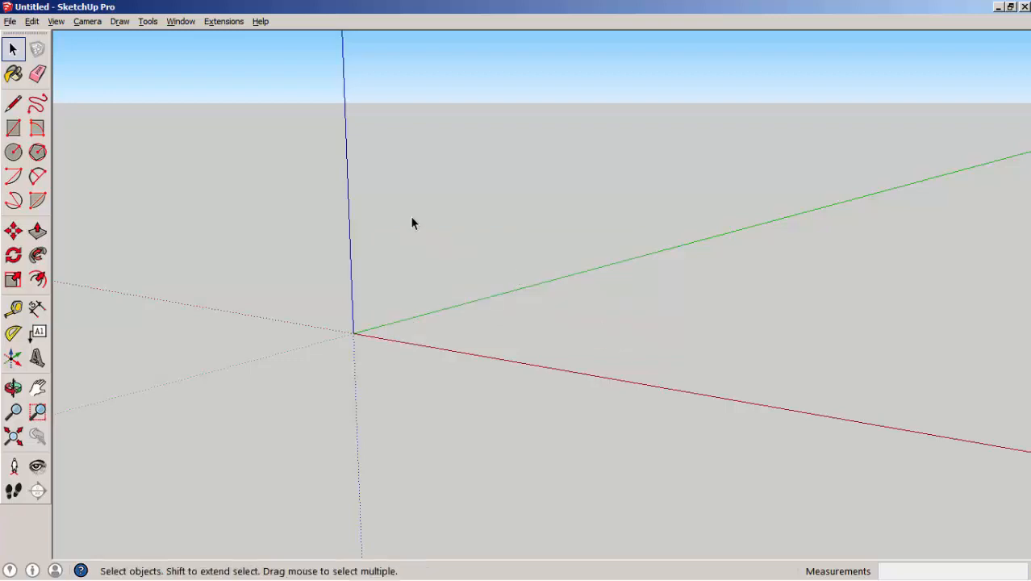
{"action": "mouse_move", "coordinate": [223, 21]}
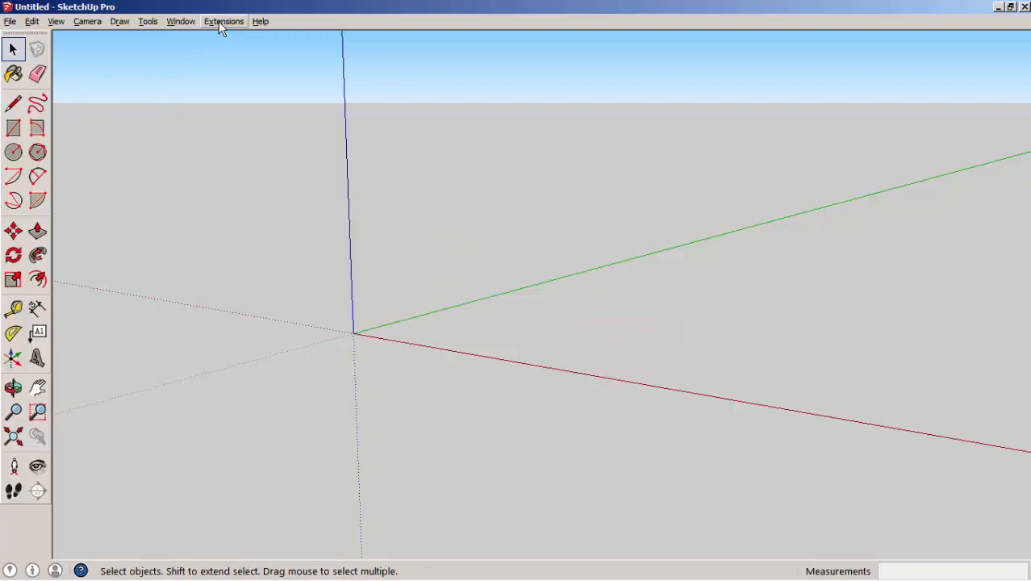
Step: Run Construction_points and open combined3.csv as the combined data file
{"action": "left_click", "coordinate": [223, 20]}
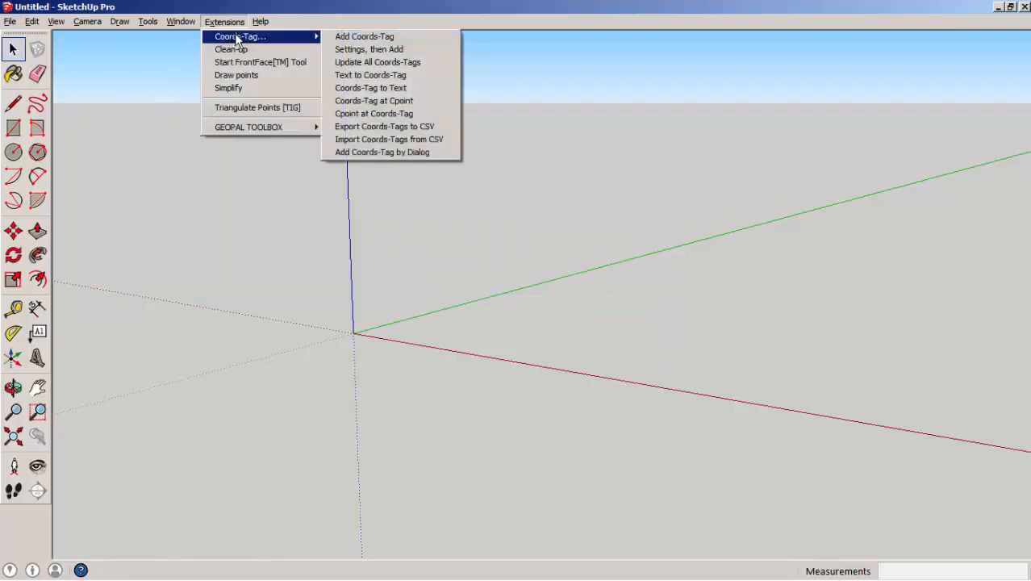
{"action": "mouse_move", "coordinate": [248, 127]}
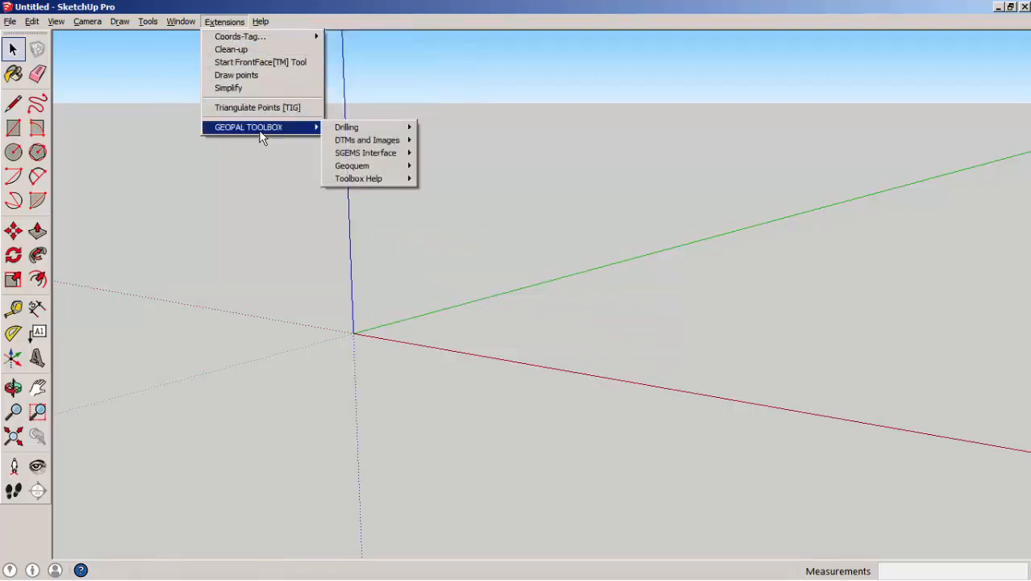
{"action": "mouse_move", "coordinate": [305, 134]}
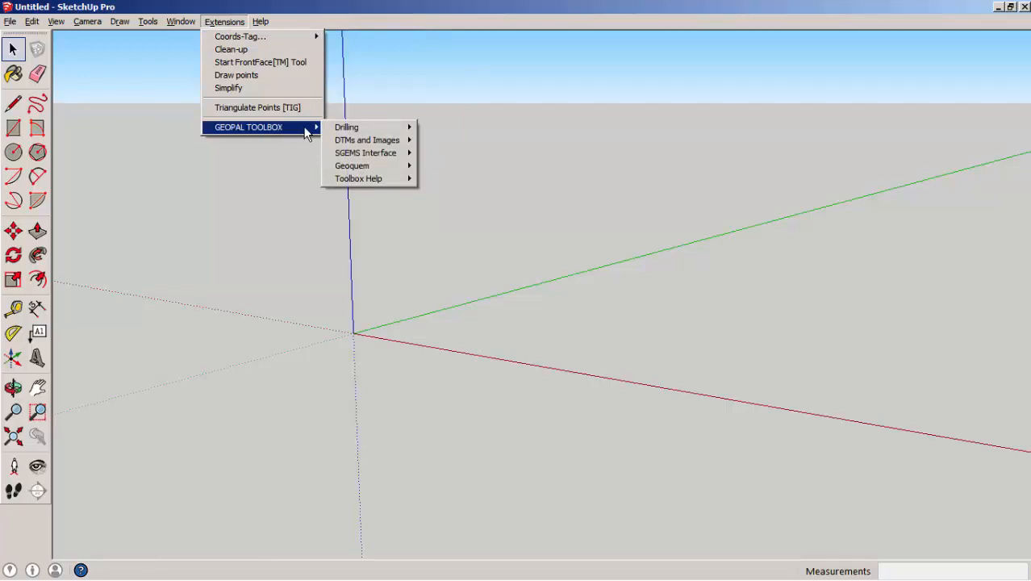
{"action": "mouse_move", "coordinate": [423, 131]}
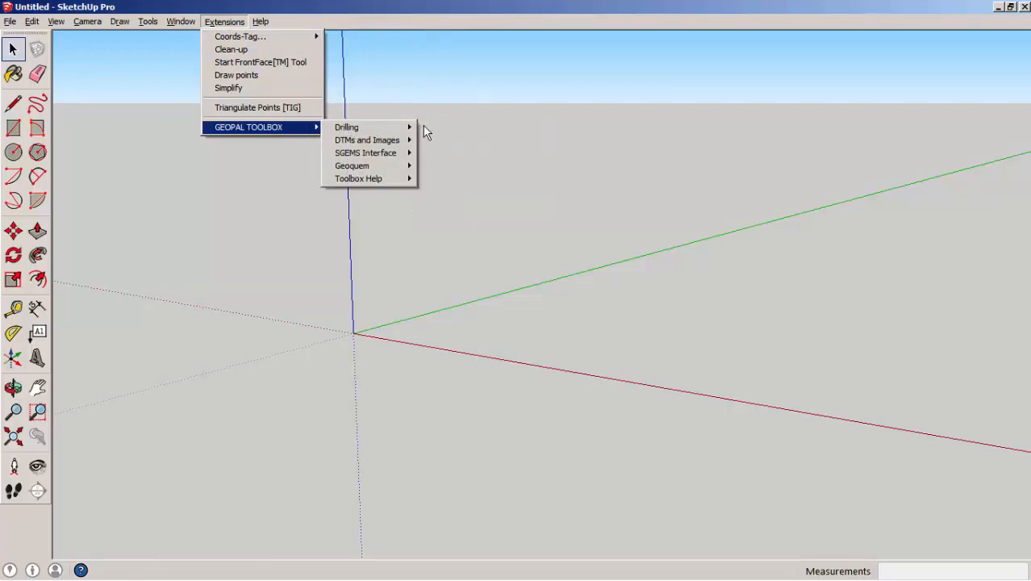
{"action": "mouse_move", "coordinate": [346, 127]}
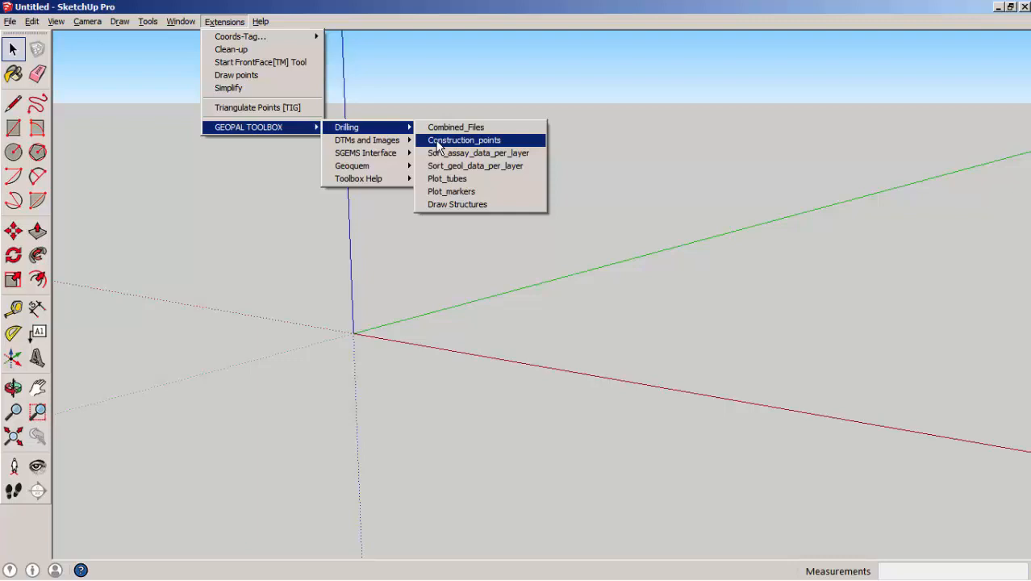
{"action": "left_click", "coordinate": [456, 127]}
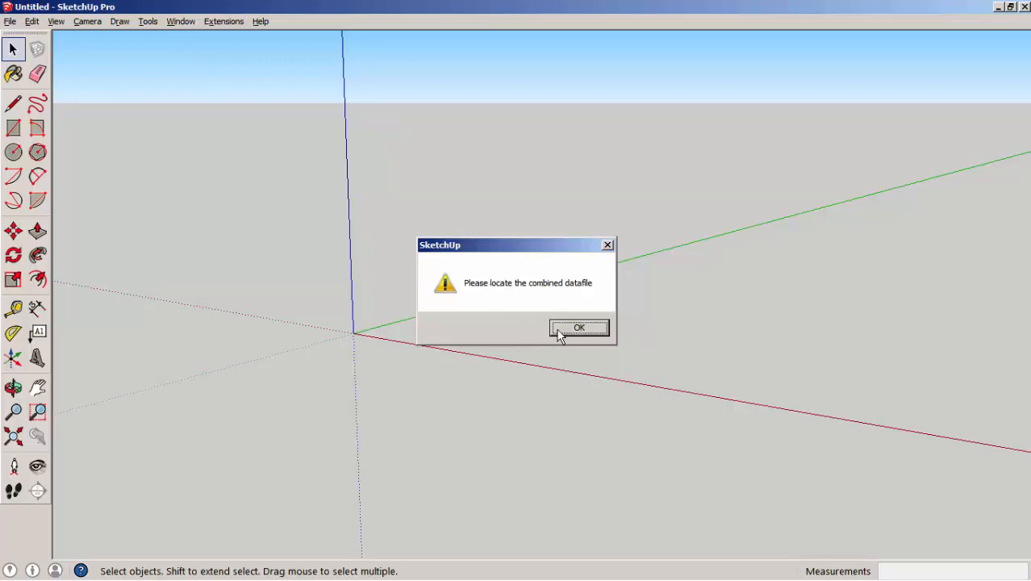
{"action": "left_click", "coordinate": [578, 327]}
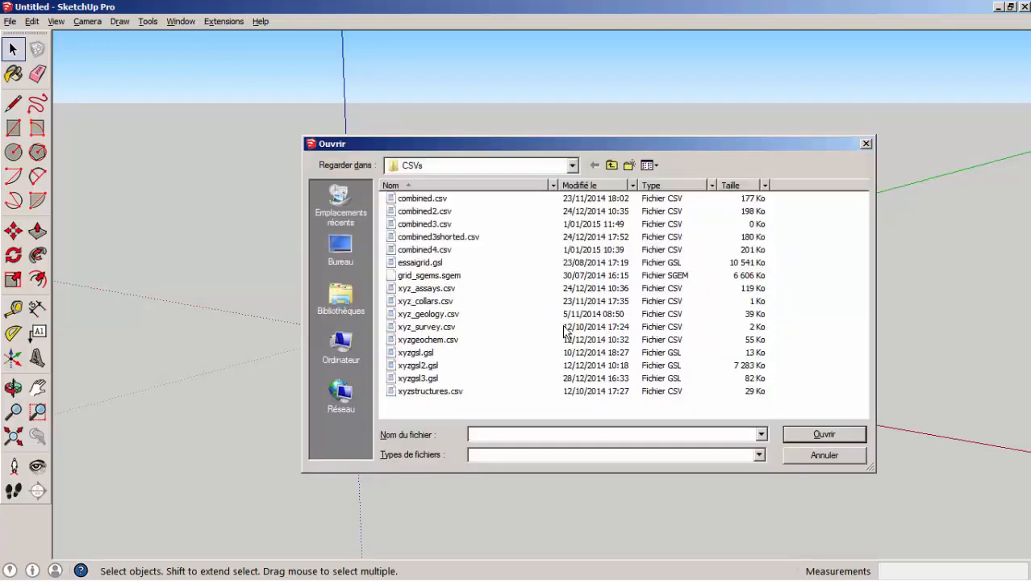
{"action": "mouse_move", "coordinate": [431, 229]}
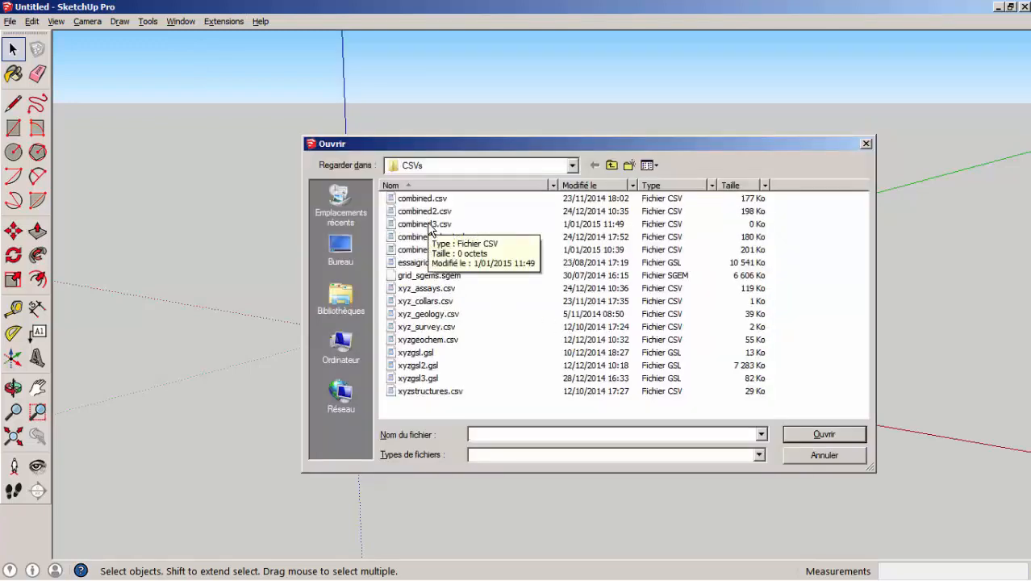
{"action": "left_click", "coordinate": [425, 223]}
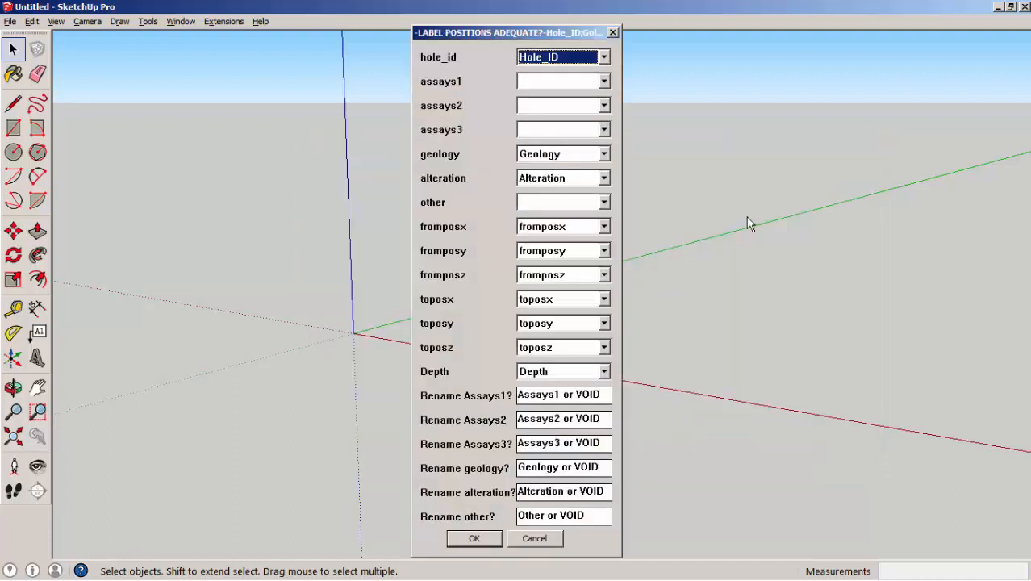
Step: Assign Gold to assays1, Silver to assays2 and set the other field to VOID
{"action": "left_click", "coordinate": [603, 81]}
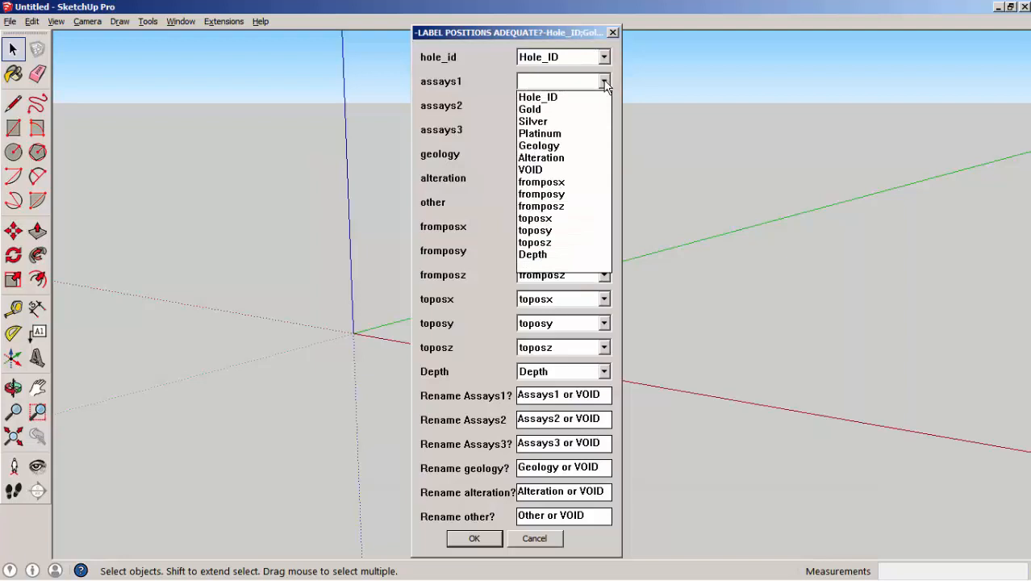
{"action": "left_click", "coordinate": [530, 109]}
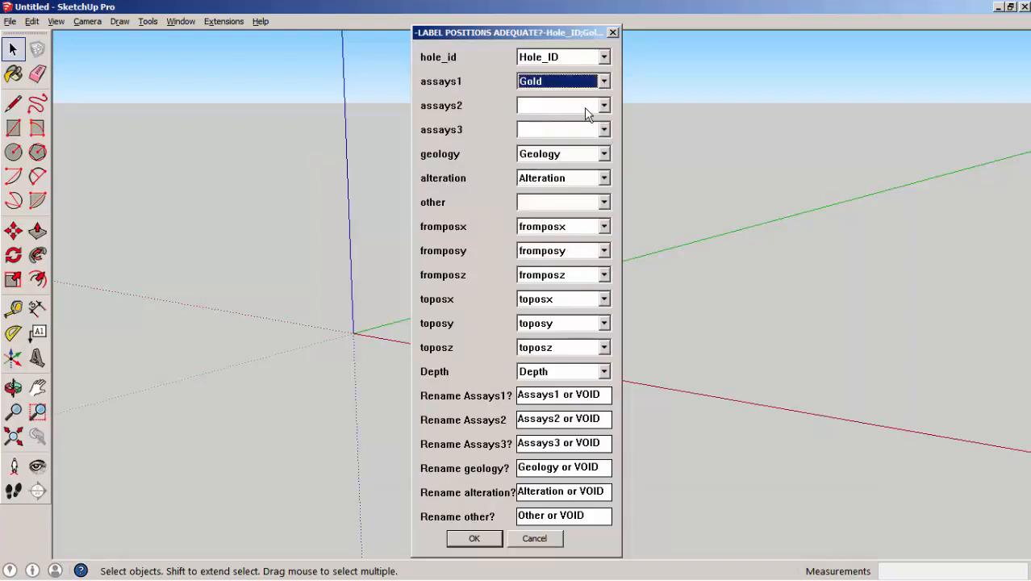
{"action": "left_click", "coordinate": [603, 105]}
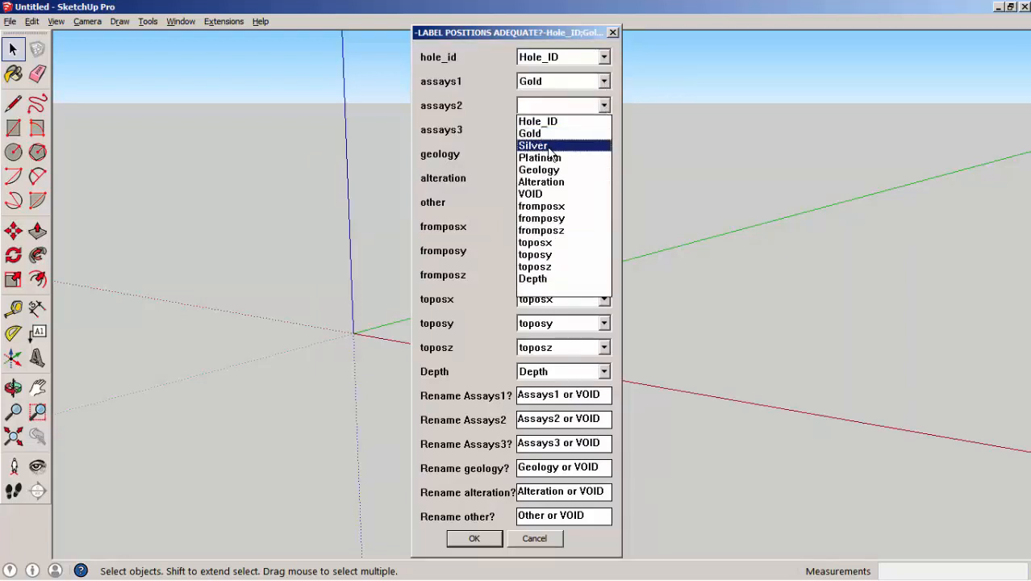
{"action": "left_click", "coordinate": [533, 146]}
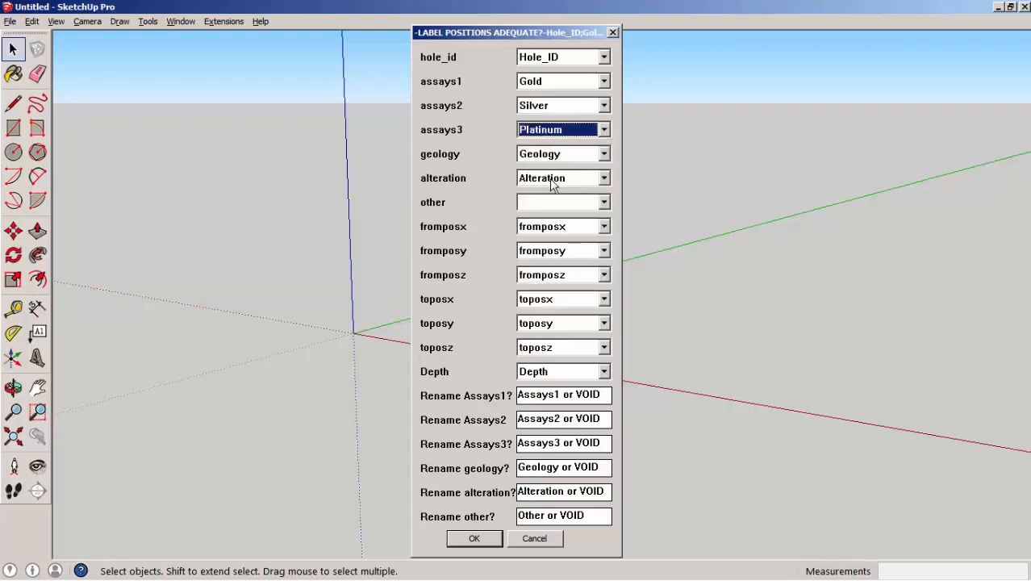
{"action": "left_click", "coordinate": [604, 202]}
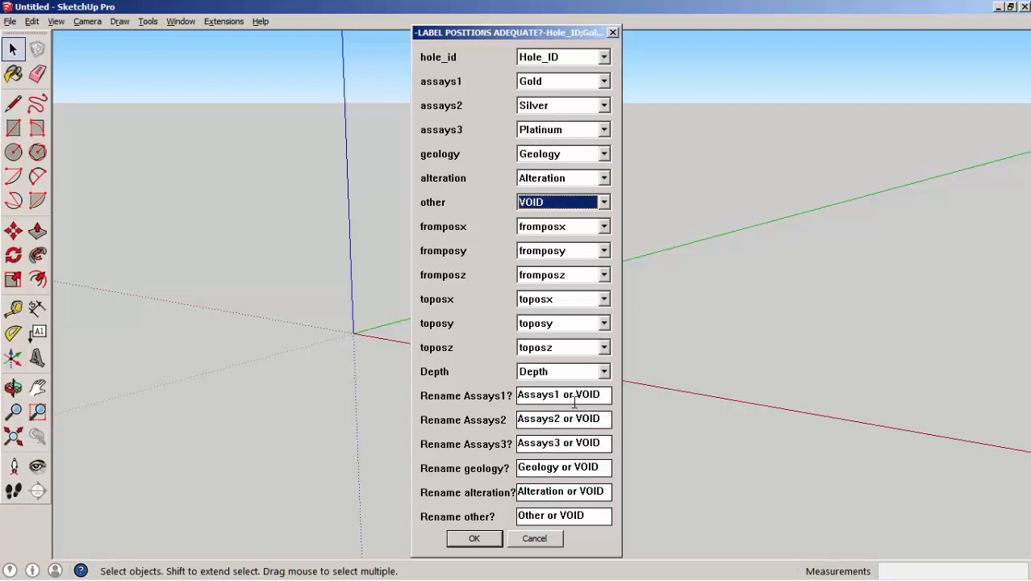
Step: Relabel the fields Gold, Silver, Platinum and VOID and confirm to start point processing
{"action": "double_click", "coordinate": [575, 394]}
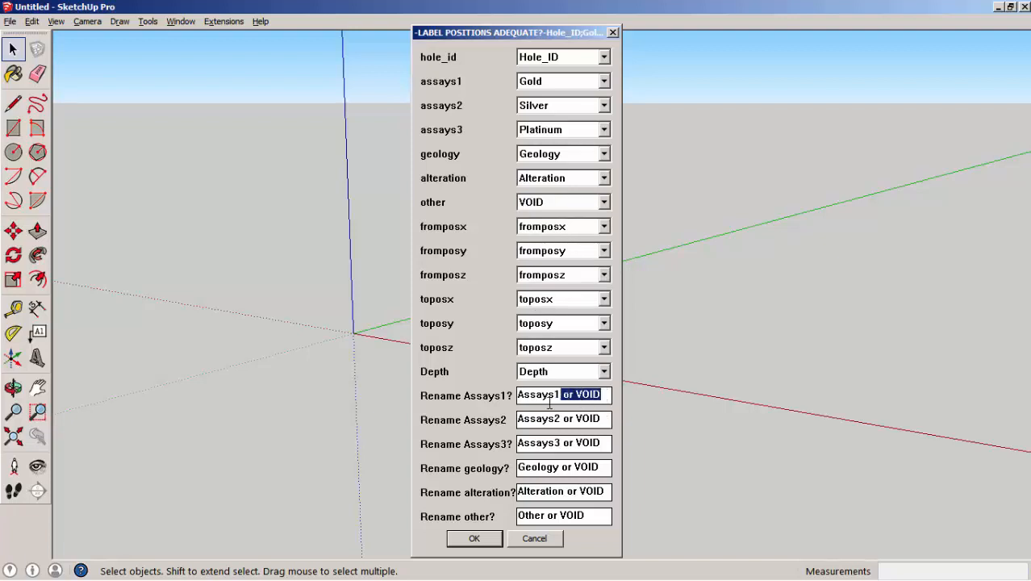
{"action": "triple_click", "coordinate": [556, 394]}
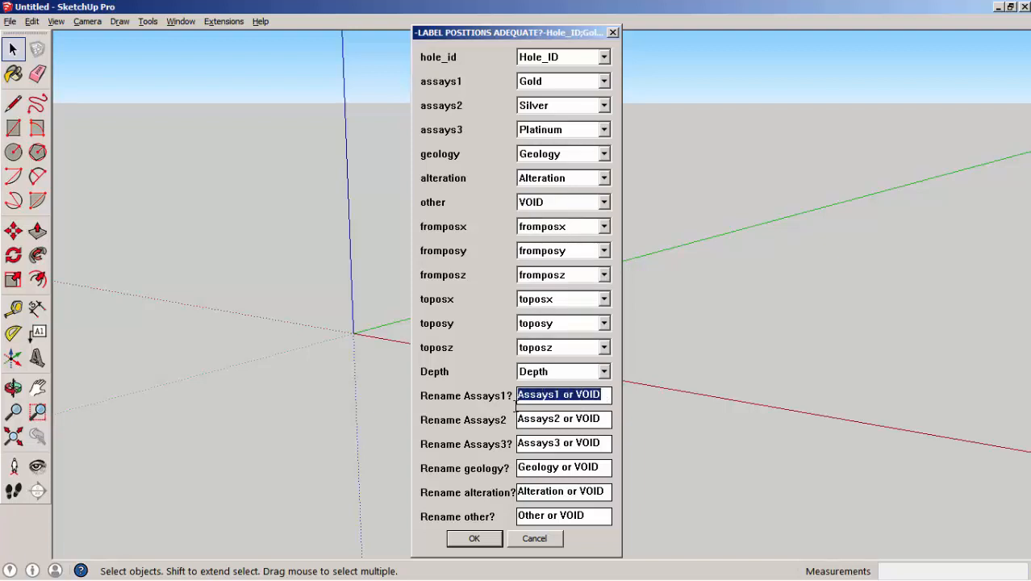
{"action": "type", "text": "Gold"}
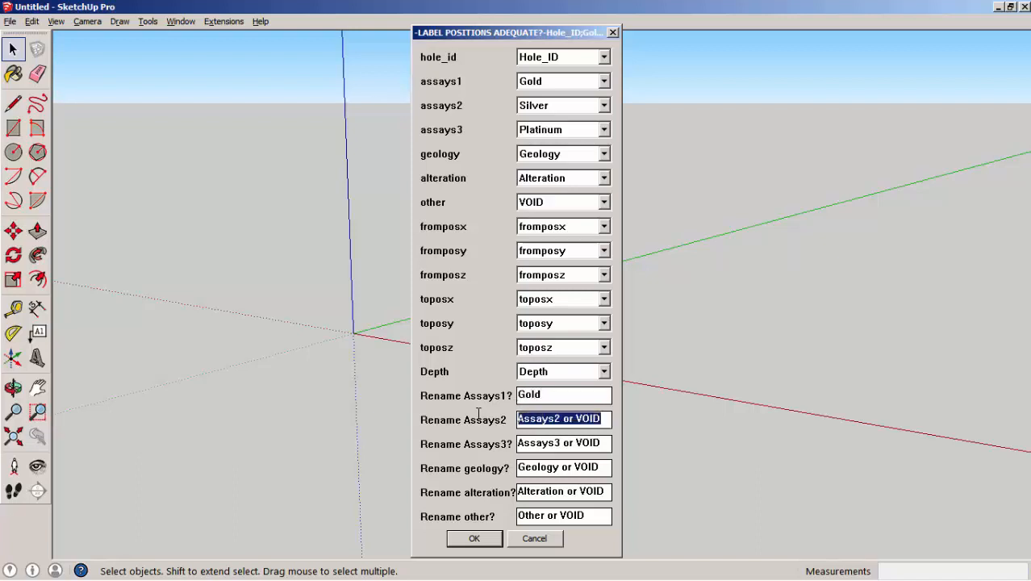
{"action": "type", "text": "Silver"}
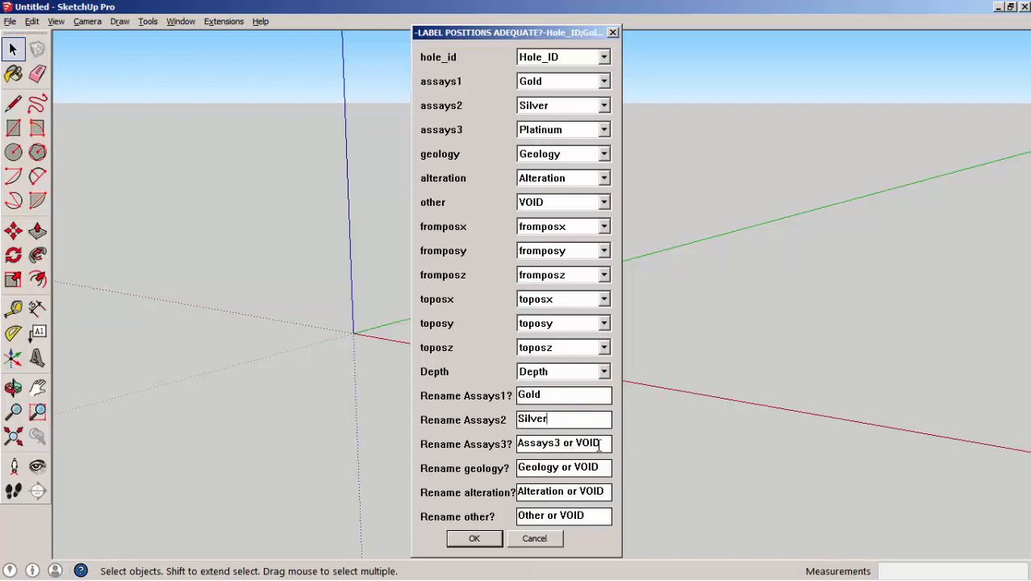
{"action": "type", "text": "Platinum"}
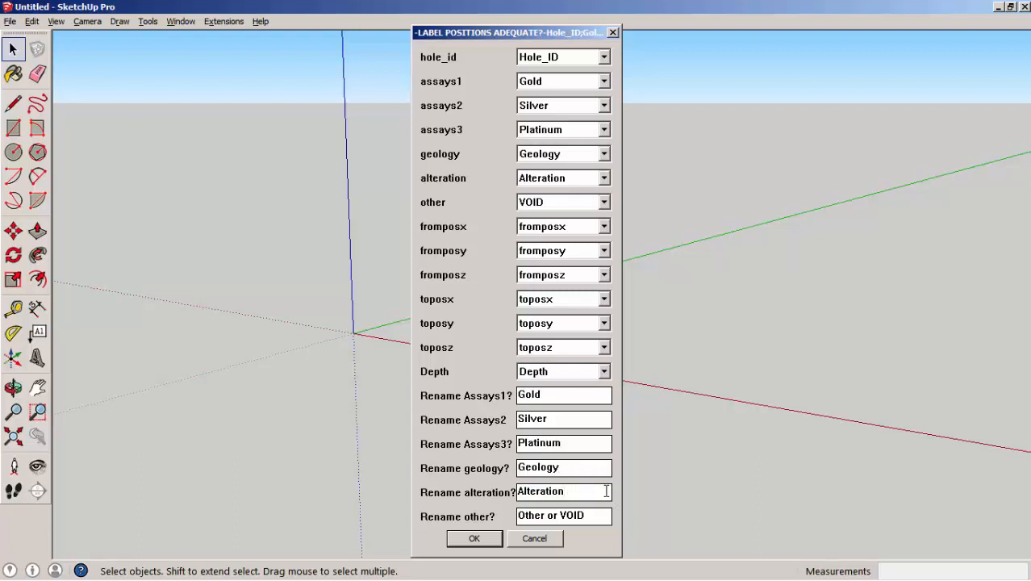
{"action": "mouse_move", "coordinate": [560, 515]}
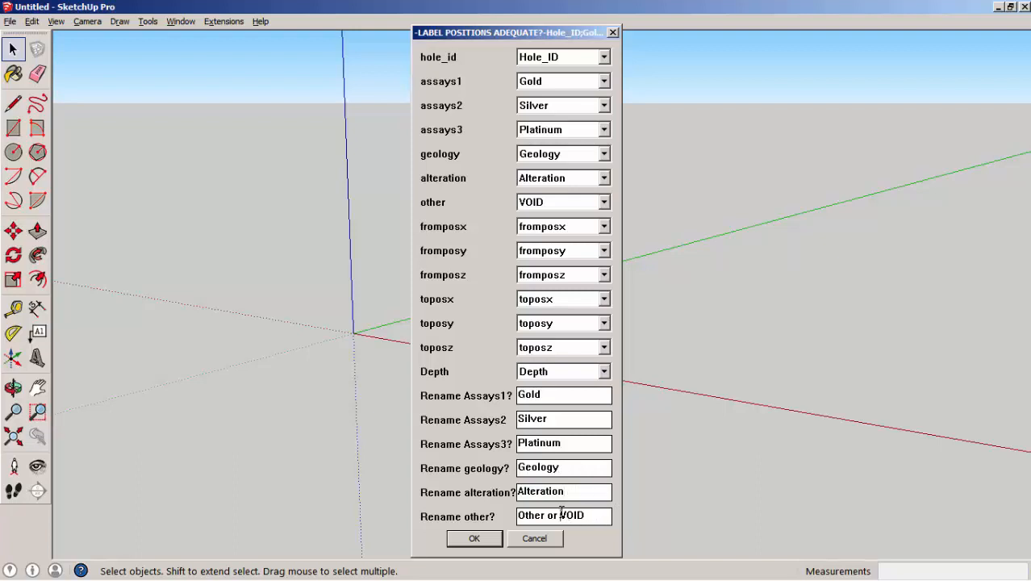
{"action": "type", "text": "VOID"}
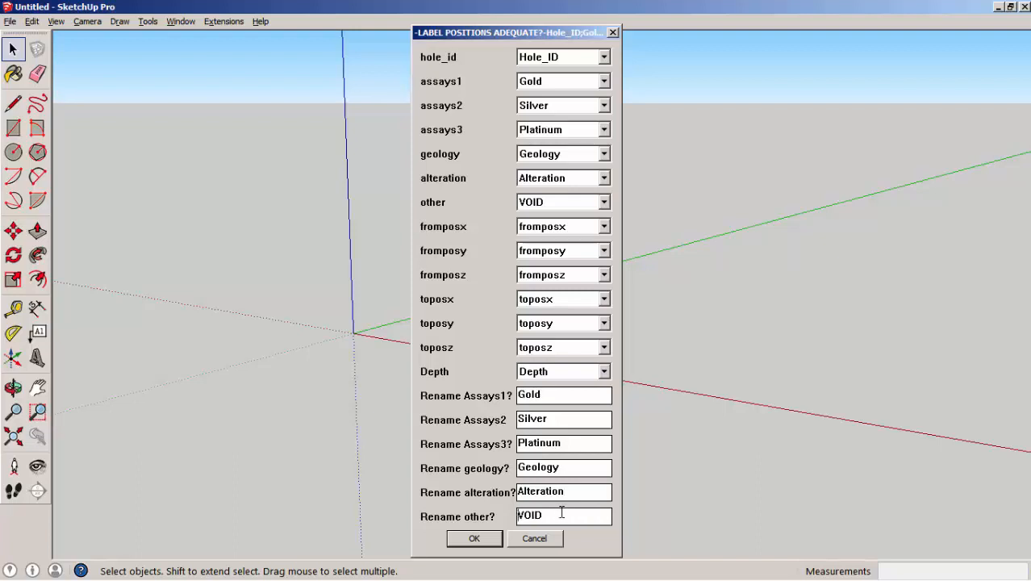
{"action": "left_click", "coordinate": [474, 538]}
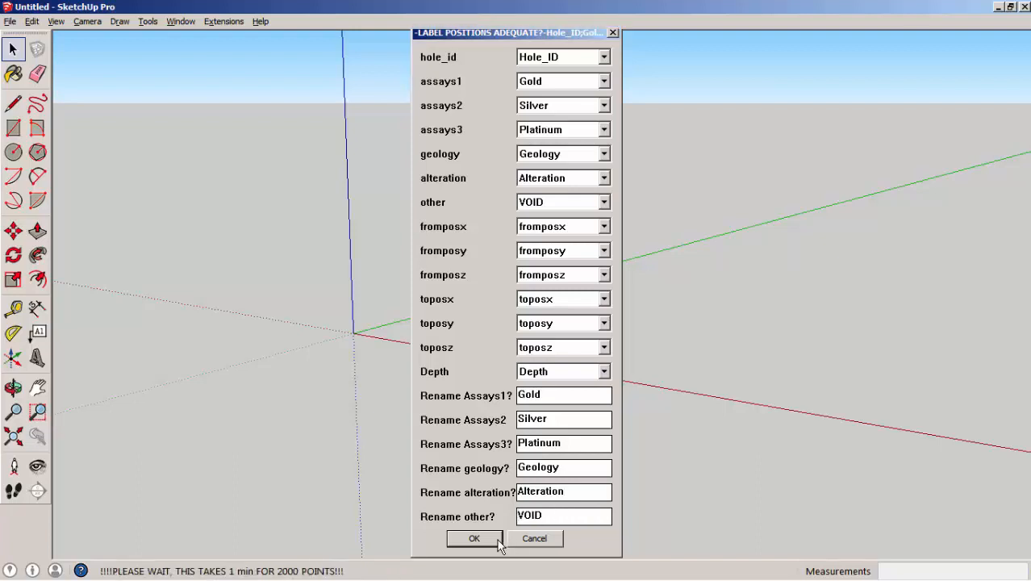
{"action": "left_click", "coordinate": [474, 537]}
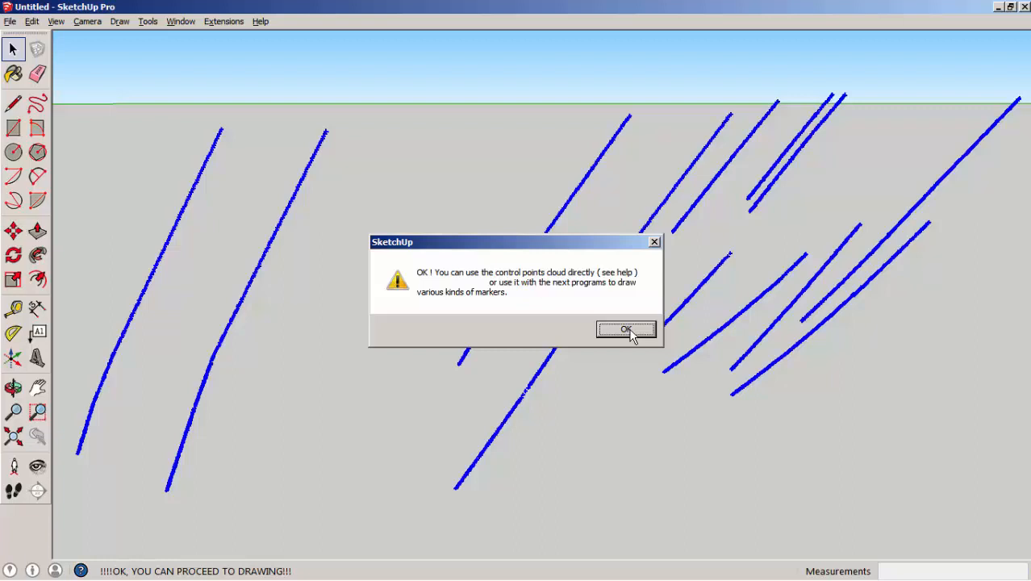
{"action": "left_click", "coordinate": [627, 329]}
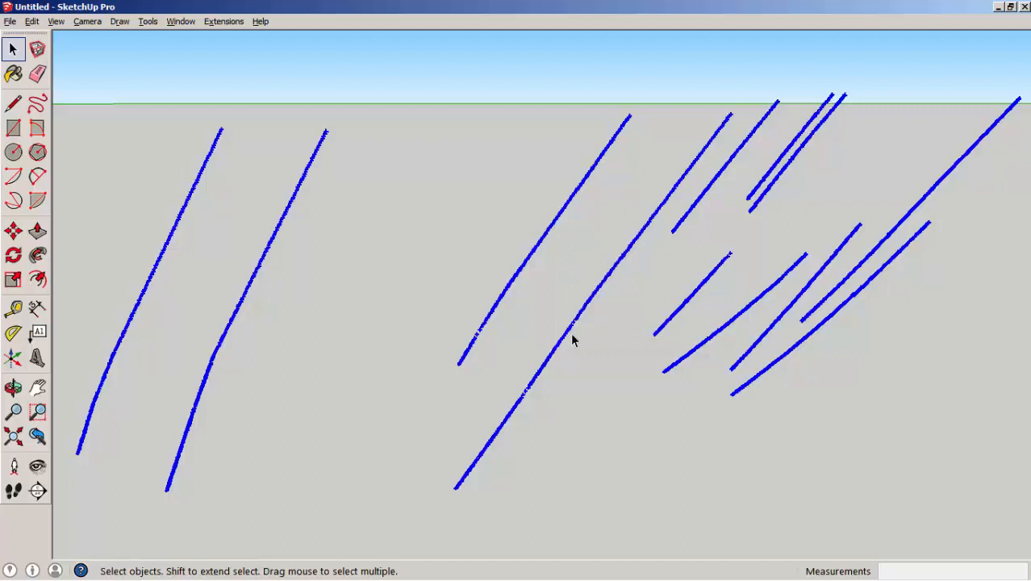
{"action": "mouse_move", "coordinate": [564, 343]}
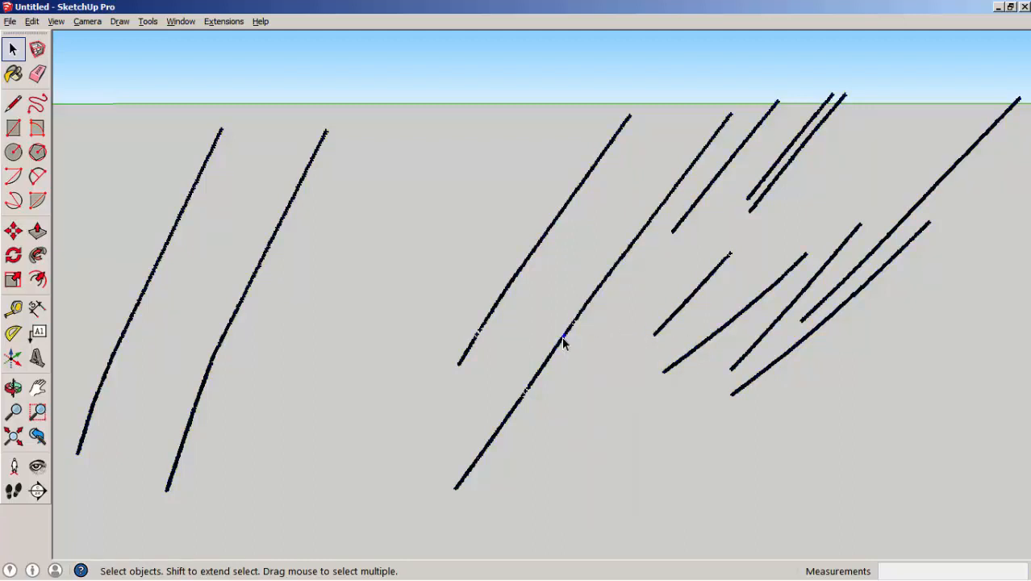
{"action": "right_click", "coordinate": [565, 339]}
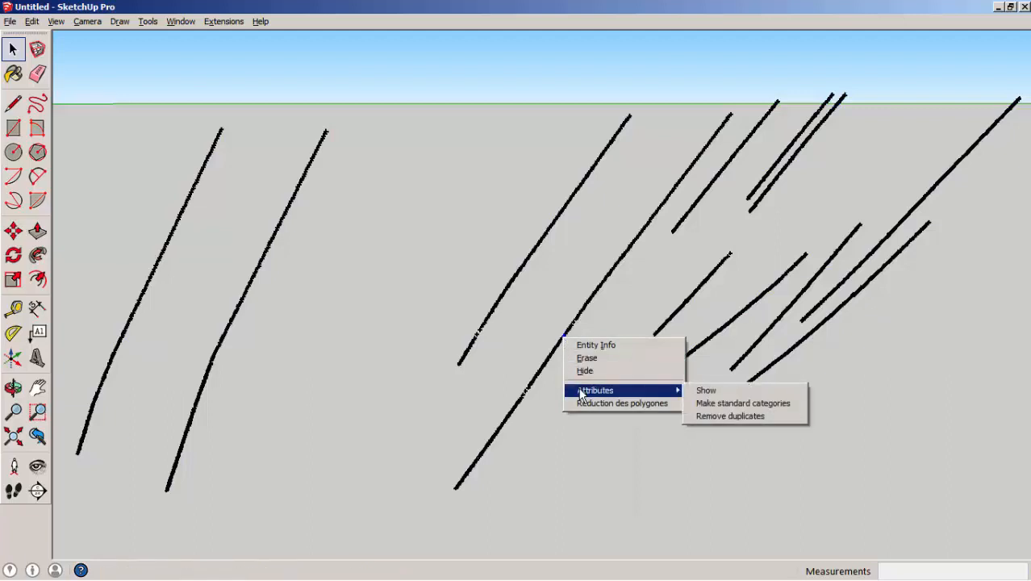
{"action": "mouse_move", "coordinate": [607, 403]}
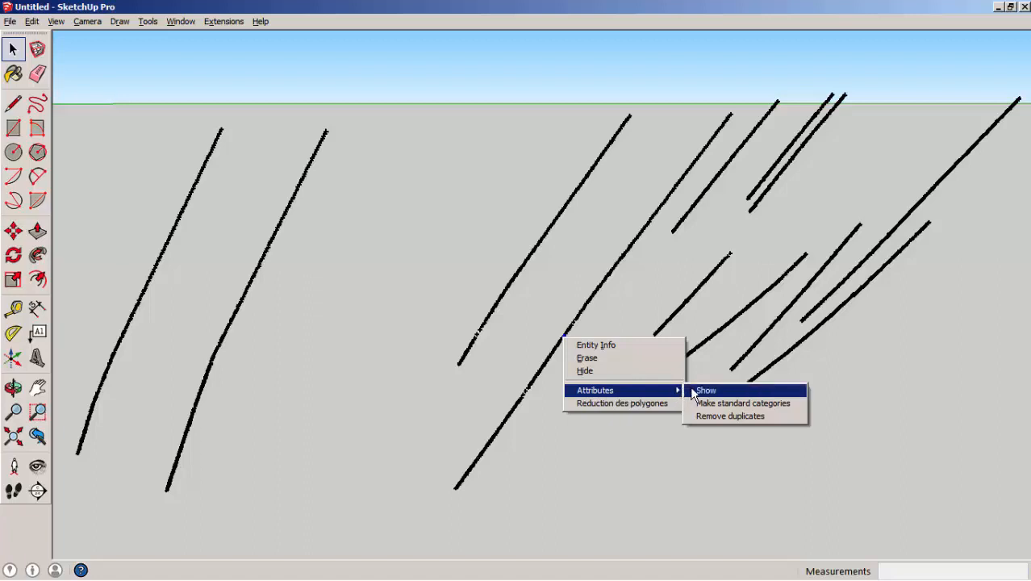
{"action": "left_click", "coordinate": [705, 390]}
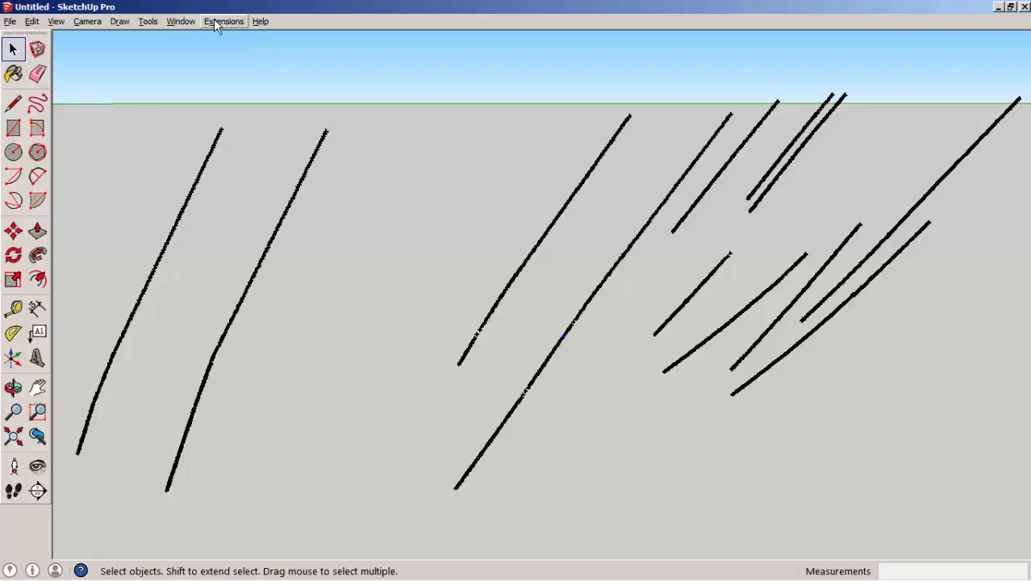
Step: Switch to the Select tool and run Sort_assay_data_per_layer from the extensions
{"action": "left_click", "coordinate": [12, 49]}
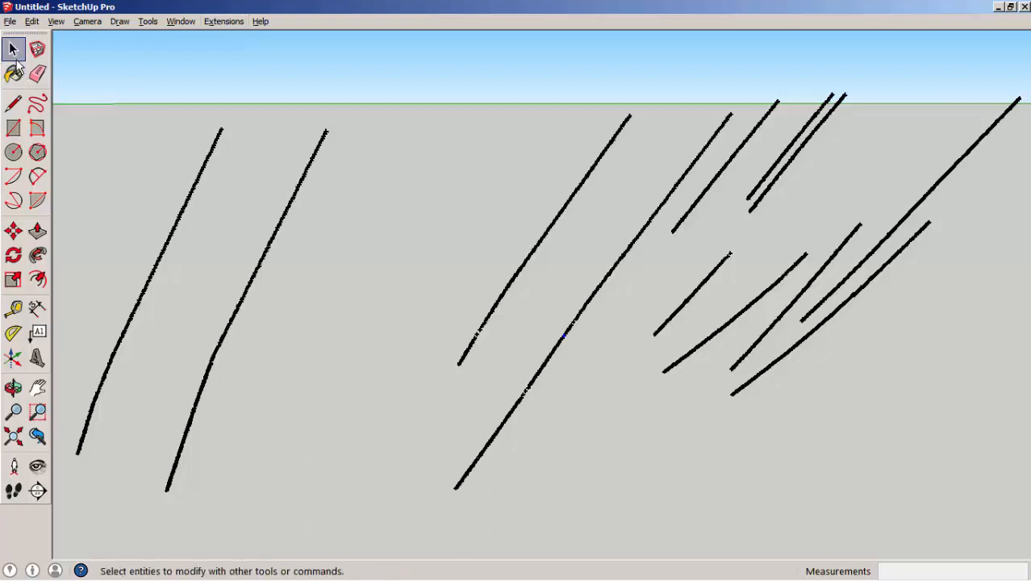
{"action": "left_click", "coordinate": [12, 48]}
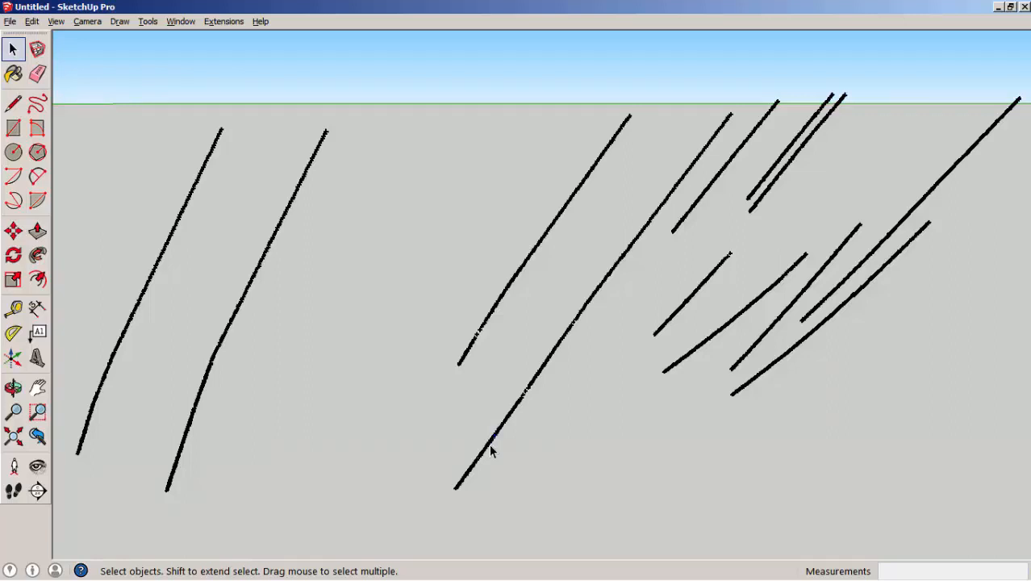
{"action": "mouse_move", "coordinate": [249, 38]}
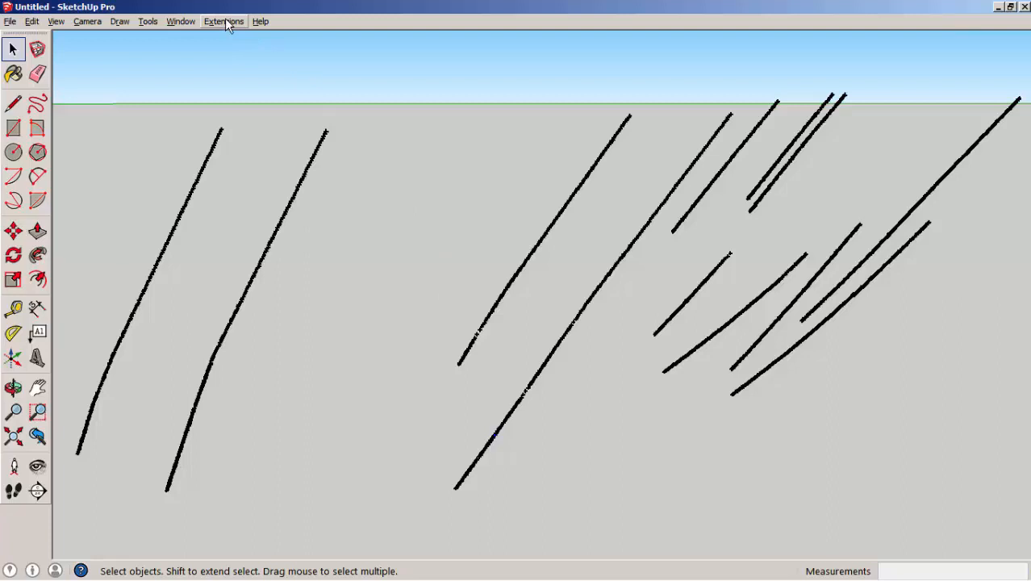
{"action": "left_click", "coordinate": [224, 21]}
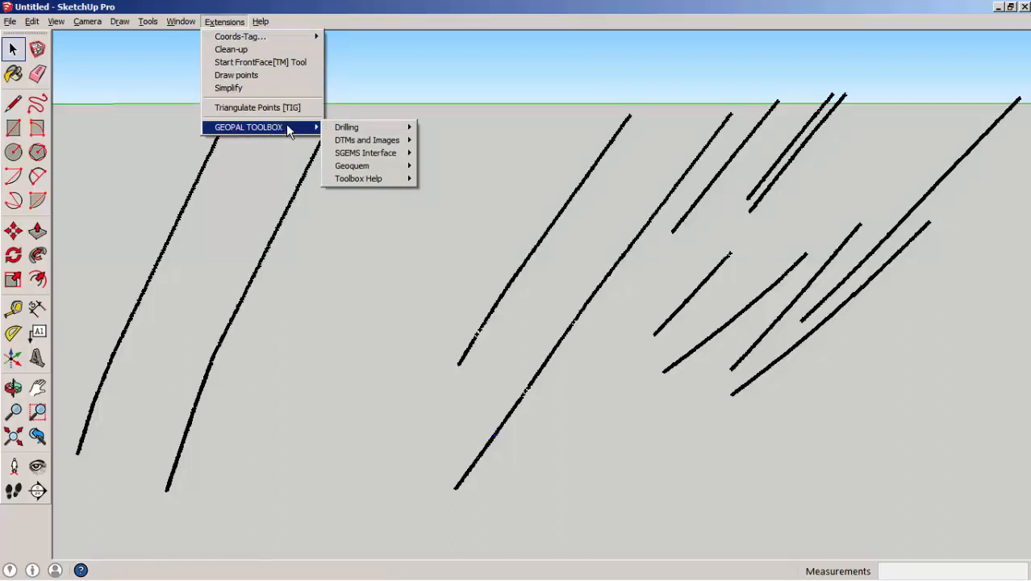
{"action": "mouse_move", "coordinate": [346, 127]}
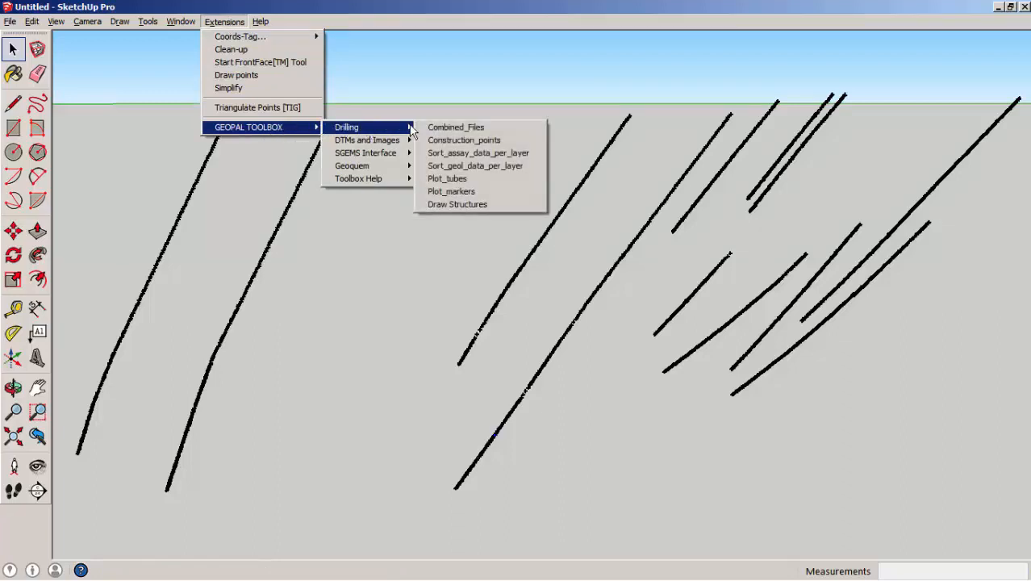
{"action": "mouse_move", "coordinate": [477, 152]}
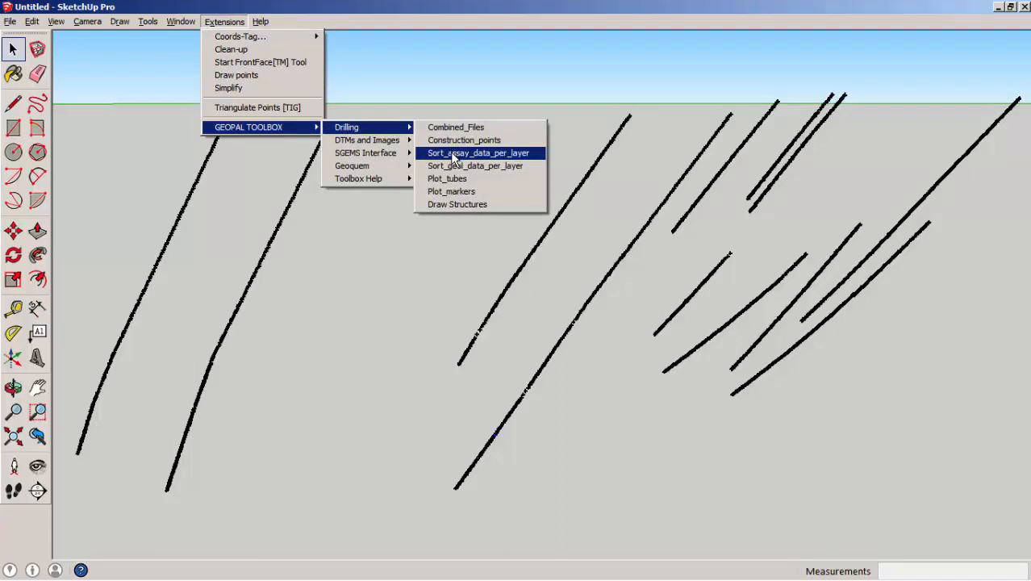
{"action": "left_click", "coordinate": [477, 152]}
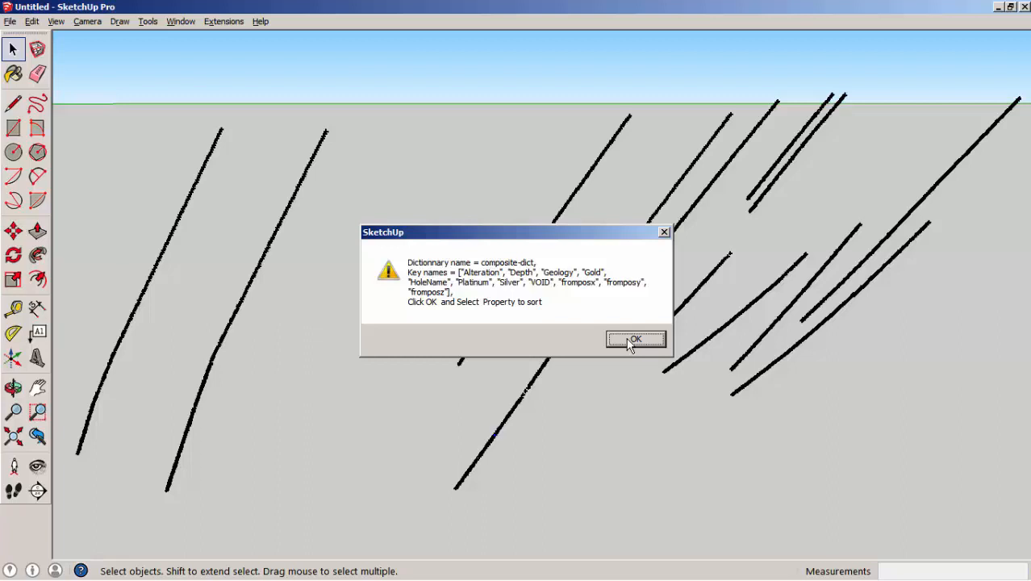
Step: Sort by Gold with the default grade categories, marker size 1.0 and marker 12
{"action": "left_click", "coordinate": [635, 338]}
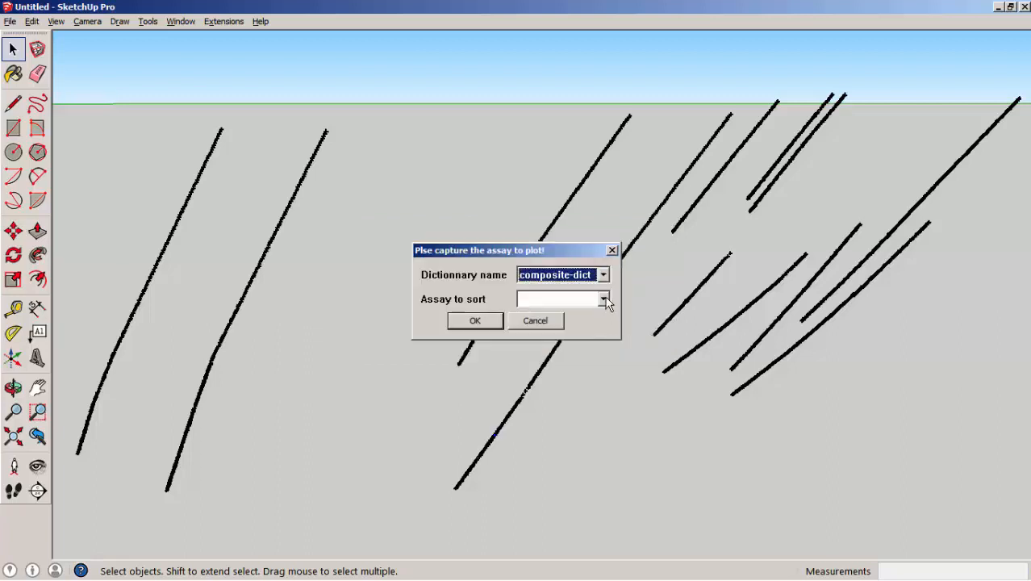
{"action": "left_click", "coordinate": [602, 299]}
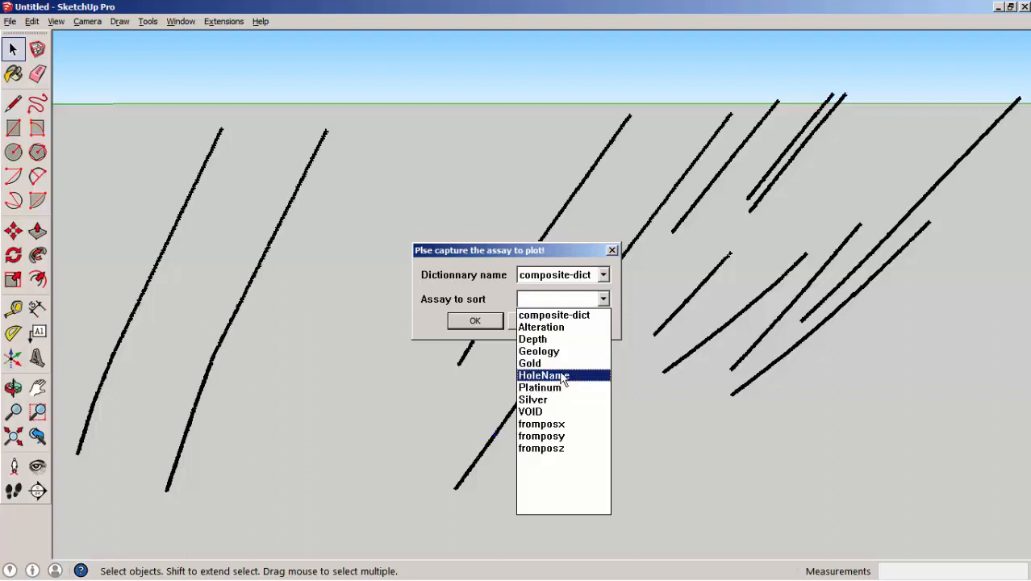
{"action": "left_click", "coordinate": [529, 362]}
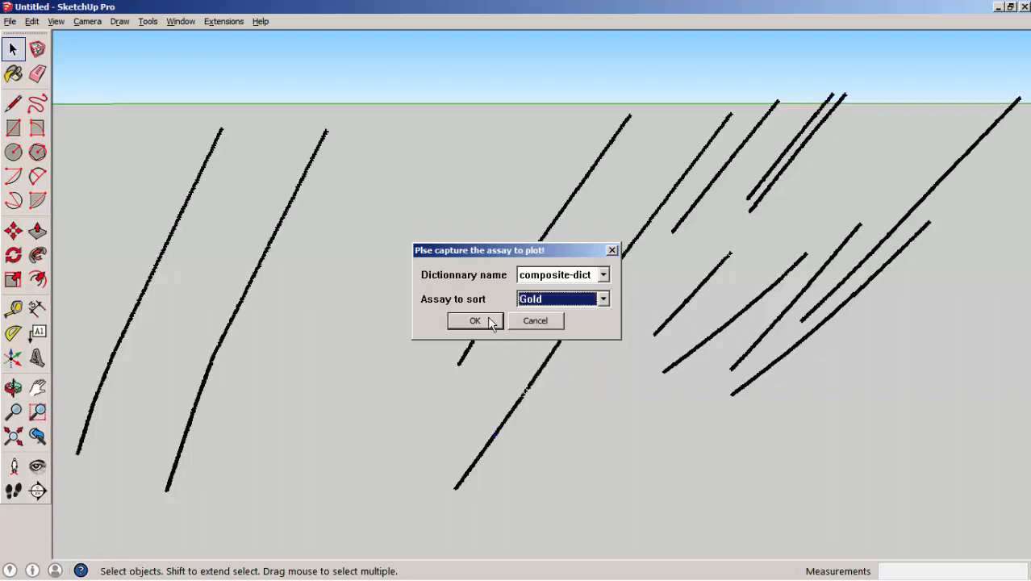
{"action": "left_click", "coordinate": [474, 320]}
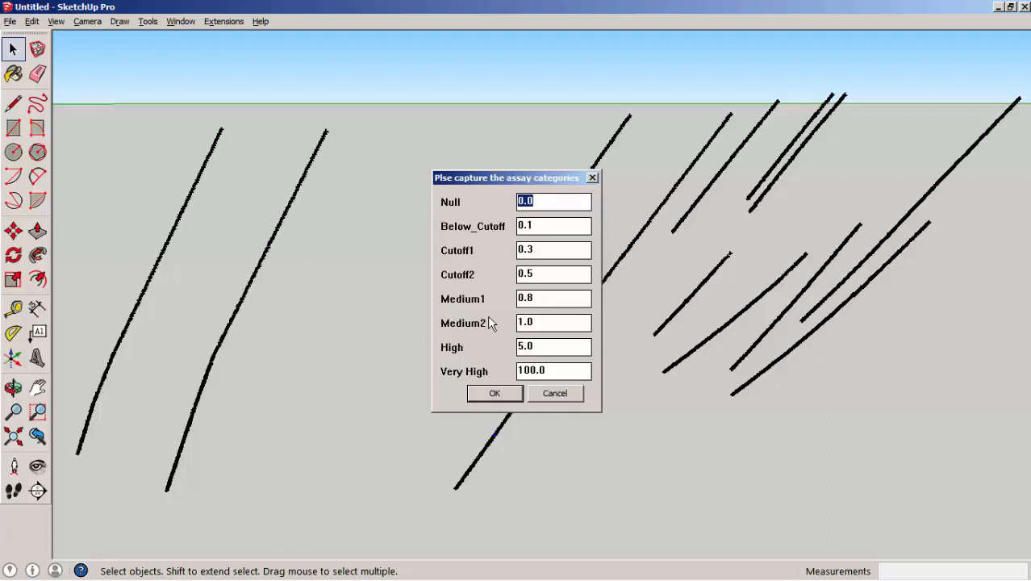
{"action": "mouse_move", "coordinate": [495, 358]}
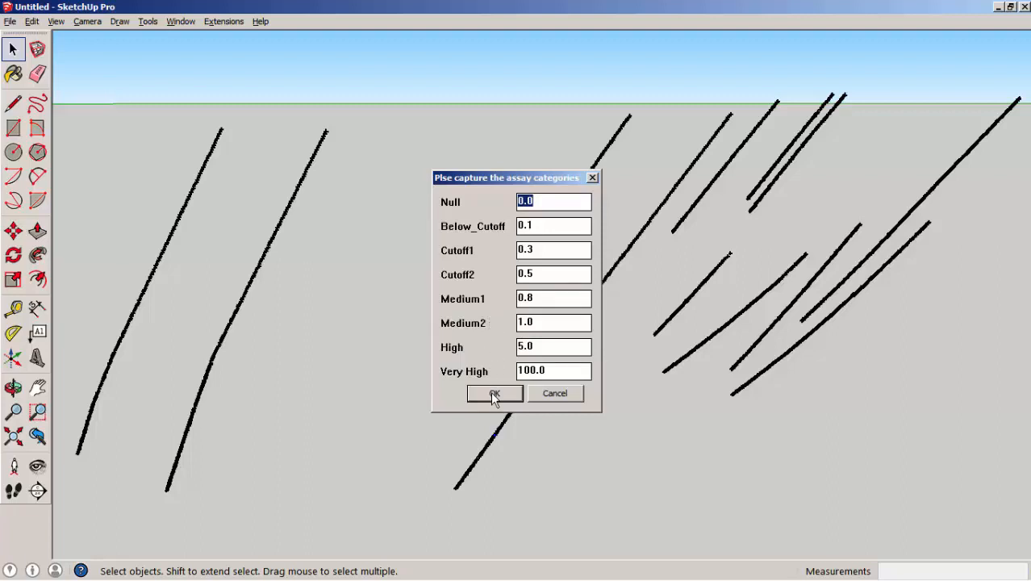
{"action": "left_click", "coordinate": [493, 394]}
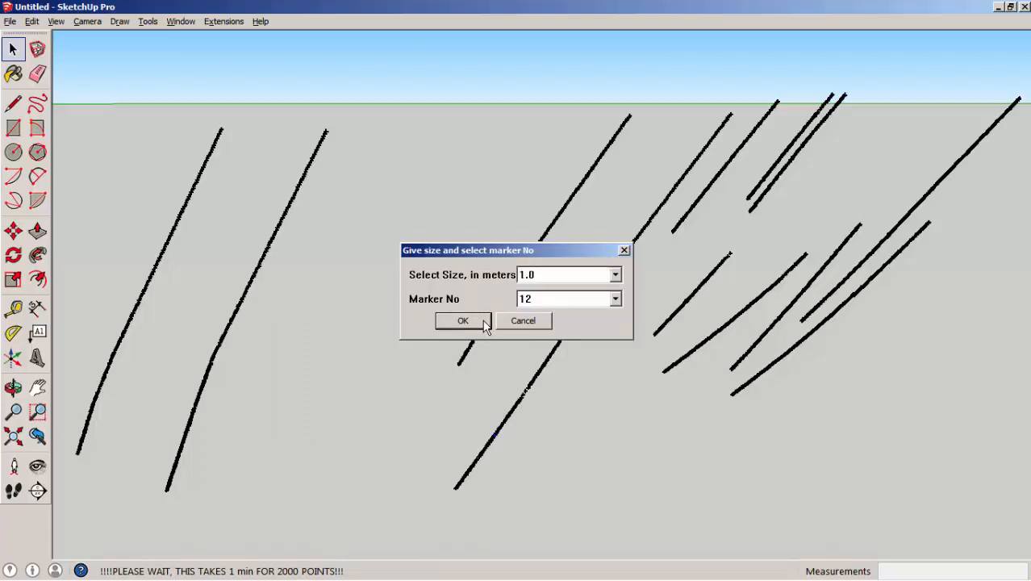
{"action": "left_click", "coordinate": [463, 320]}
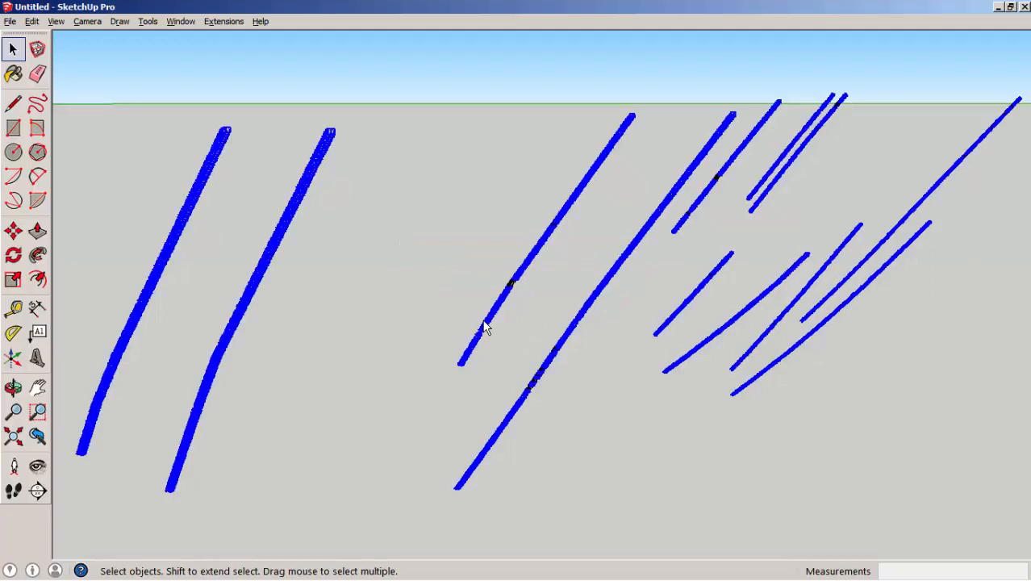
{"action": "mouse_move", "coordinate": [434, 114]}
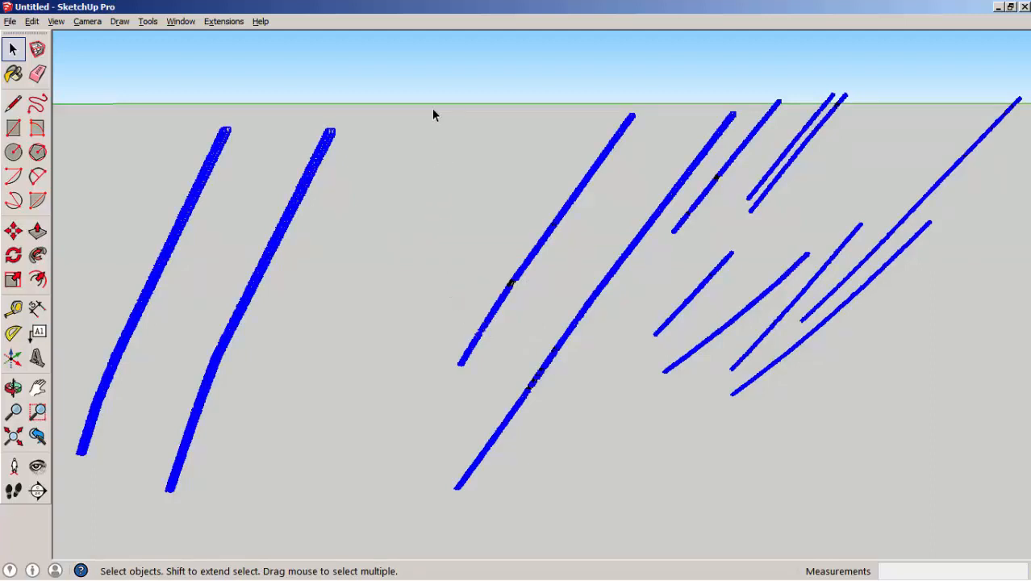
{"action": "mouse_move", "coordinate": [89, 45]}
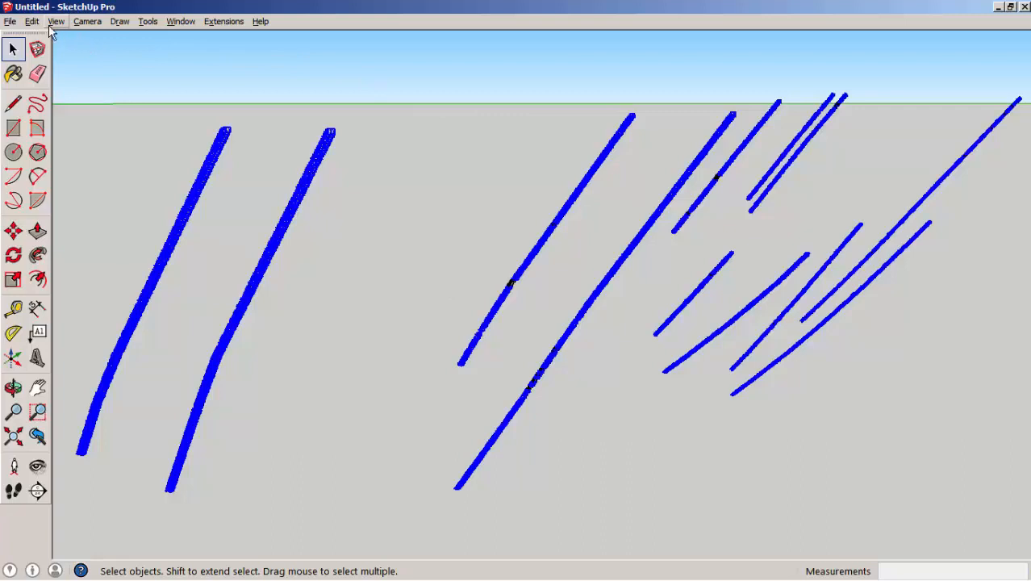
Step: Show the Layers list with the Gold grade layers and set Color by layer
{"action": "left_click", "coordinate": [32, 21]}
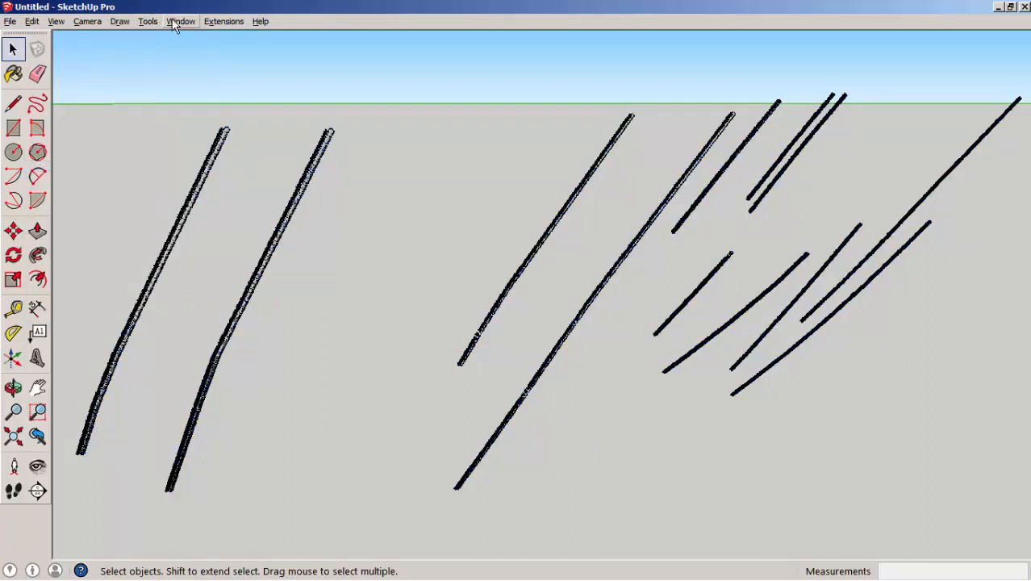
{"action": "left_click", "coordinate": [181, 21]}
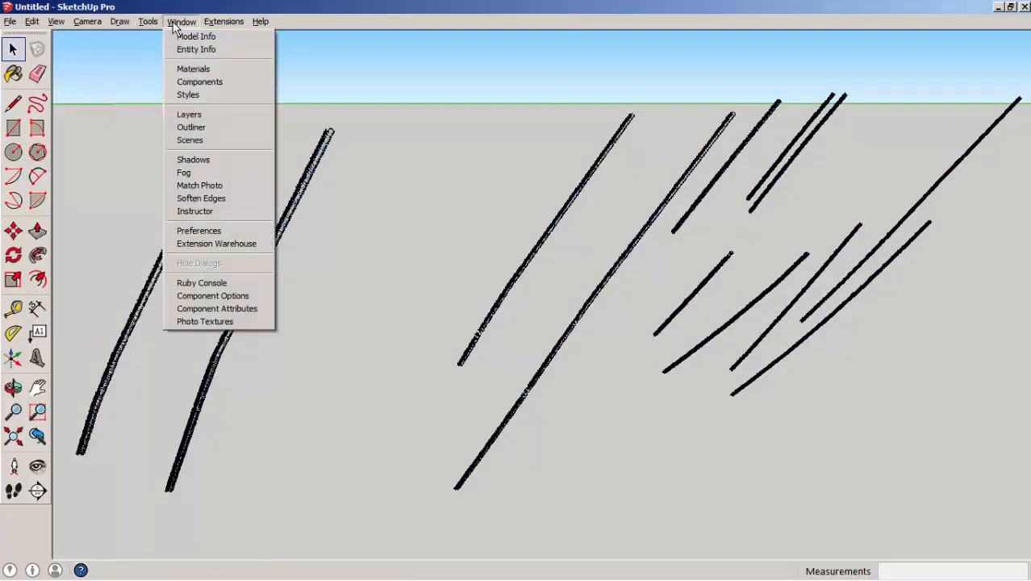
{"action": "mouse_move", "coordinate": [188, 114]}
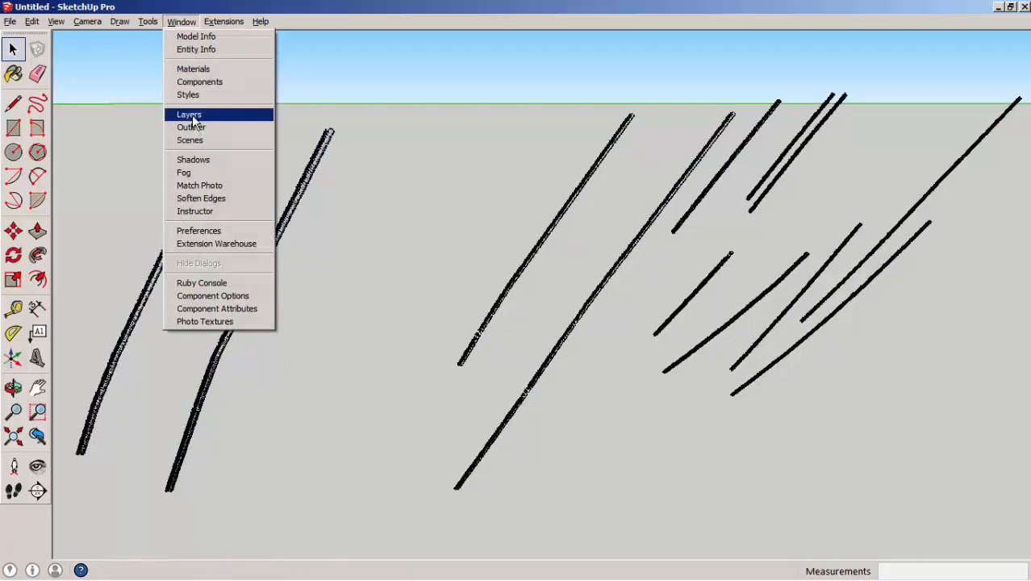
{"action": "left_click", "coordinate": [188, 113]}
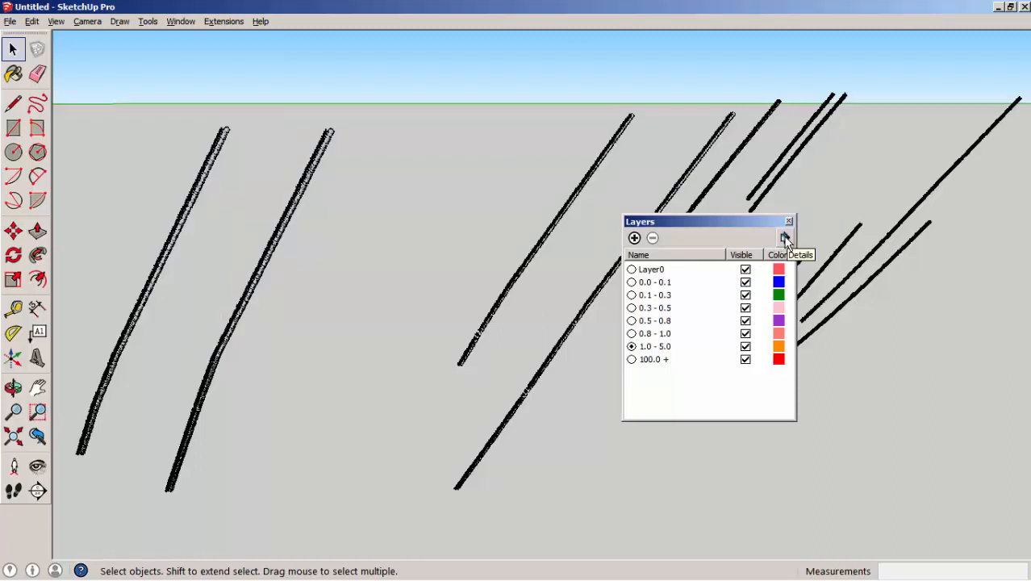
{"action": "left_click", "coordinate": [783, 237]}
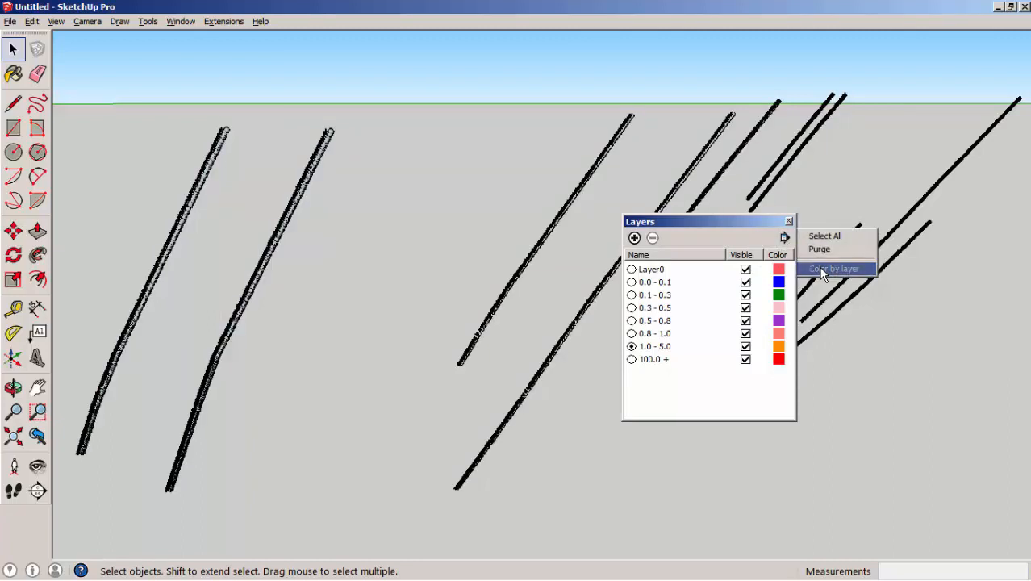
{"action": "left_click", "coordinate": [834, 268]}
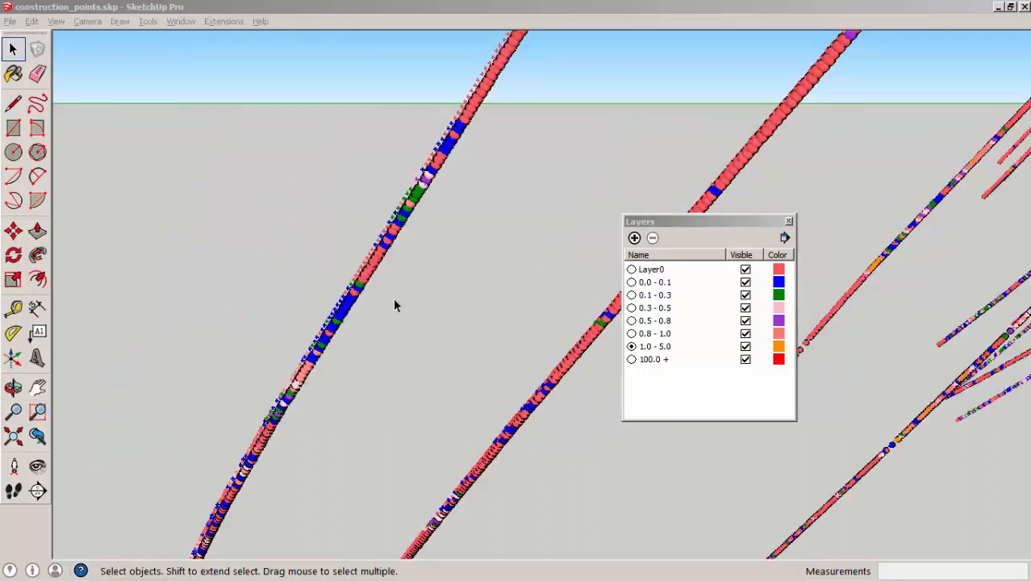
{"action": "mouse_move", "coordinate": [389, 291]}
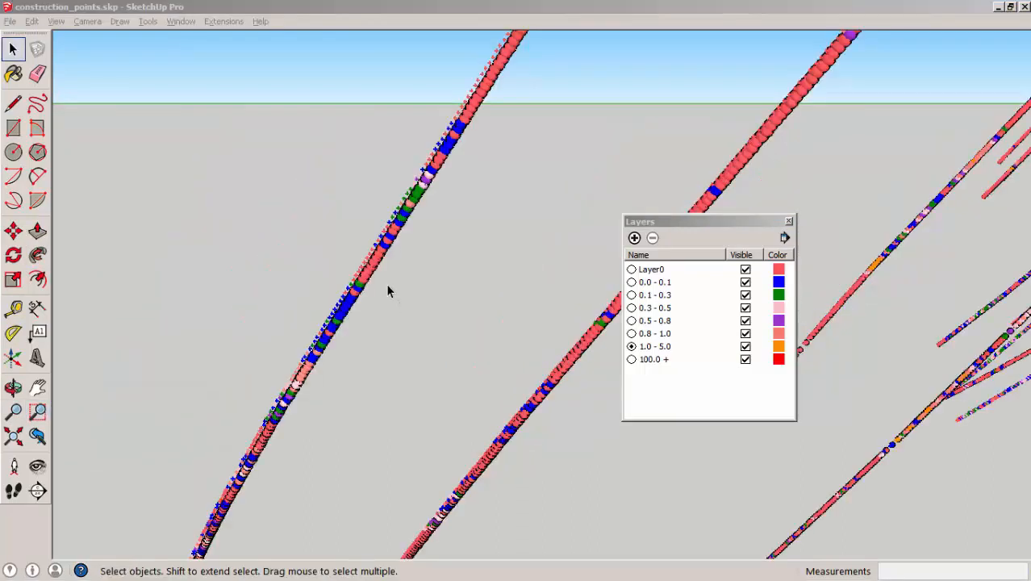
{"action": "mouse_move", "coordinate": [375, 276]}
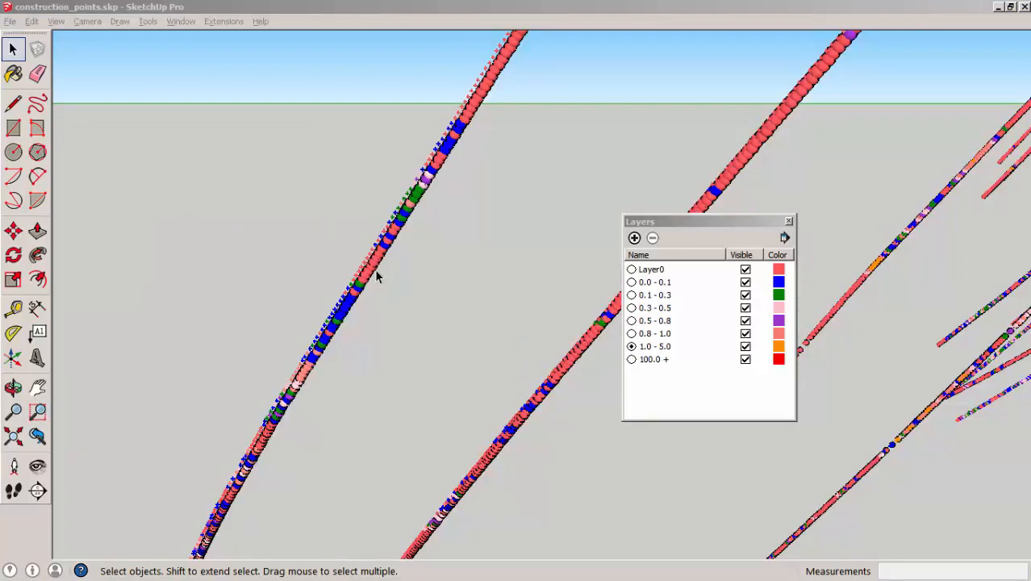
{"action": "mouse_move", "coordinate": [369, 270]}
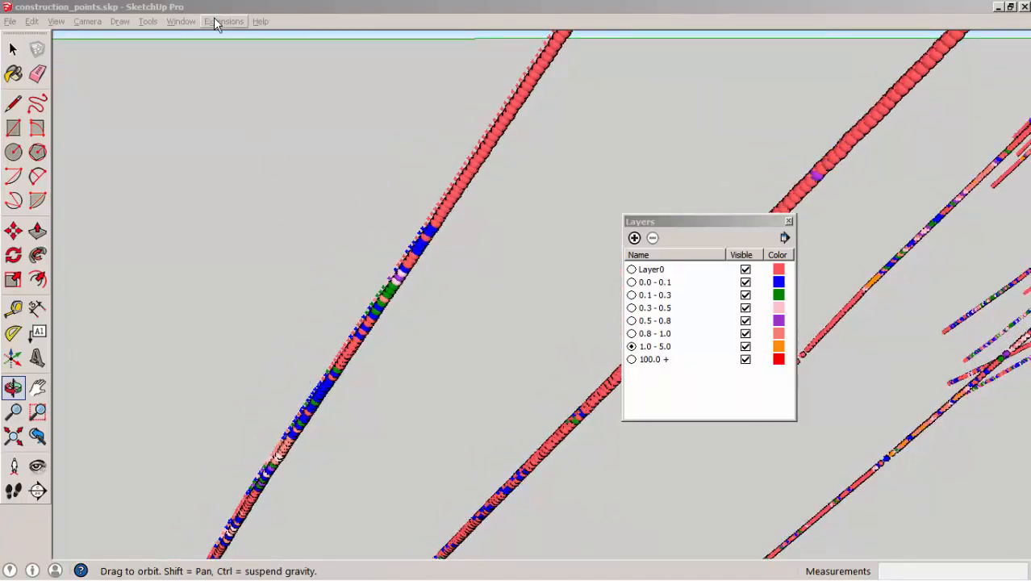
Step: Start a new model from the File menu
{"action": "left_click", "coordinate": [10, 21]}
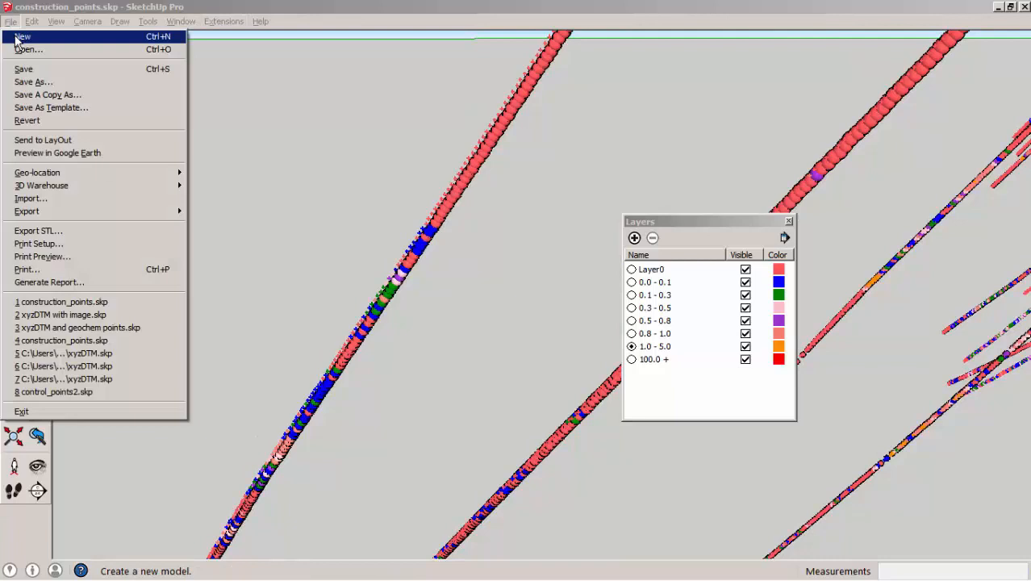
{"action": "left_click", "coordinate": [22, 37]}
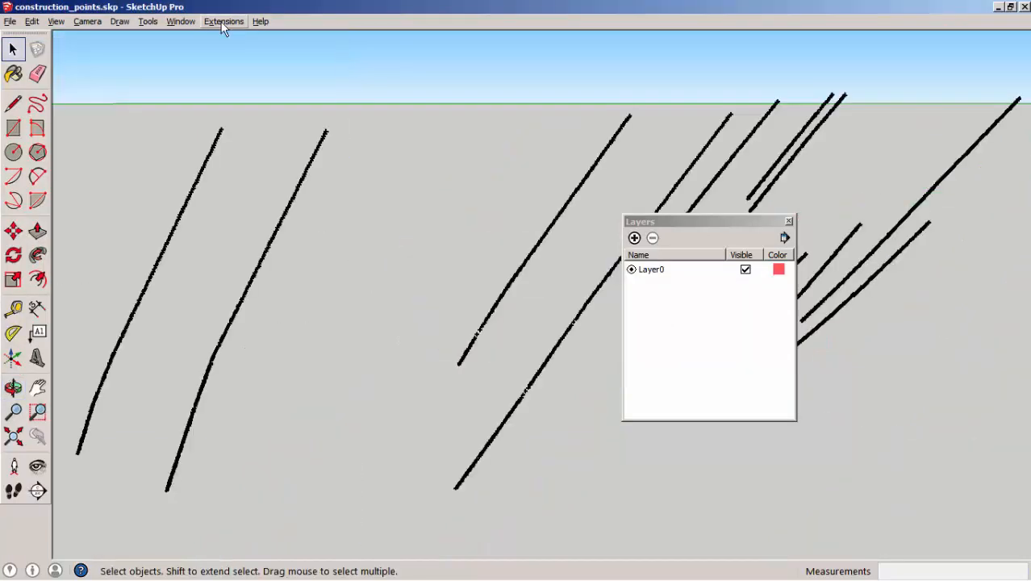
Step: Run GEOPAL Drilling's Sort_geol_data_per_layer, listing the composite-dict property keys
{"action": "left_click", "coordinate": [223, 21]}
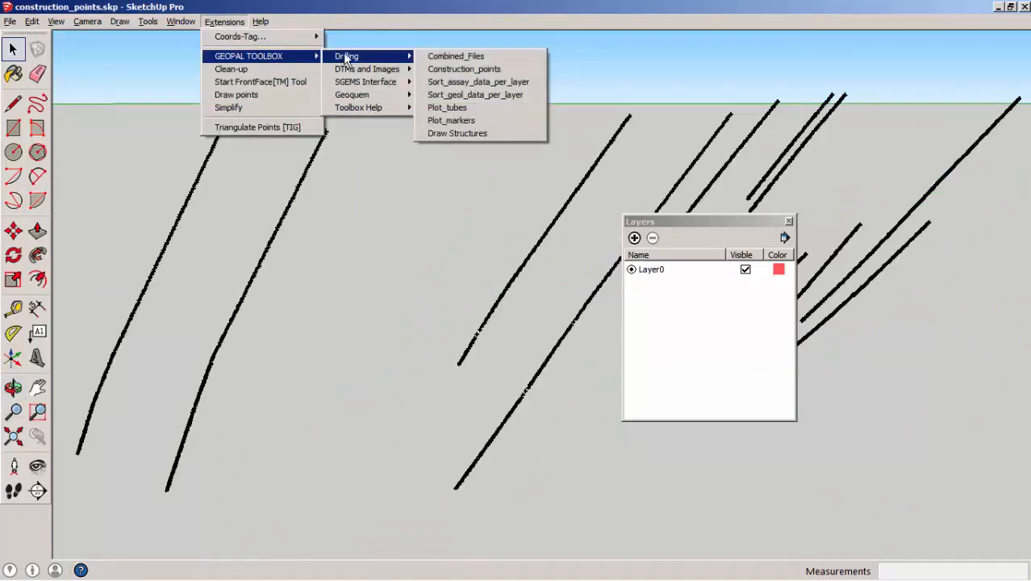
{"action": "mouse_move", "coordinate": [456, 56]}
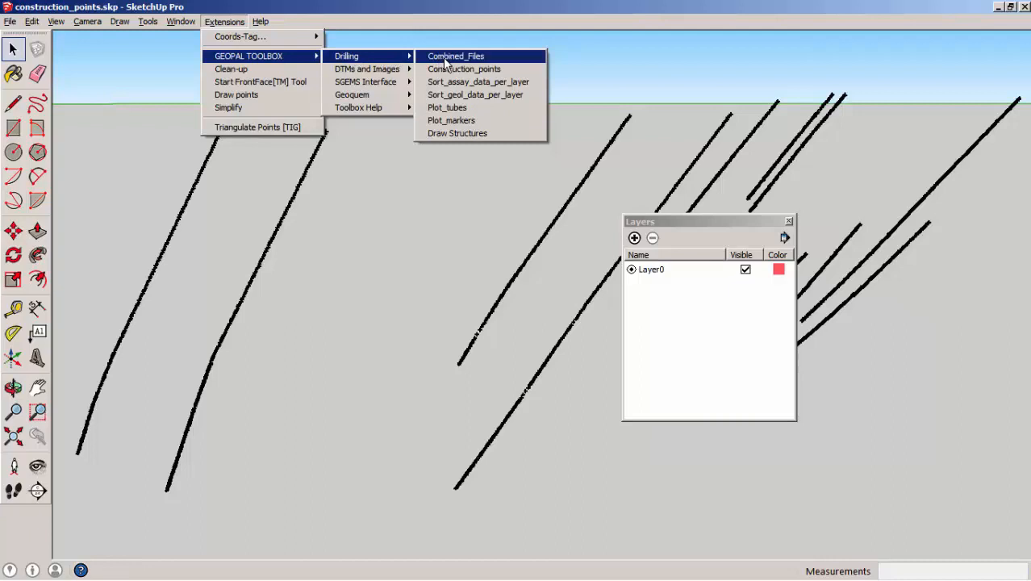
{"action": "mouse_move", "coordinate": [463, 69]}
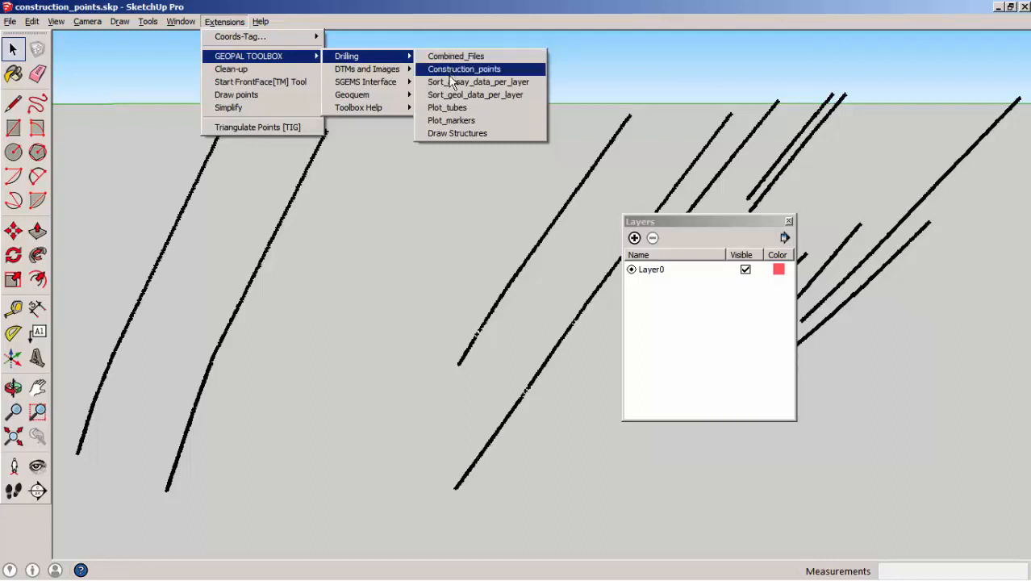
{"action": "mouse_move", "coordinate": [455, 95]}
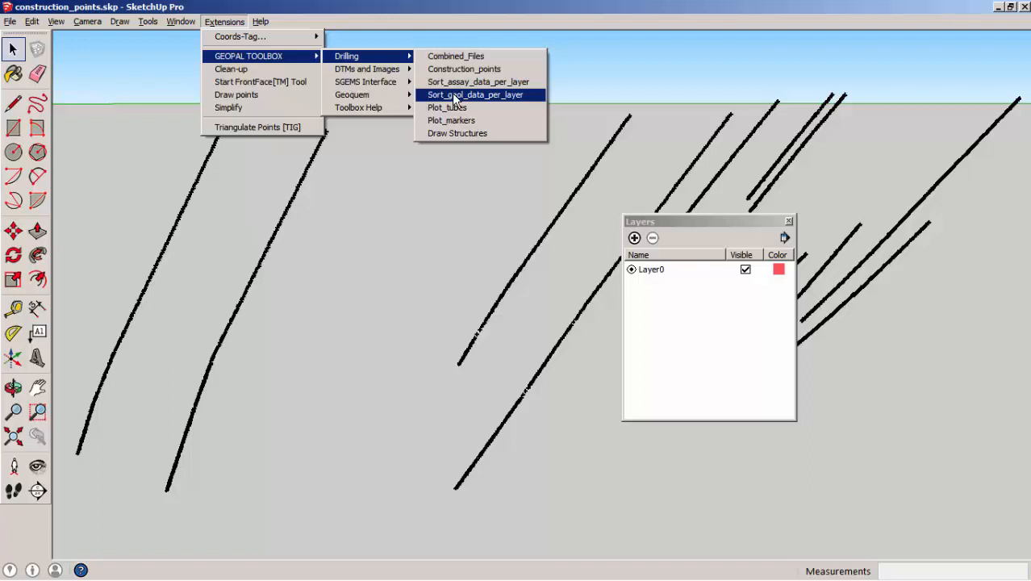
{"action": "left_click", "coordinate": [474, 94]}
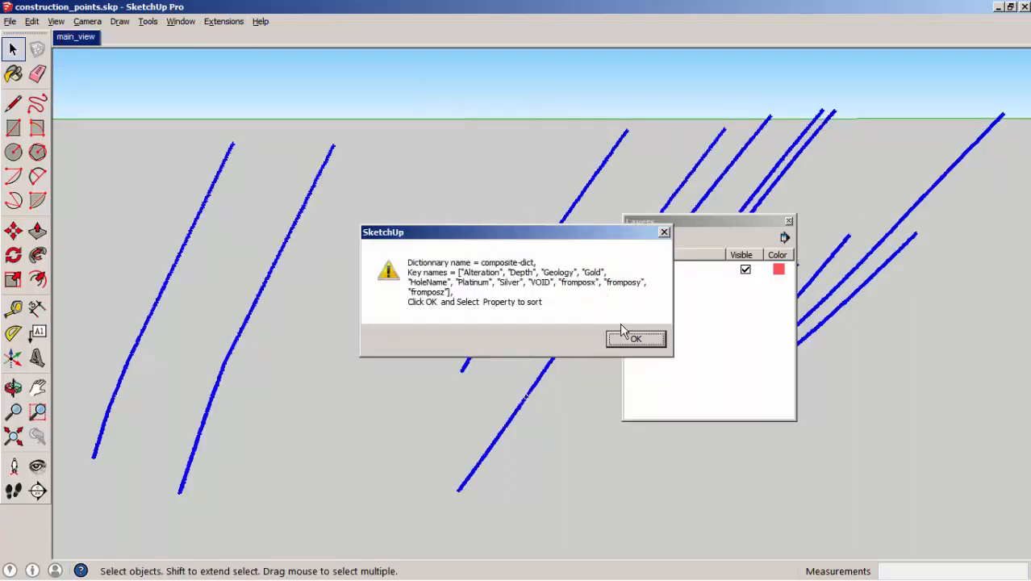
Step: Set Alteration as the first sort property and Geology as the second, and confirm
{"action": "left_click", "coordinate": [634, 338]}
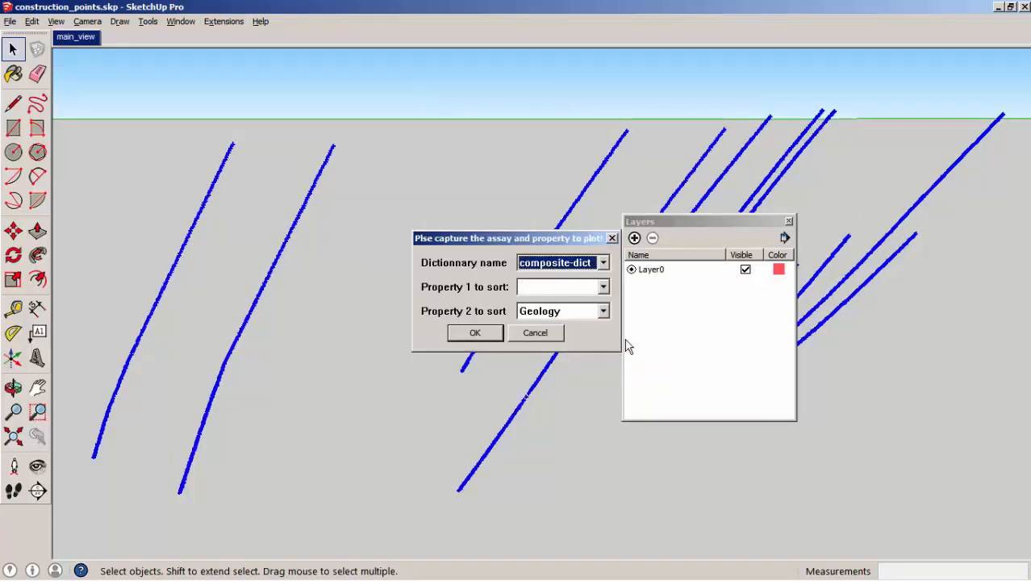
{"action": "left_click", "coordinate": [603, 286]}
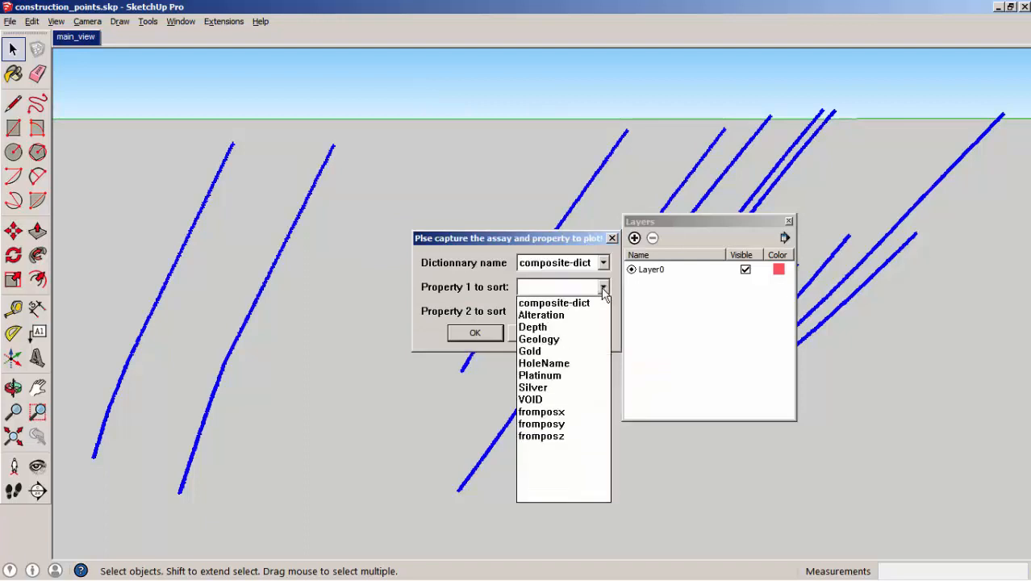
{"action": "mouse_move", "coordinate": [585, 311]}
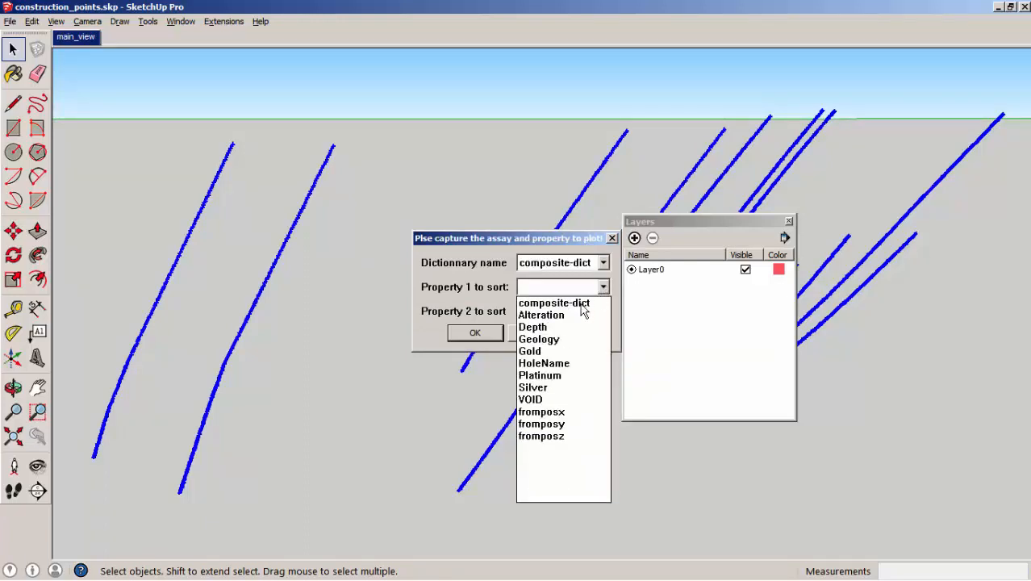
{"action": "left_click", "coordinate": [539, 338]}
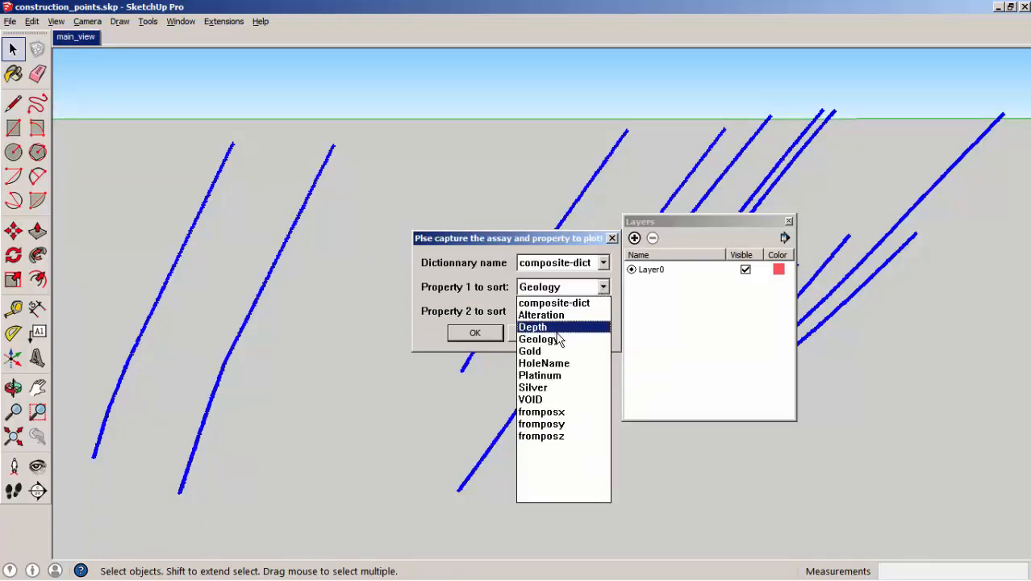
{"action": "left_click", "coordinate": [540, 315]}
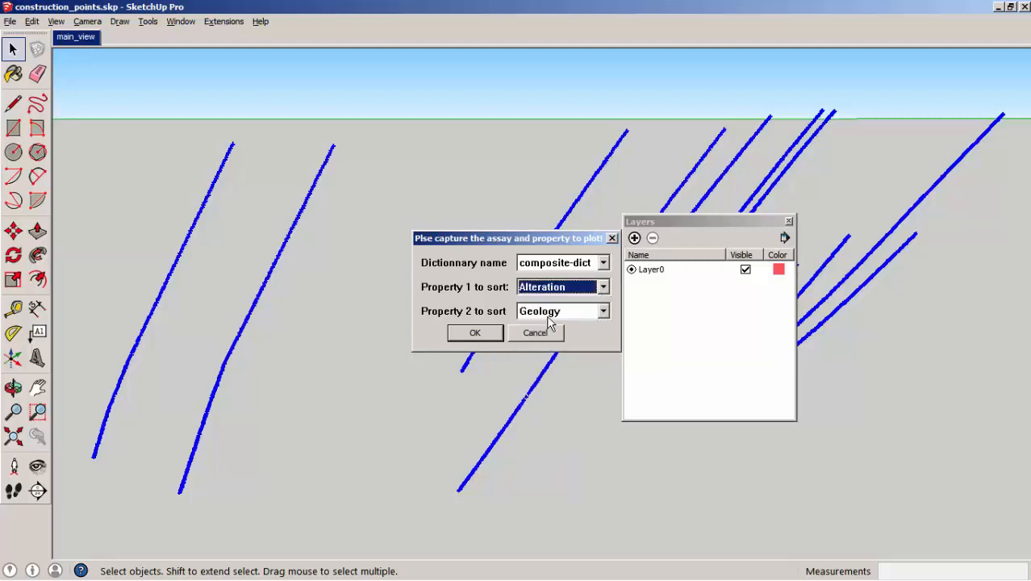
{"action": "left_click", "coordinate": [474, 332]}
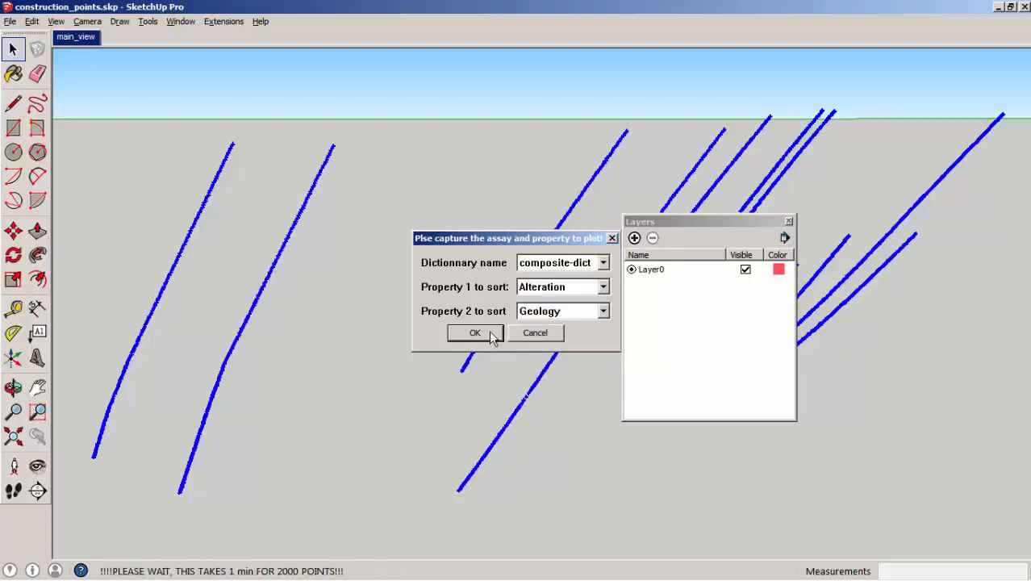
{"action": "left_click", "coordinate": [475, 332]}
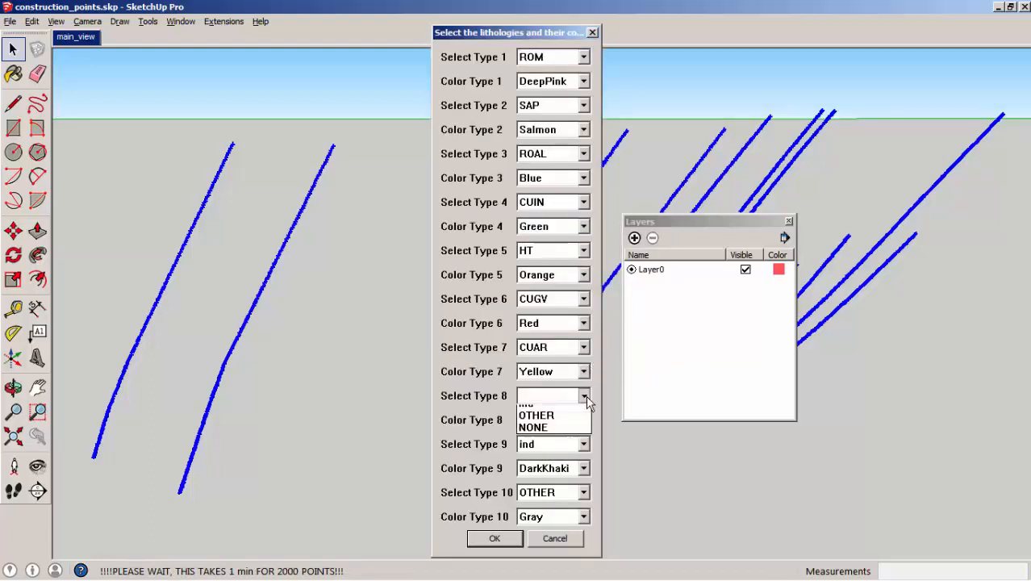
Step: Accept the lithology colours and marker types and sizes so the sorted markers are drawn
{"action": "left_click", "coordinate": [583, 395]}
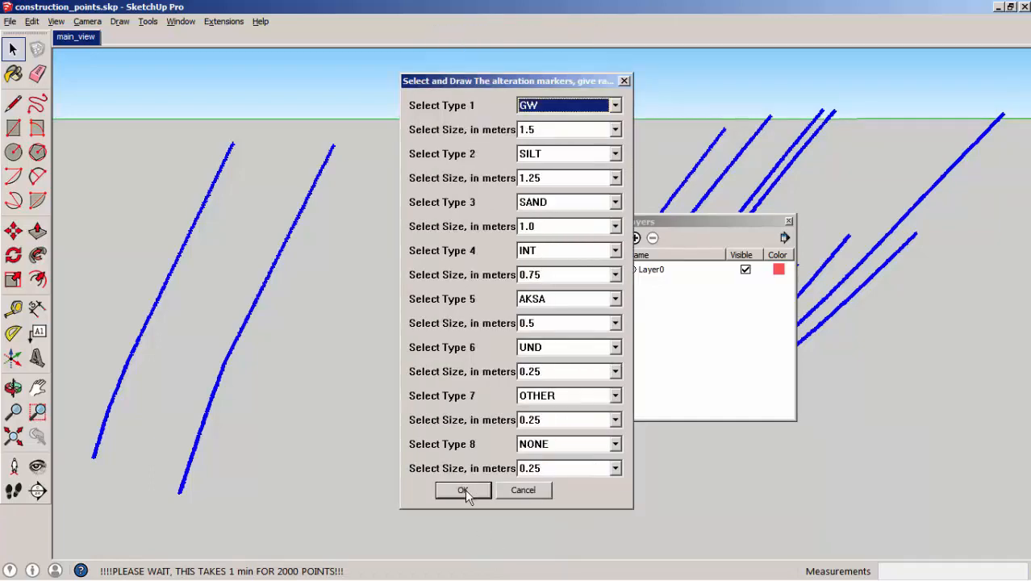
{"action": "left_click", "coordinate": [462, 489]}
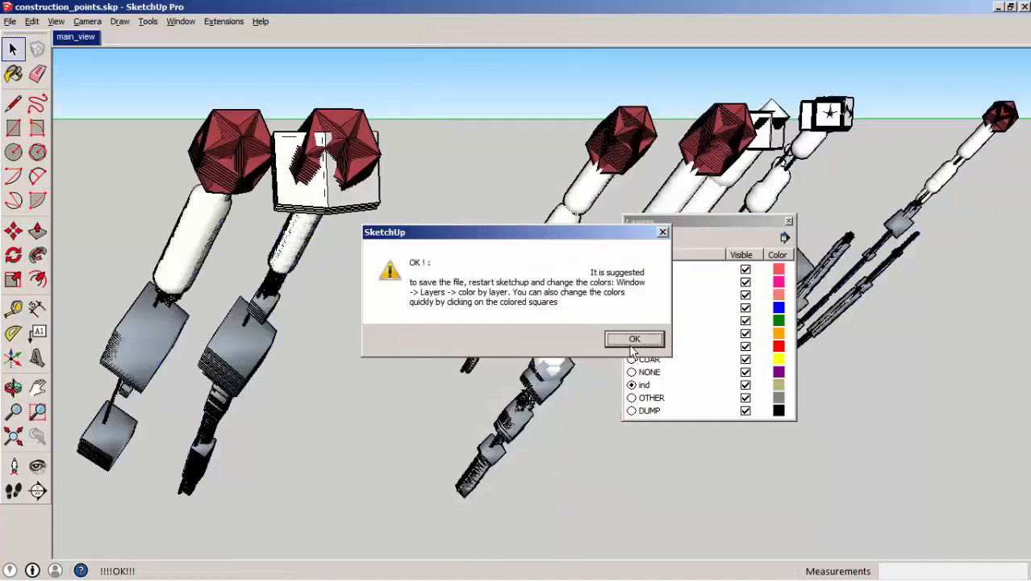
Step: Dismiss the completion message and switch back to the main_view drill-hole scene
{"action": "left_click", "coordinate": [634, 338]}
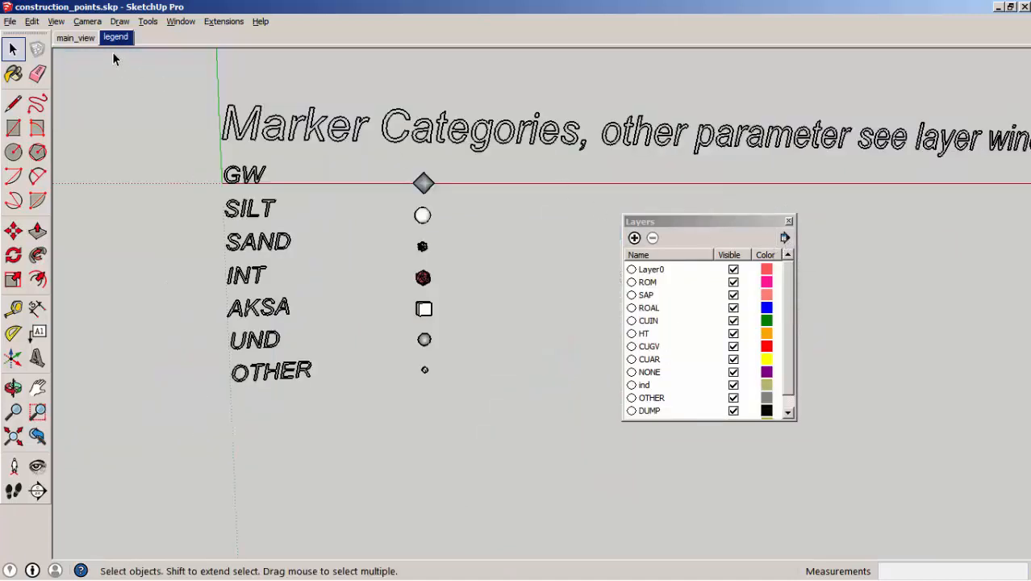
{"action": "left_click", "coordinate": [75, 37]}
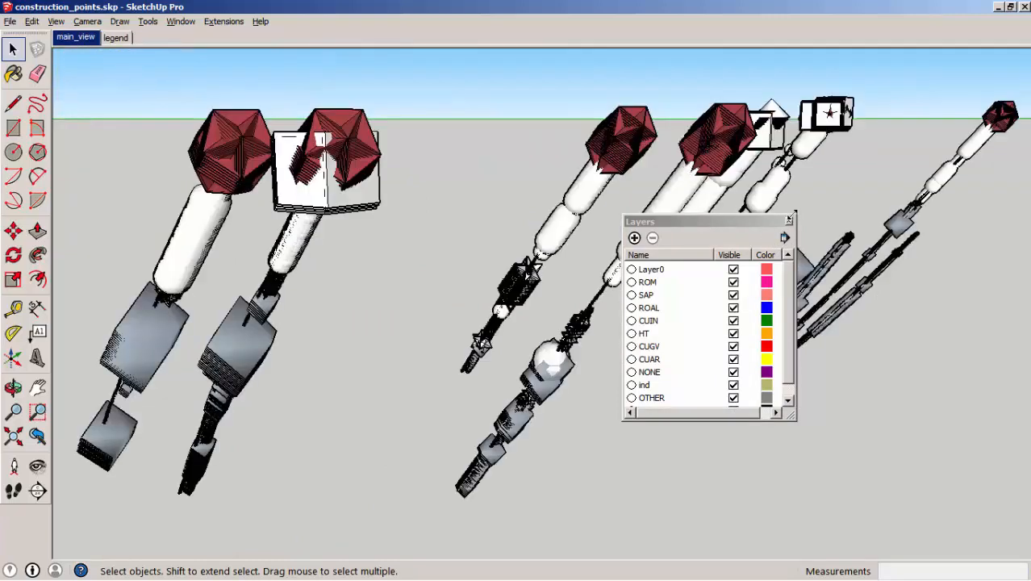
Step: Colour all objects by layer from the Layers details menu, orbit to inspect, then revert to plain traces
{"action": "left_click", "coordinate": [783, 236]}
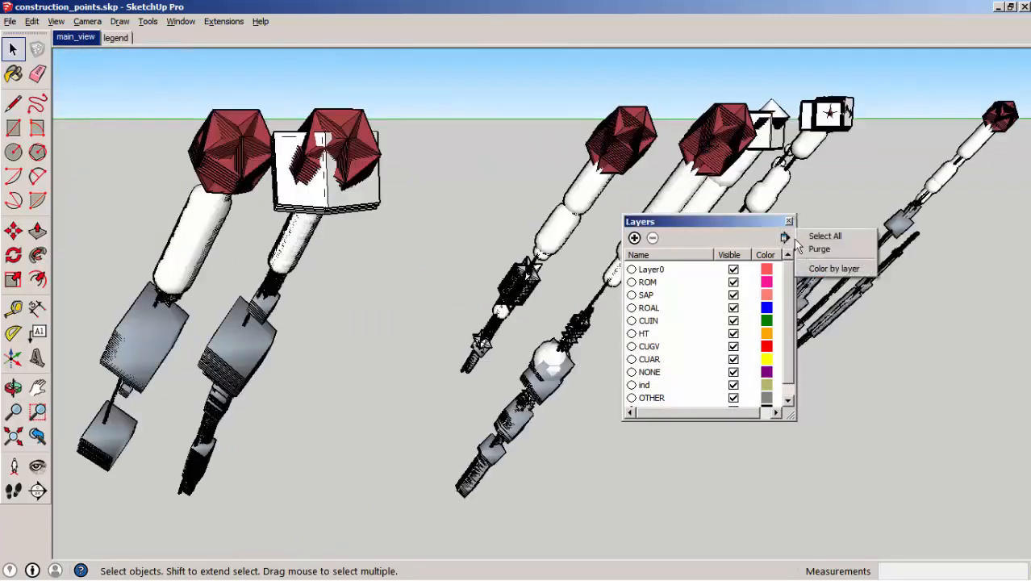
{"action": "left_click", "coordinate": [834, 268]}
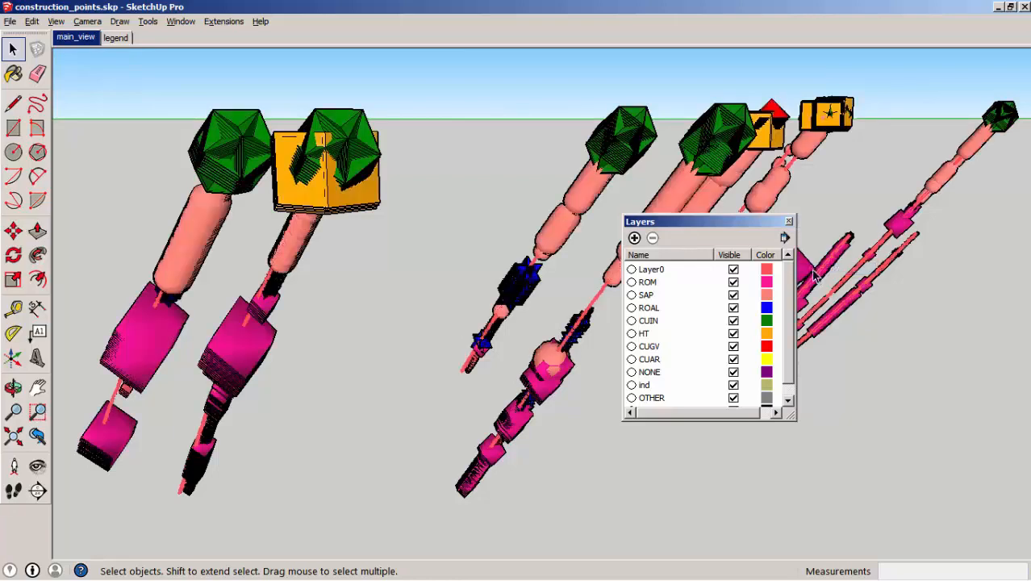
{"action": "left_click", "coordinate": [13, 388]}
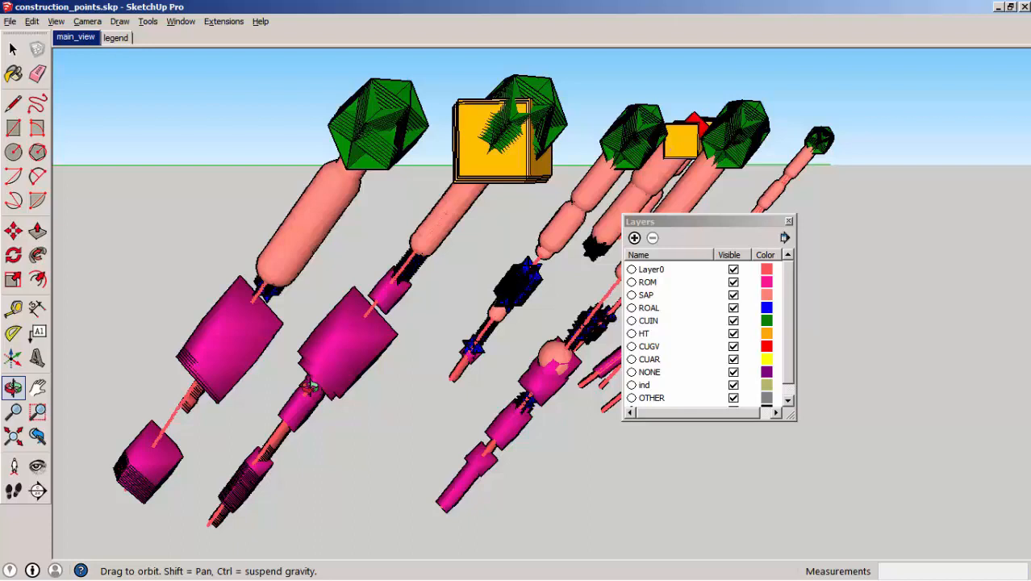
{"action": "mouse_move", "coordinate": [289, 373]}
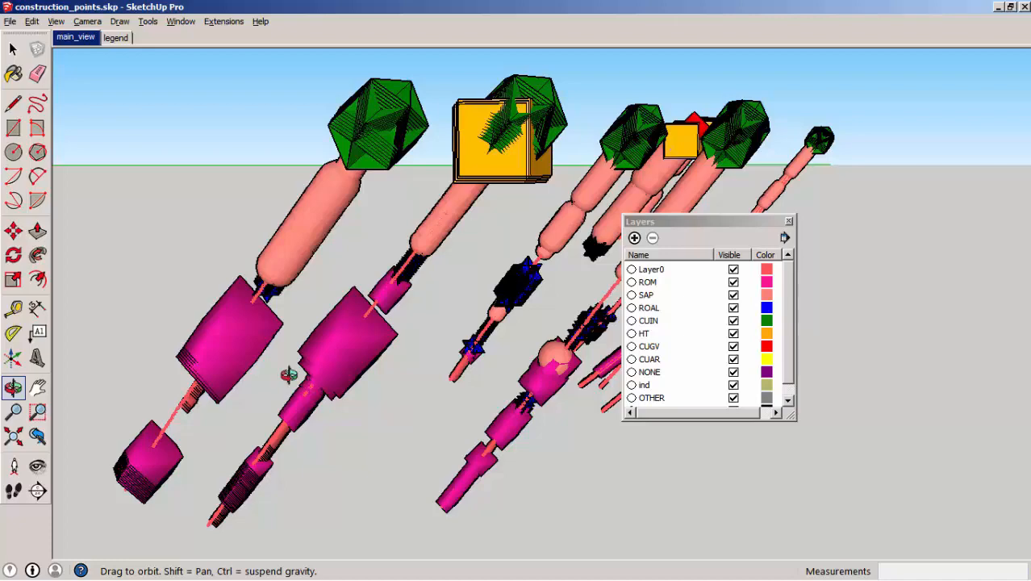
{"action": "left_click", "coordinate": [11, 21]}
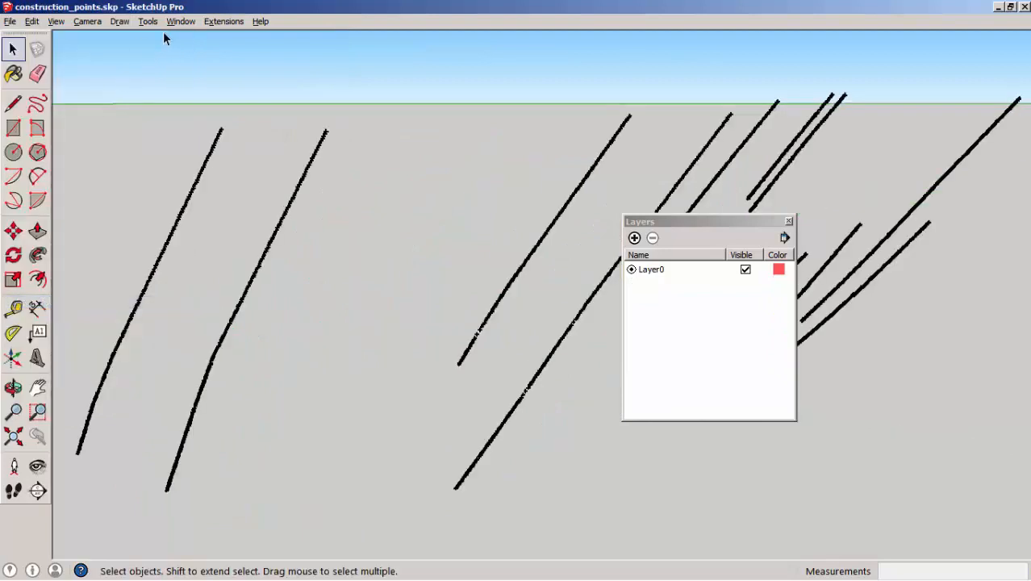
{"action": "mouse_move", "coordinate": [215, 362]}
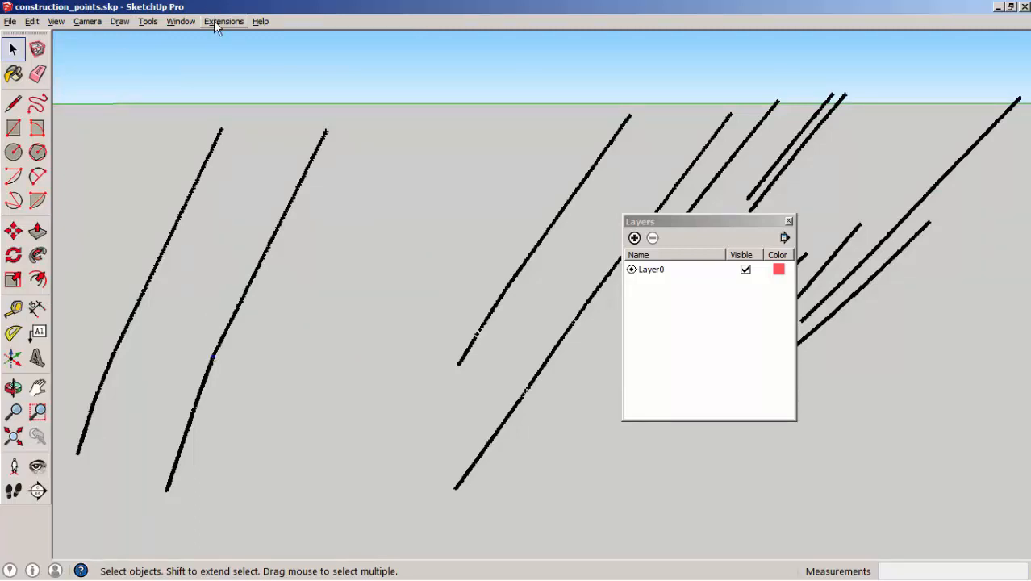
Step: Run GEOPAL Drilling's Plot_tubes tool, which asks for a file to open
{"action": "left_click", "coordinate": [225, 21]}
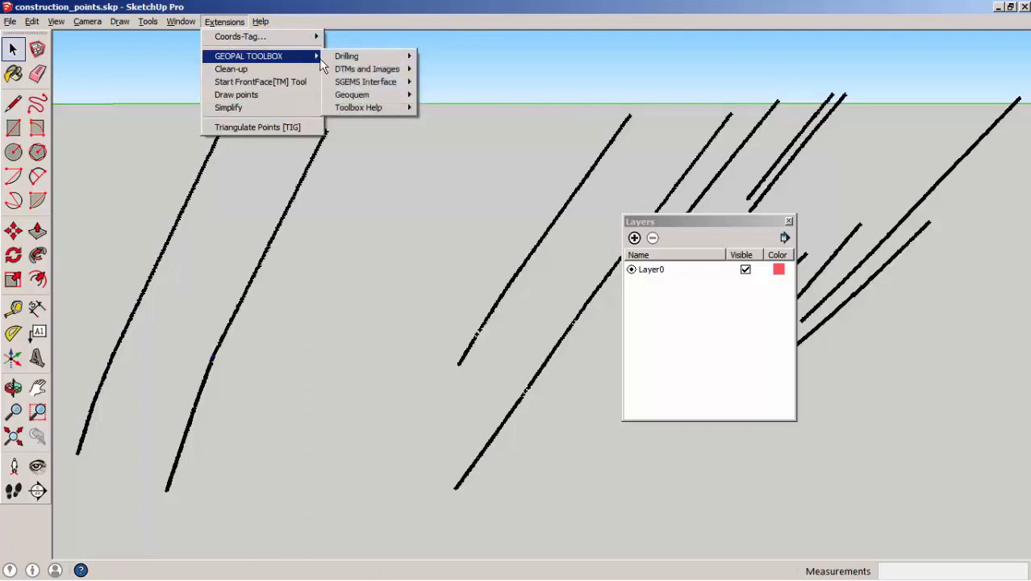
{"action": "mouse_move", "coordinate": [346, 56]}
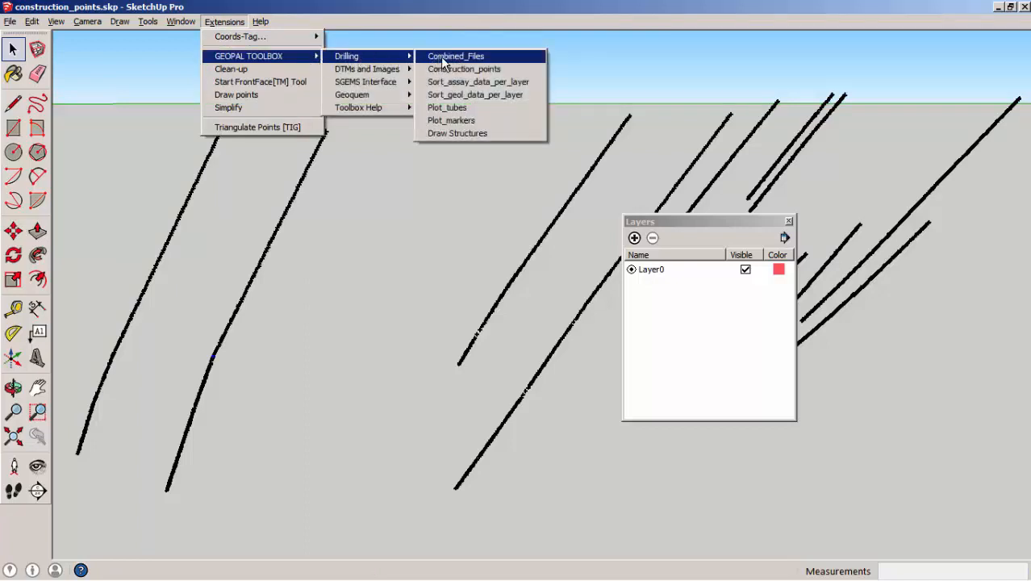
{"action": "mouse_move", "coordinate": [478, 81]}
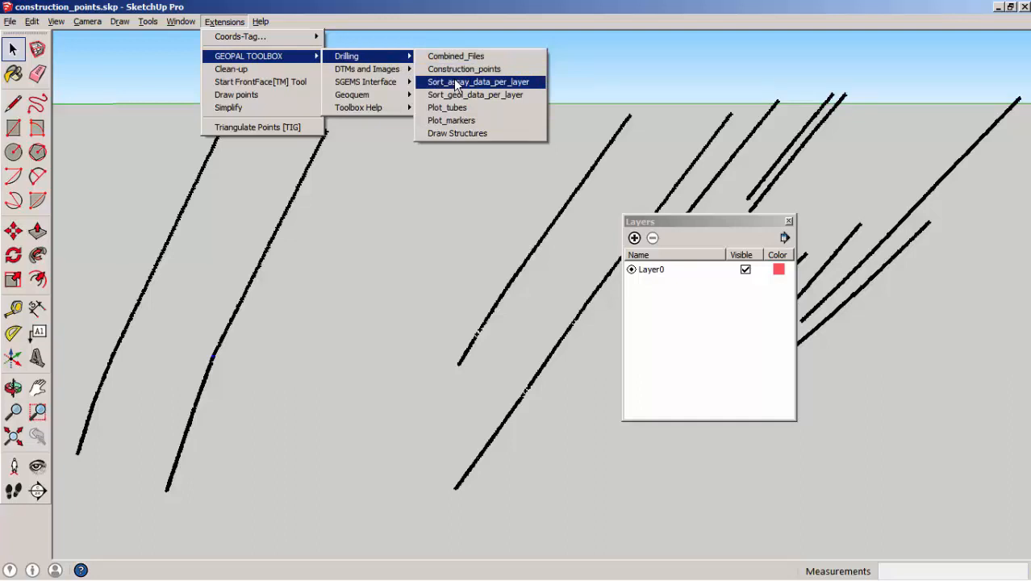
{"action": "mouse_move", "coordinate": [475, 94]}
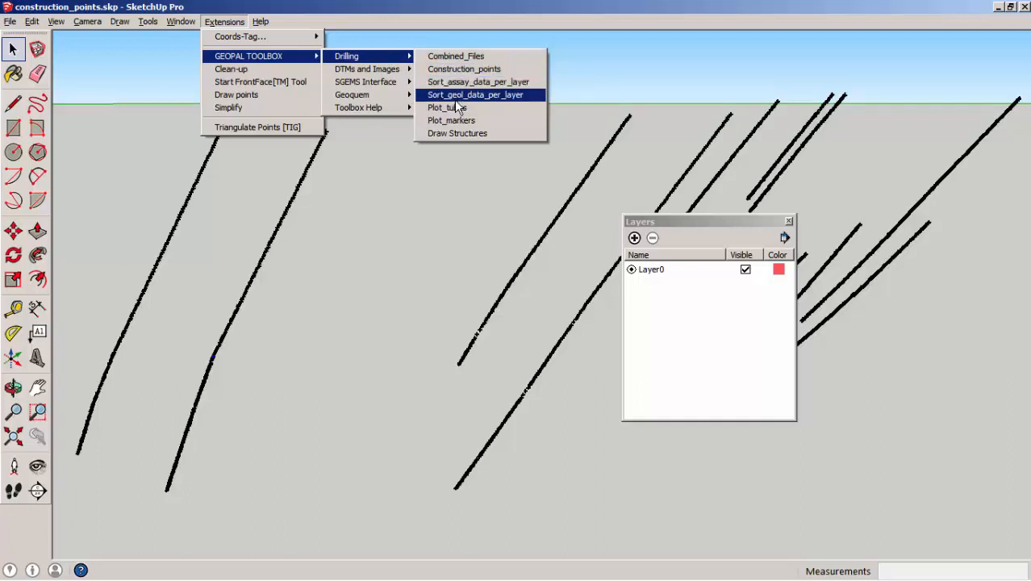
{"action": "mouse_move", "coordinate": [456, 108]}
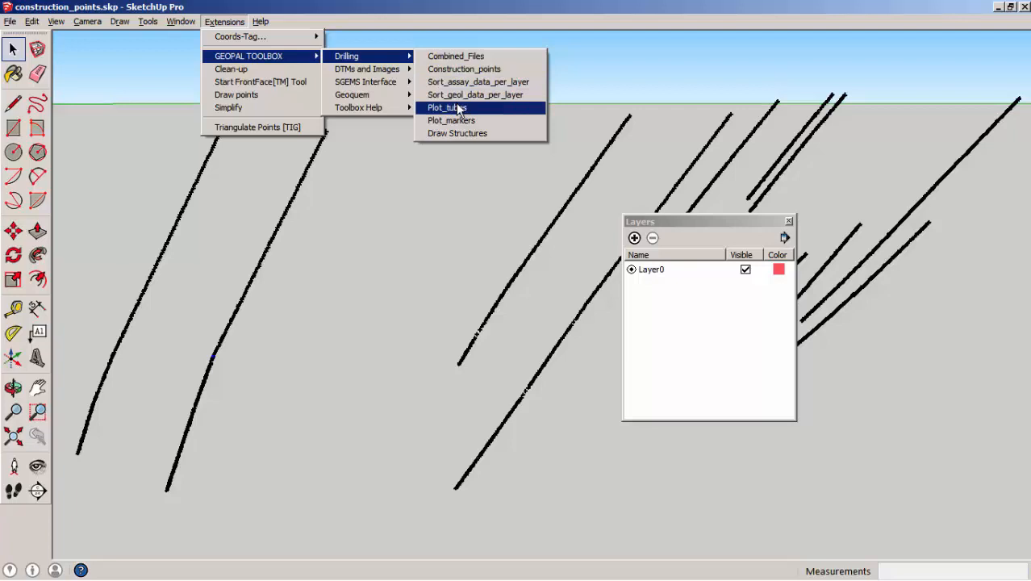
{"action": "left_click", "coordinate": [446, 107]}
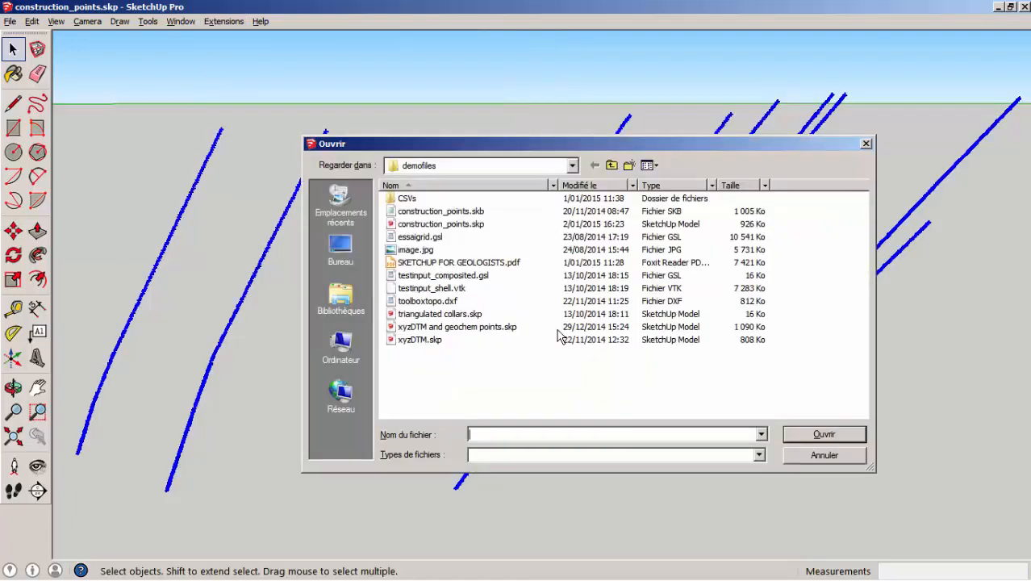
{"action": "mouse_move", "coordinate": [394, 211]}
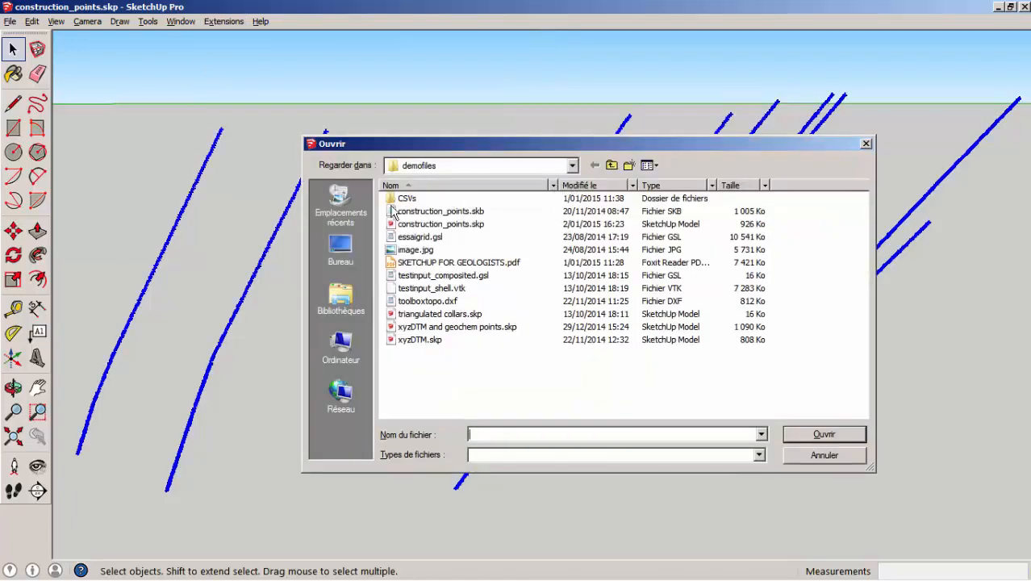
Step: Load CSVs/xyz_collars.csv as the collar file with its default column mapping
{"action": "double_click", "coordinate": [406, 198]}
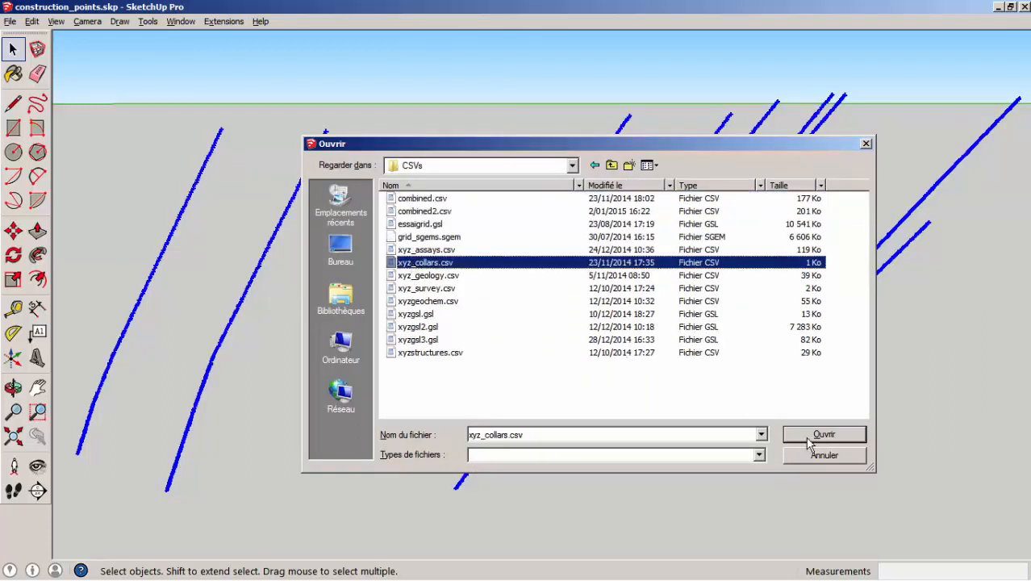
{"action": "left_click", "coordinate": [823, 434]}
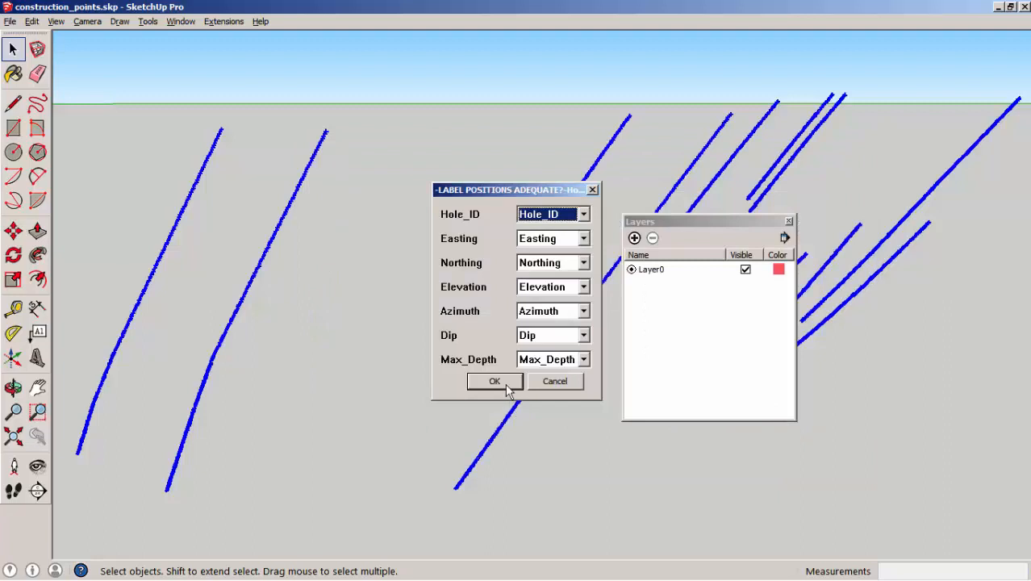
{"action": "left_click", "coordinate": [494, 380]}
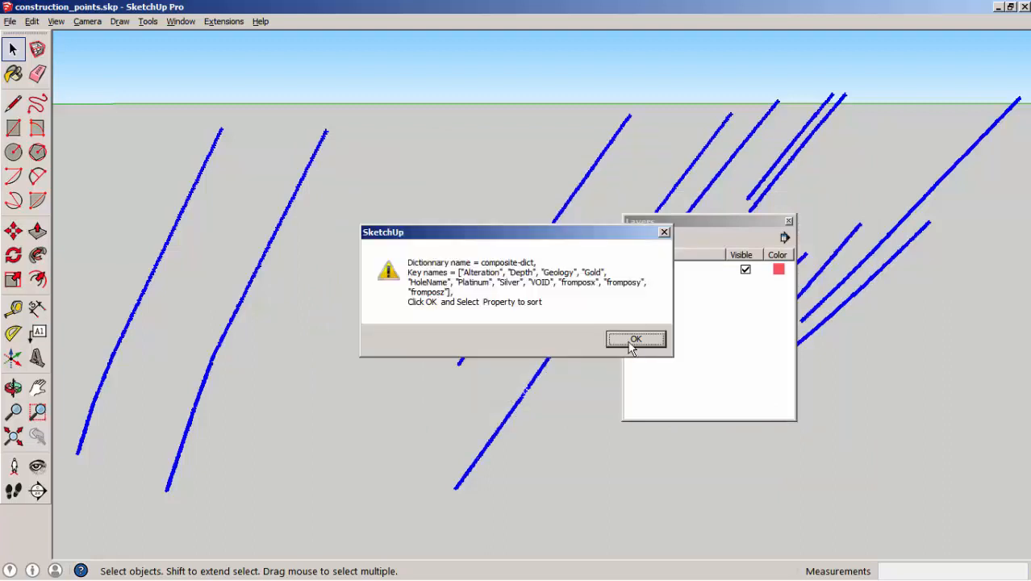
Step: Choose Gold as the assay to sort with the Geology property and confirm
{"action": "left_click", "coordinate": [635, 337]}
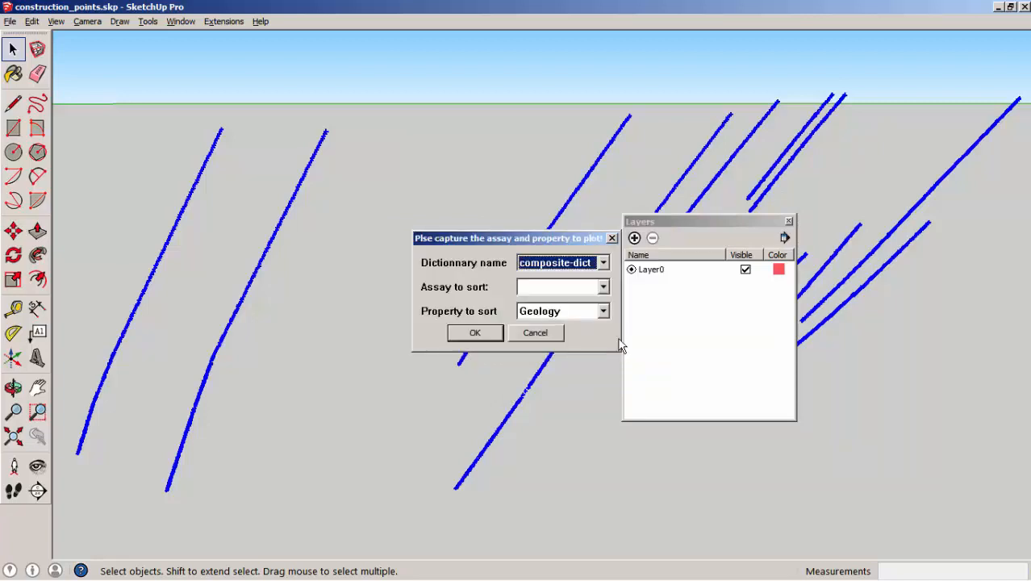
{"action": "left_click", "coordinate": [602, 286]}
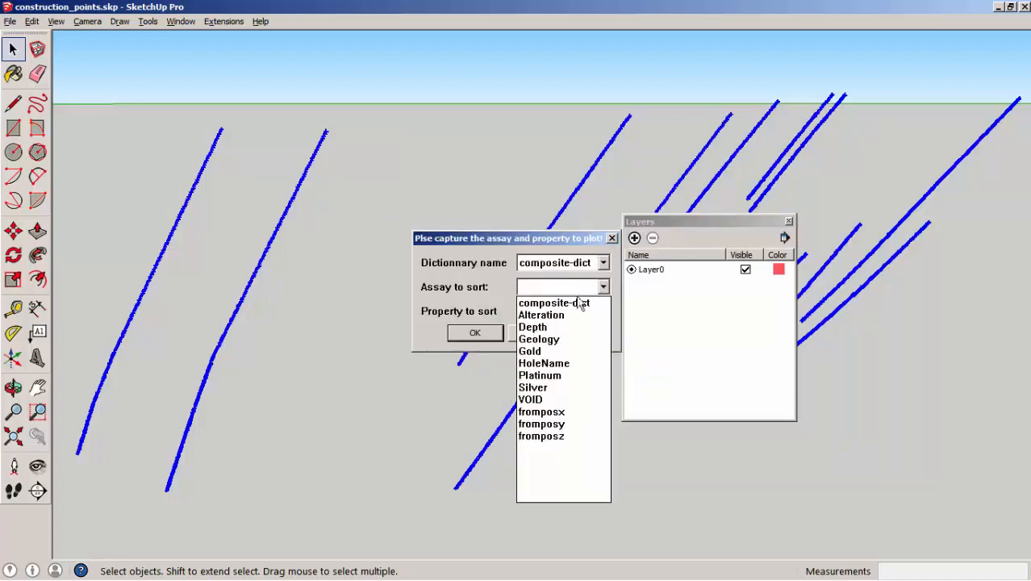
{"action": "left_click", "coordinate": [529, 350]}
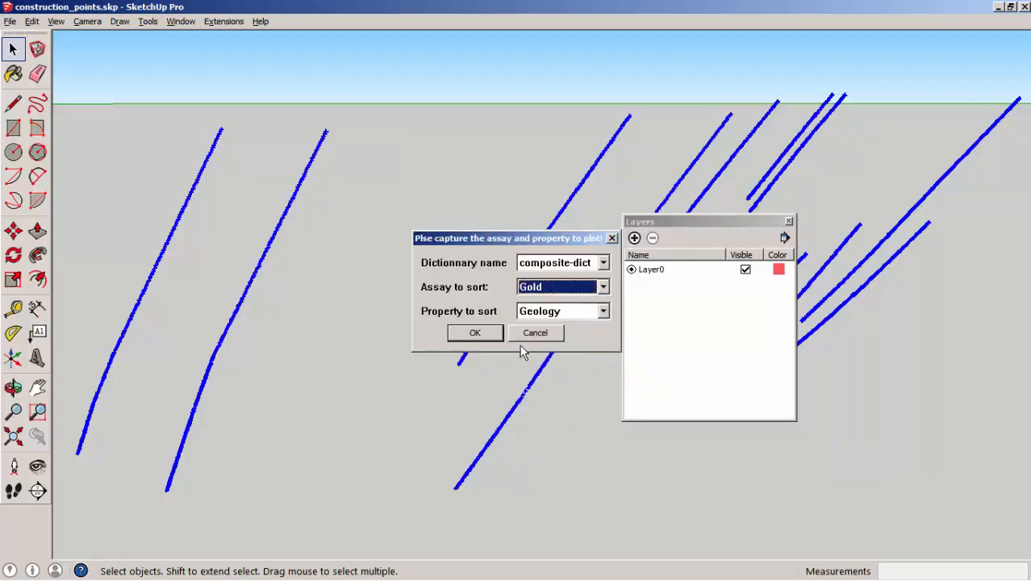
{"action": "left_click", "coordinate": [474, 332]}
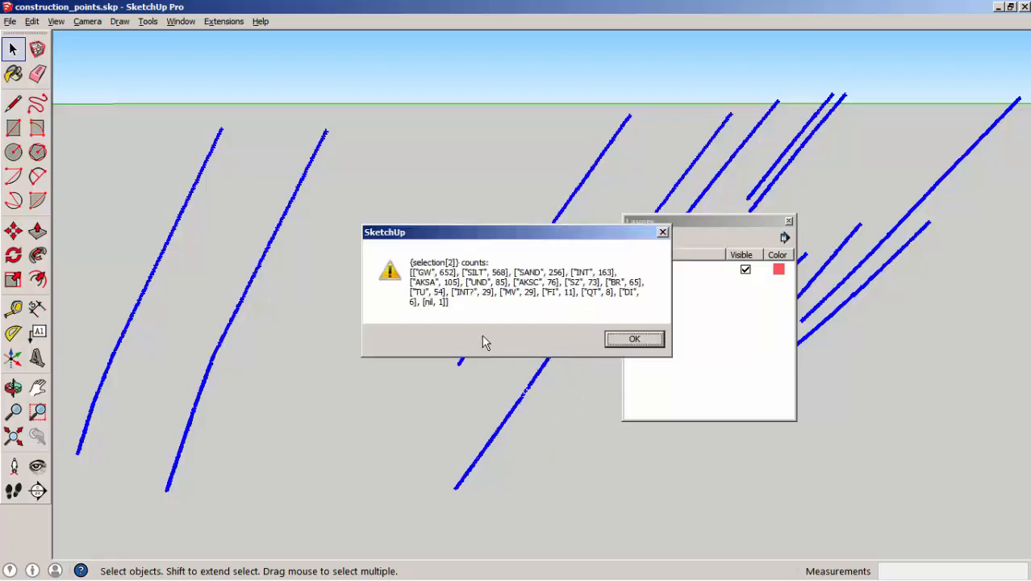
Step: Accept the lithology colours, assay background/cutoff/maximum values and tube size to draw the tubes
{"action": "left_click", "coordinate": [634, 338]}
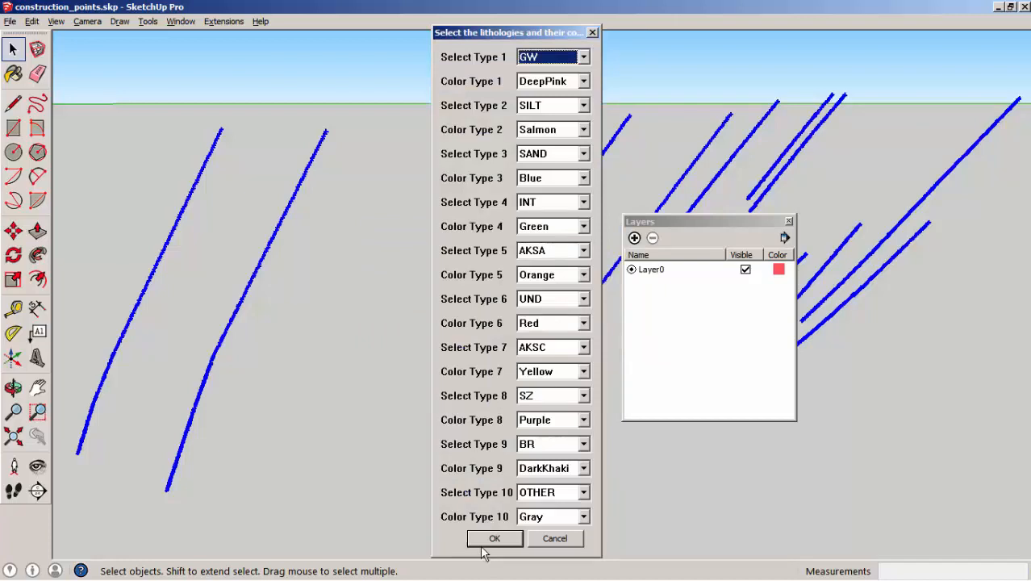
{"action": "left_click", "coordinate": [495, 538]}
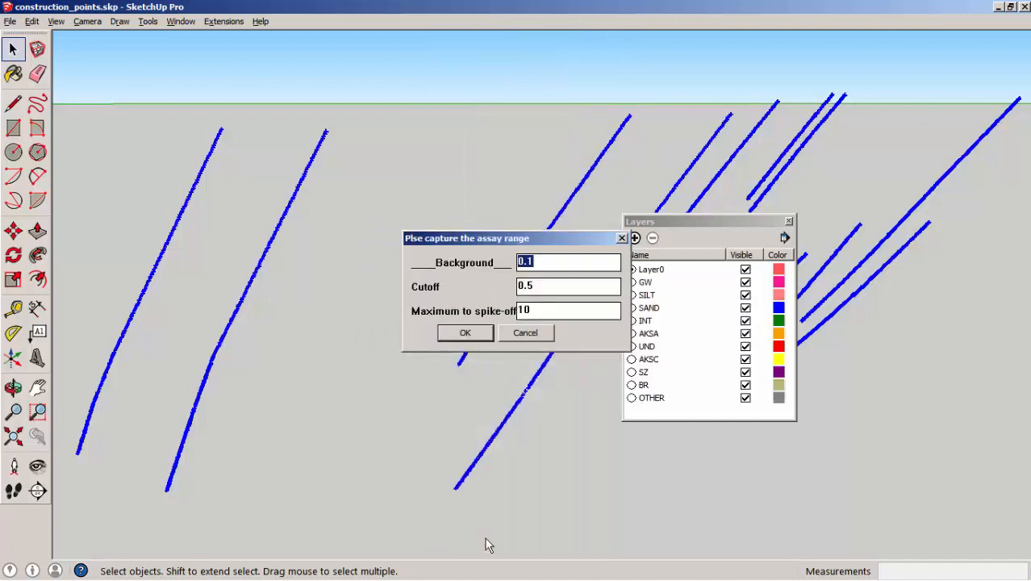
{"action": "mouse_move", "coordinate": [488, 339]}
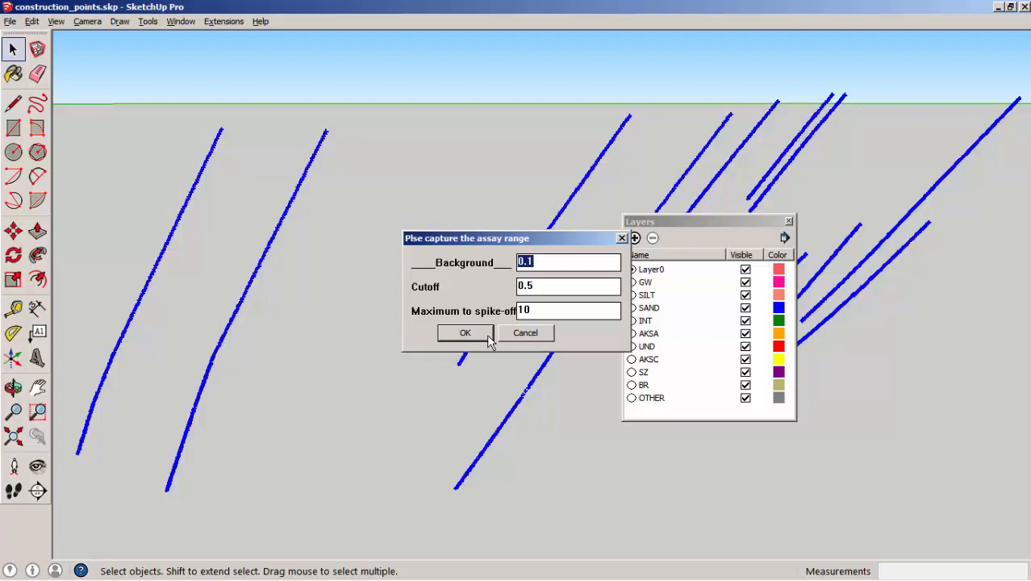
{"action": "left_click", "coordinate": [464, 332]}
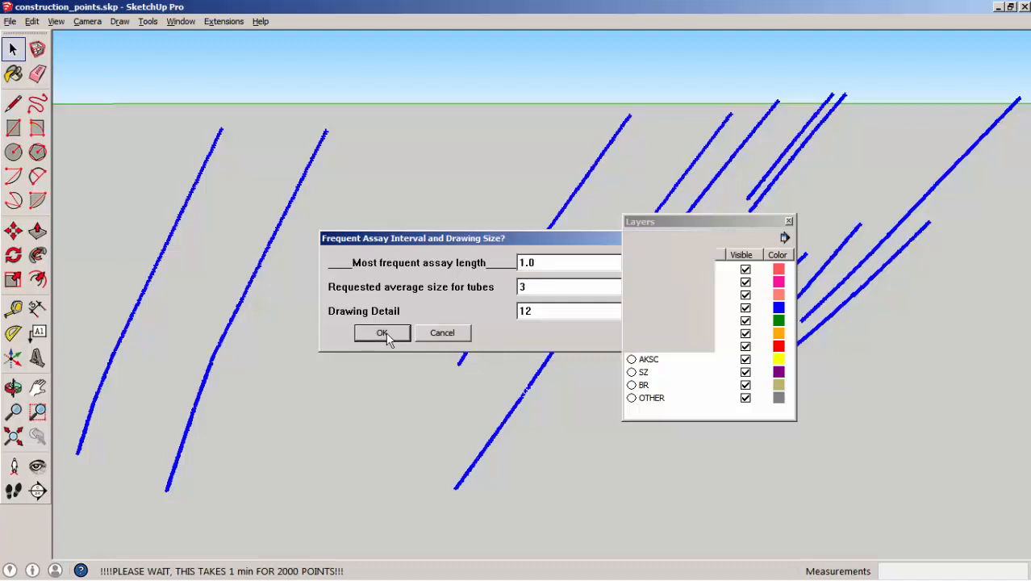
{"action": "left_click", "coordinate": [382, 332]}
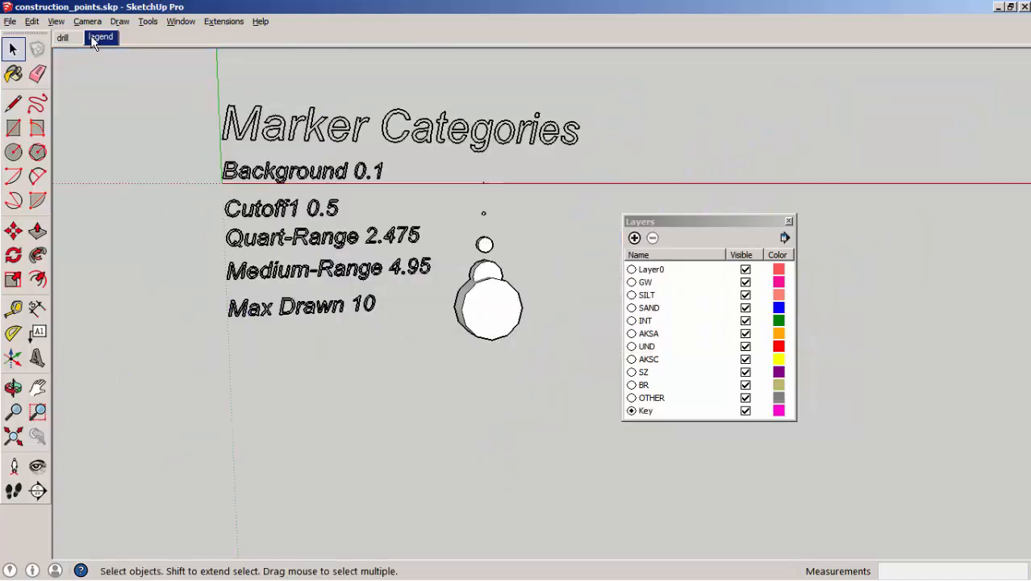
Step: Switch to the drill scene showing pink tubes with coloured discs, then bring up the File menu
{"action": "left_click", "coordinate": [63, 37]}
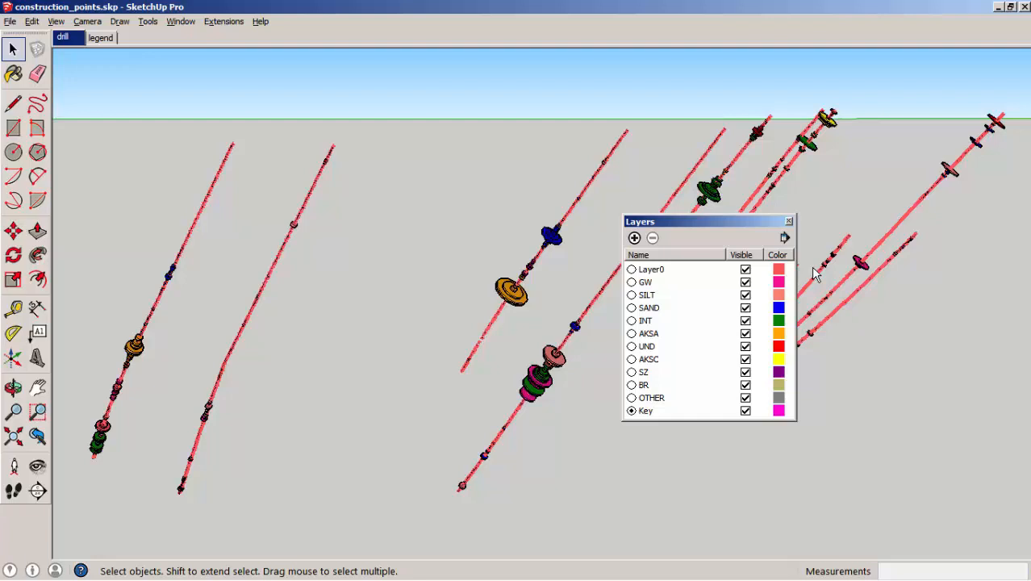
{"action": "mouse_move", "coordinate": [293, 161]}
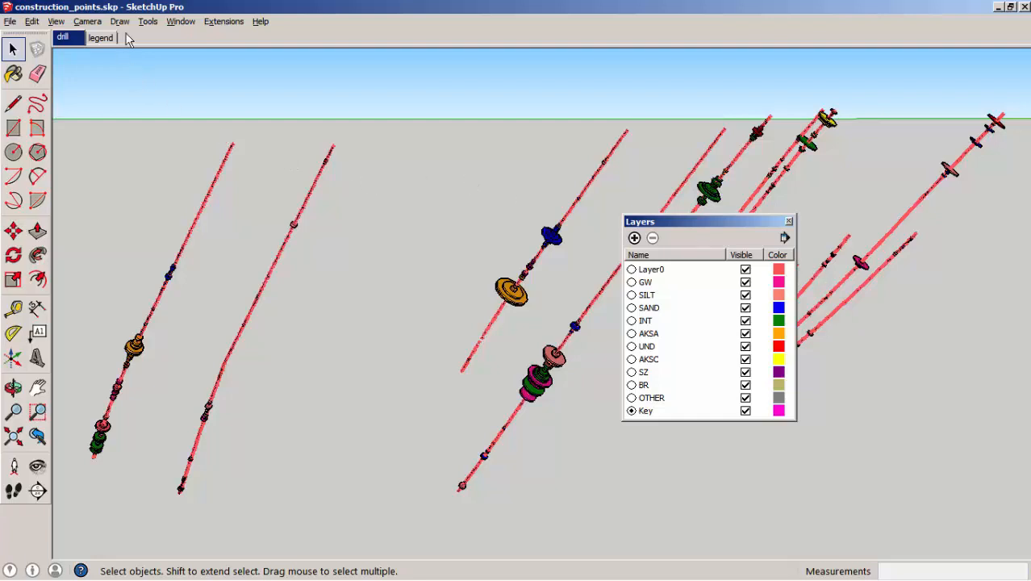
{"action": "left_click", "coordinate": [11, 21]}
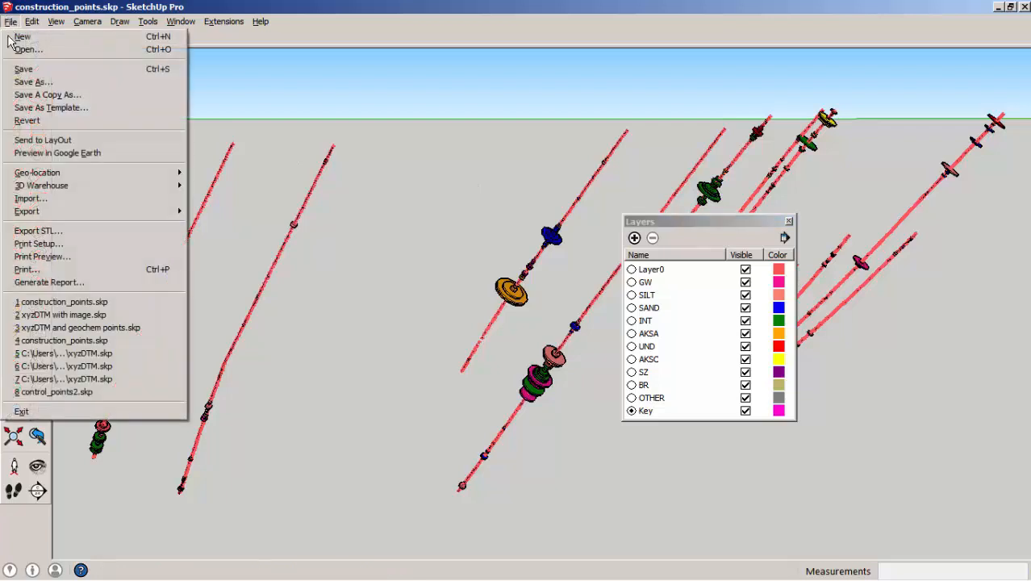
{"action": "mouse_move", "coordinate": [22, 37]}
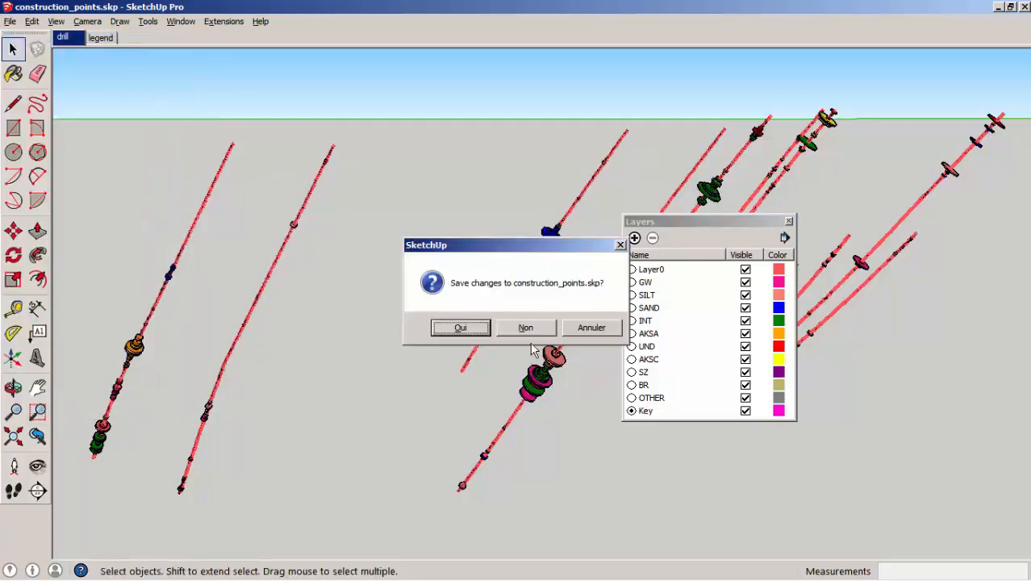
Step: Revert without saving and run GEOPAL Drilling's Plot_markers tool
{"action": "left_click", "coordinate": [525, 327]}
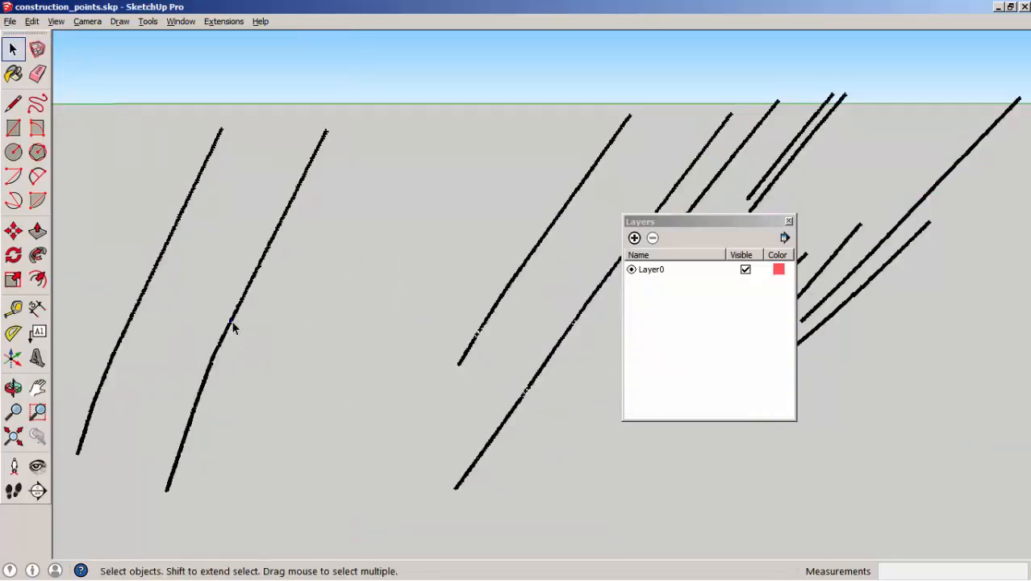
{"action": "left_click", "coordinate": [223, 21]}
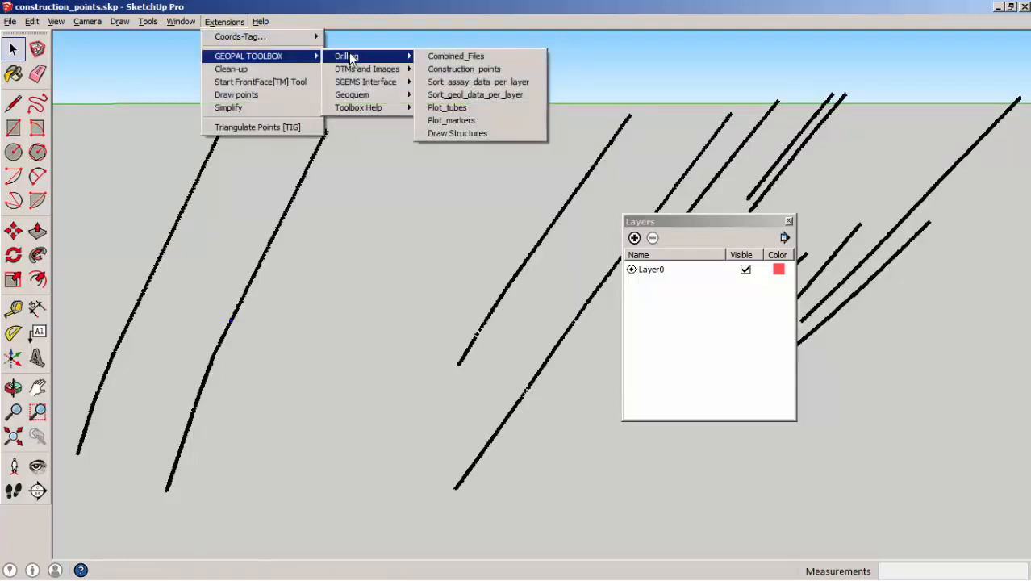
{"action": "mouse_move", "coordinate": [456, 55]}
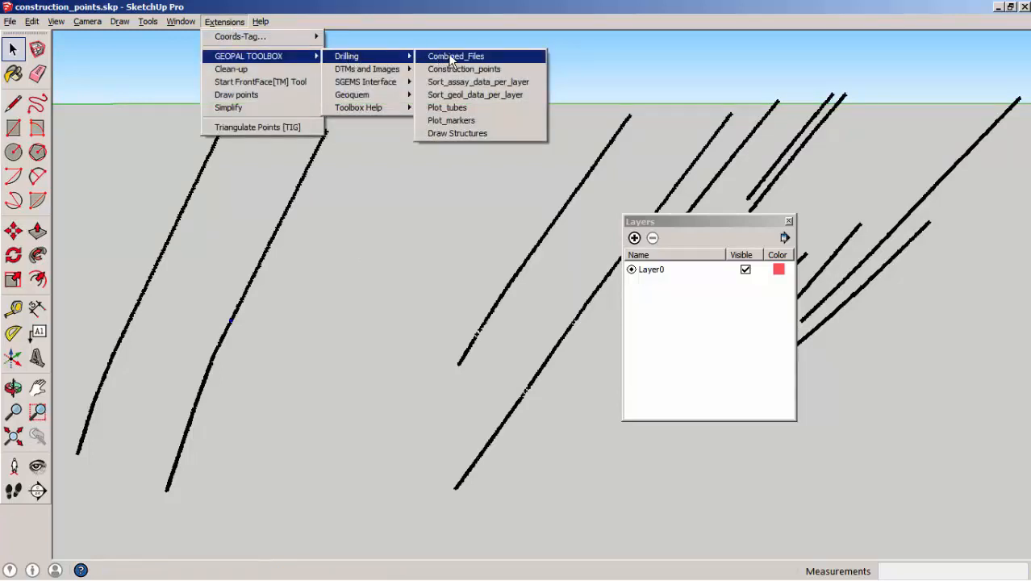
{"action": "mouse_move", "coordinate": [450, 120]}
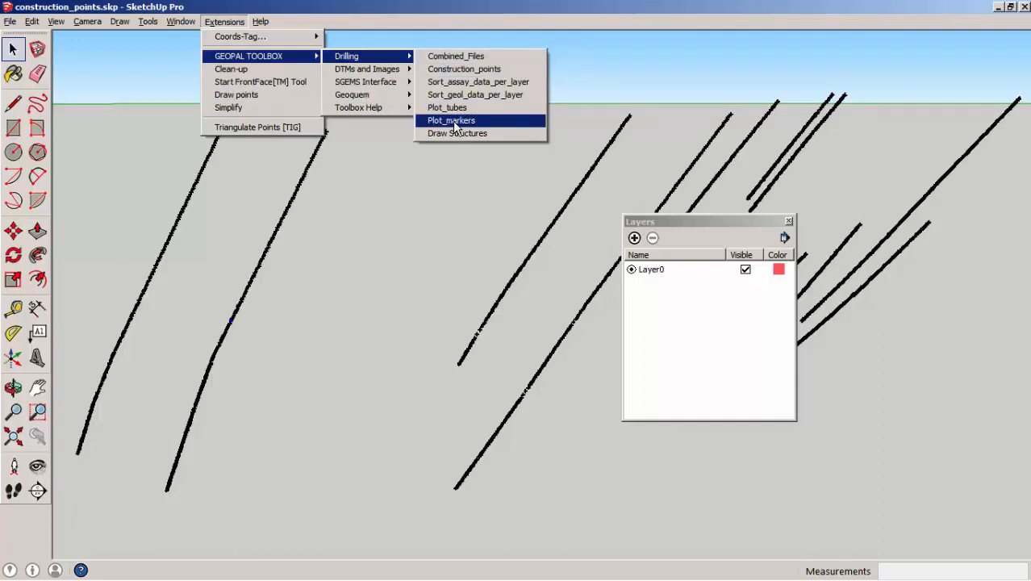
{"action": "left_click", "coordinate": [451, 120]}
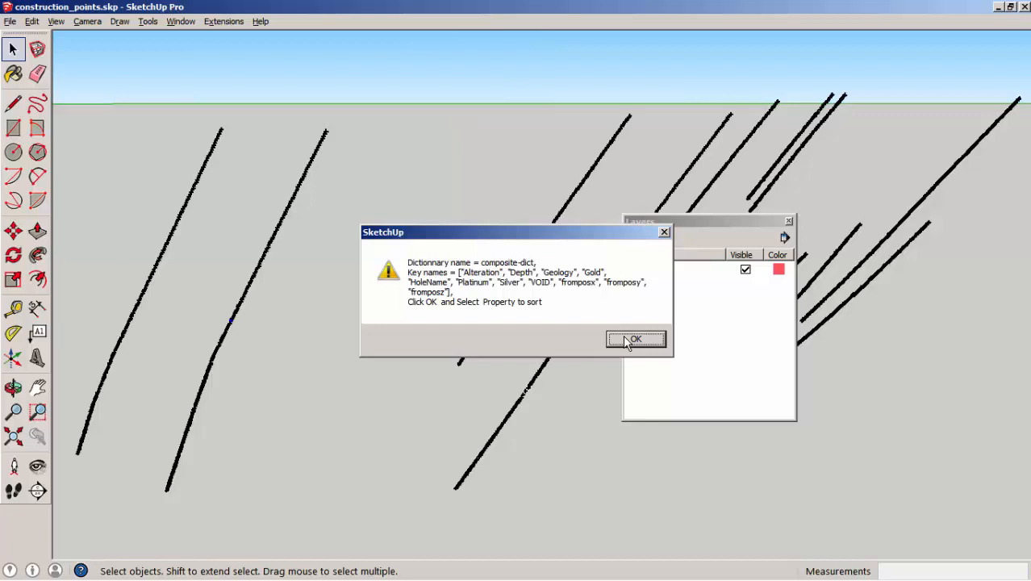
Step: Choose Gold as the assay with the Geology property and accept the 2 m marker radius
{"action": "left_click", "coordinate": [635, 339]}
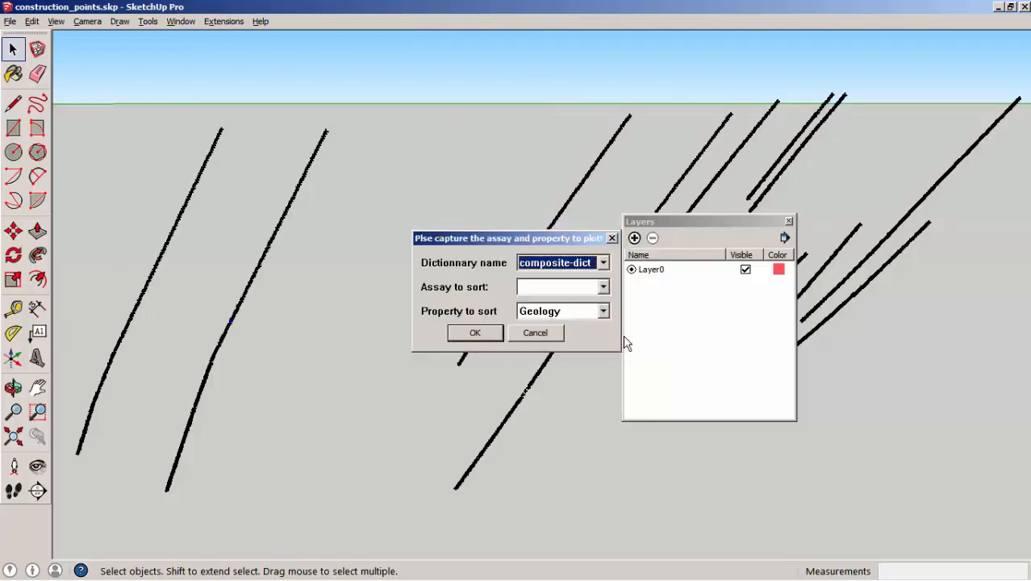
{"action": "left_click", "coordinate": [602, 286]}
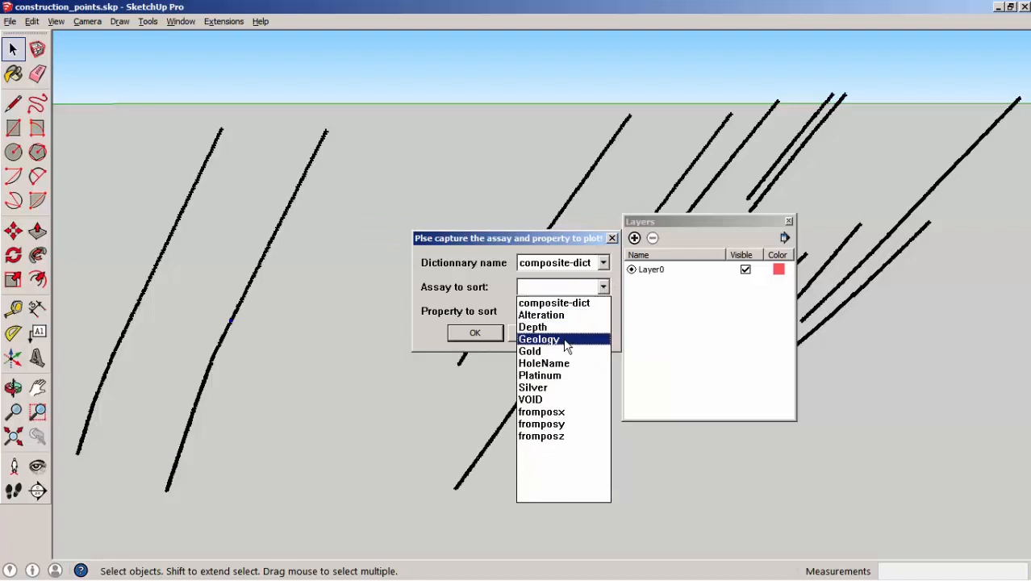
{"action": "left_click", "coordinate": [530, 351]}
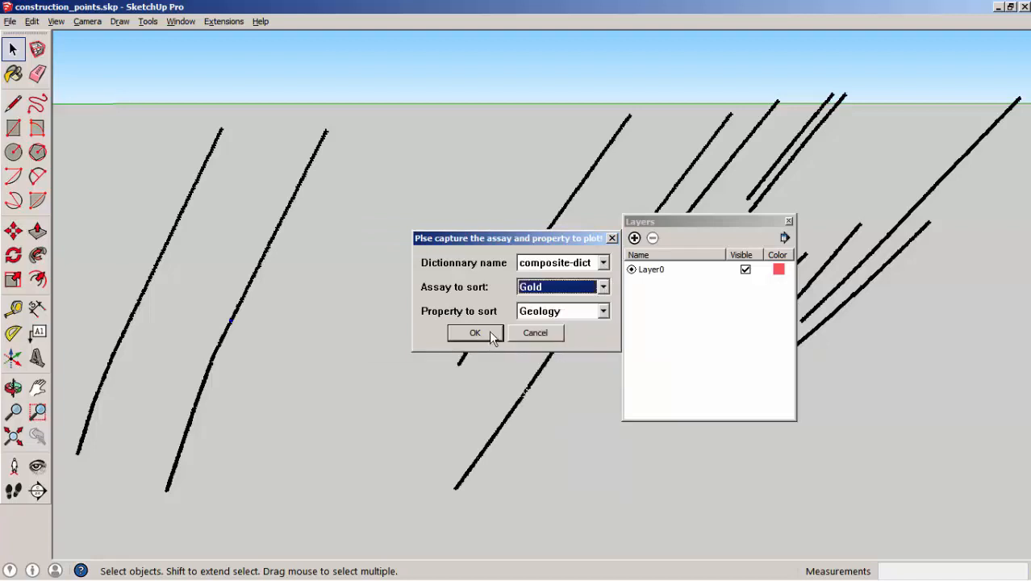
{"action": "left_click", "coordinate": [474, 332]}
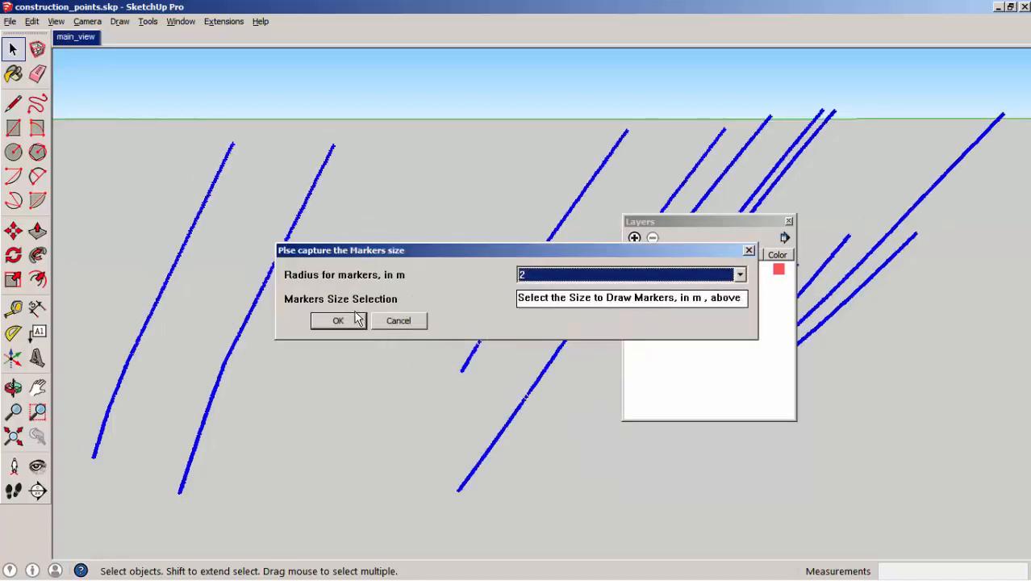
{"action": "left_click", "coordinate": [338, 320]}
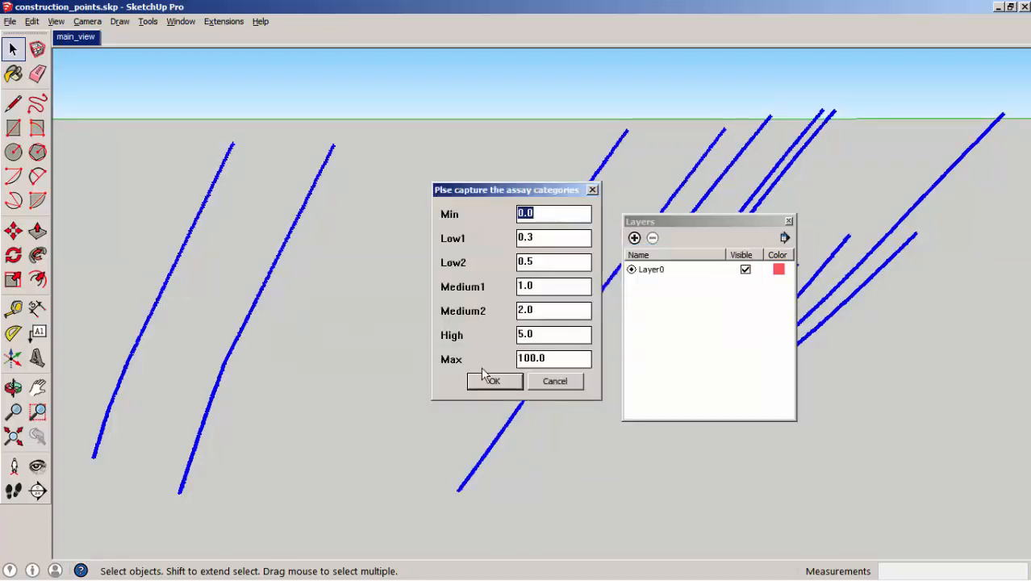
Step: Accept the assay category ranges and lithology types so the 3D markers and legend are drawn
{"action": "left_click", "coordinate": [493, 381]}
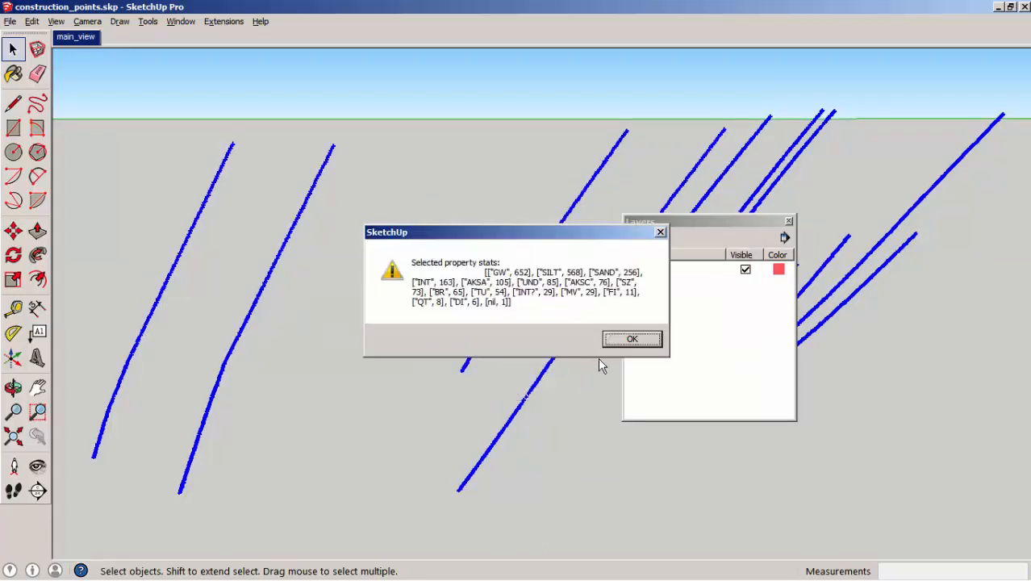
{"action": "left_click", "coordinate": [631, 337]}
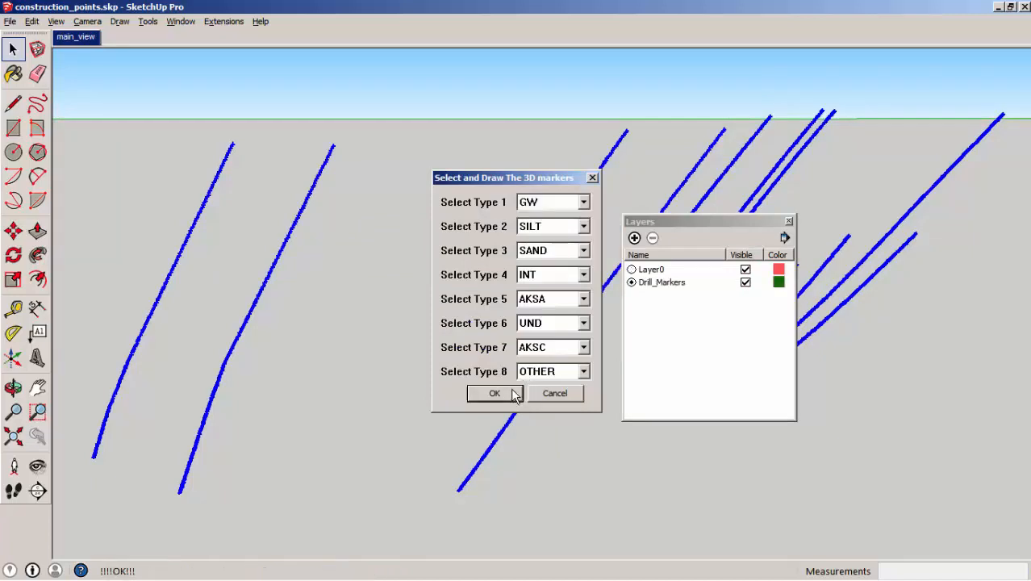
{"action": "left_click", "coordinate": [494, 392]}
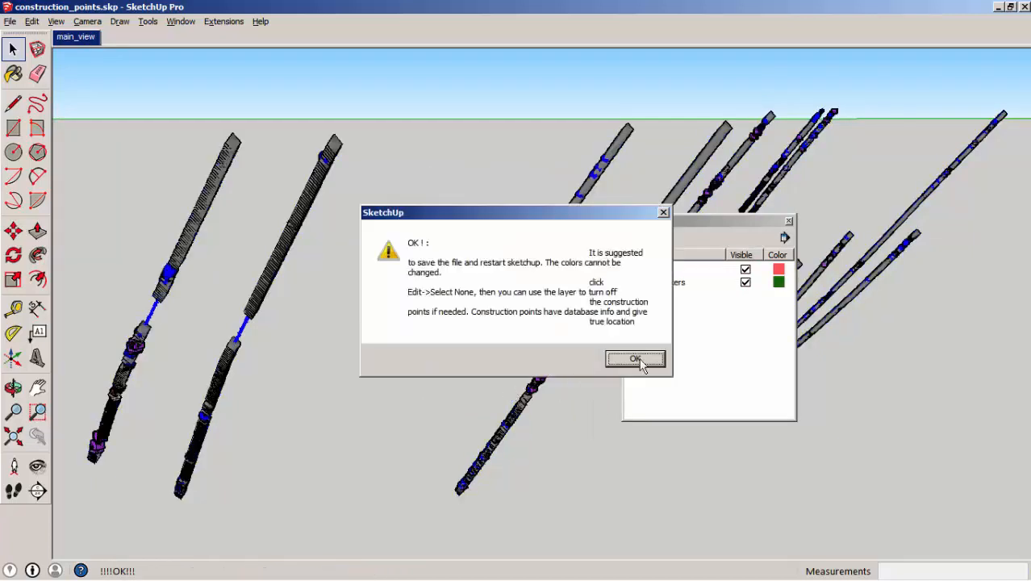
{"action": "left_click", "coordinate": [635, 358]}
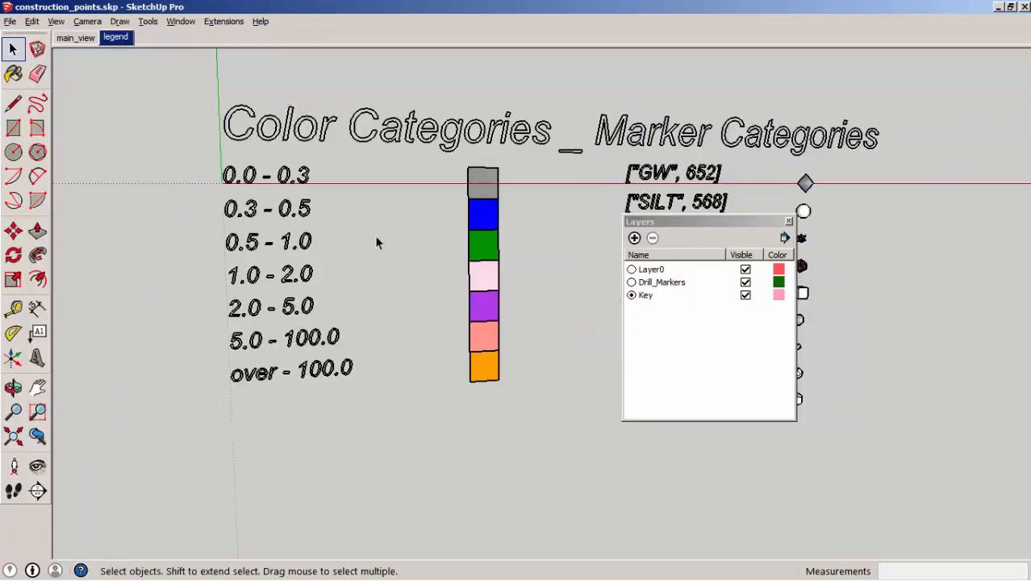
Step: In main_view, orbit and zoom-window onto the right-hand holes to inspect the markers, then revert
{"action": "left_click", "coordinate": [74, 37]}
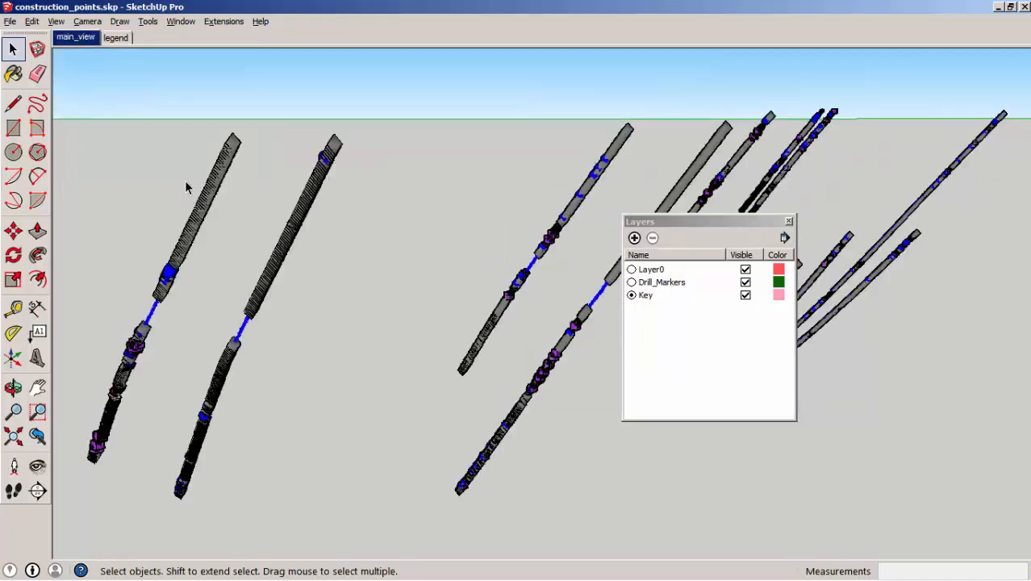
{"action": "left_click", "coordinate": [13, 387]}
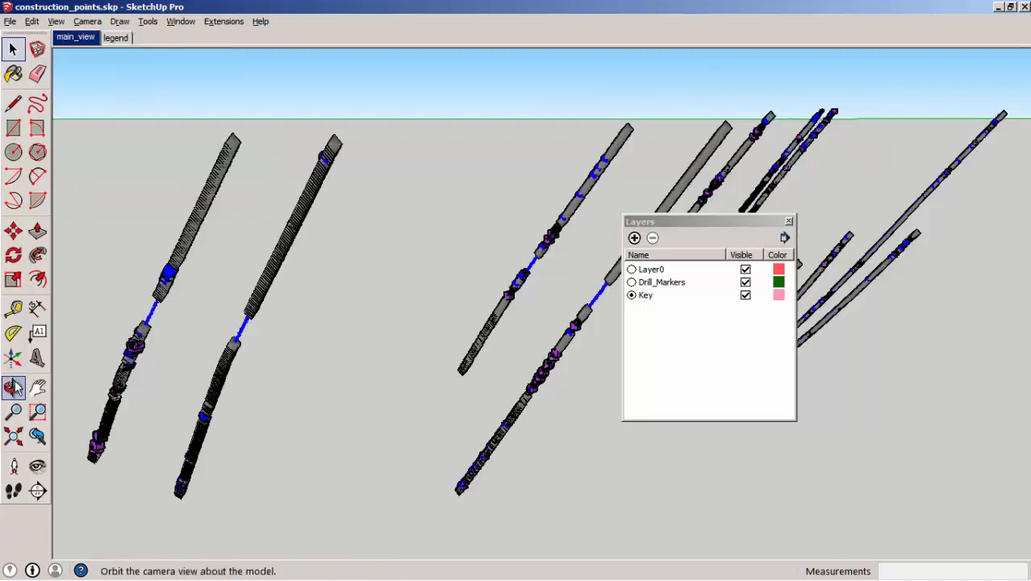
{"action": "left_click", "coordinate": [38, 411]}
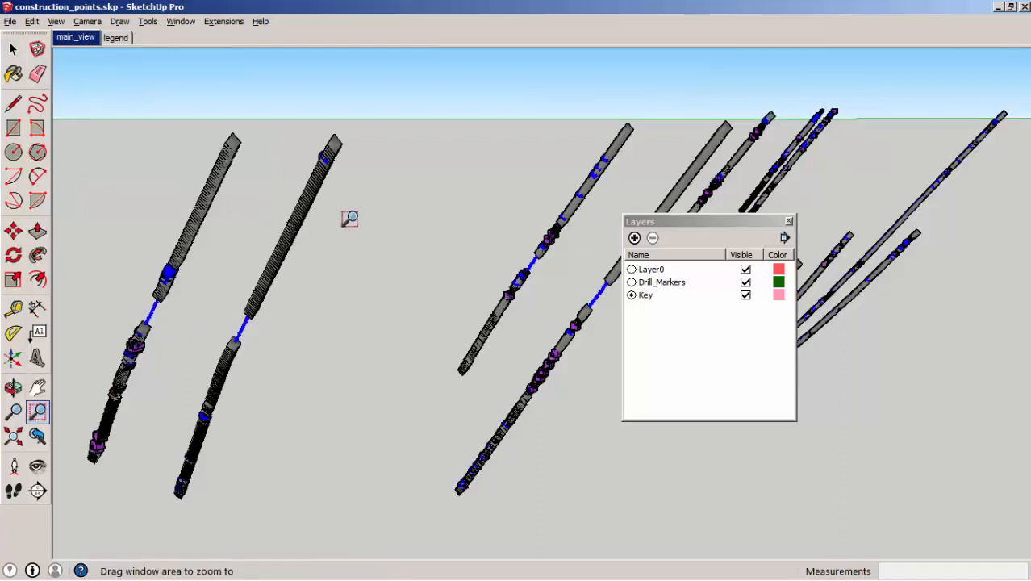
{"action": "left_click_drag", "start_coordinate": [350, 215], "coordinate": [614, 452]}
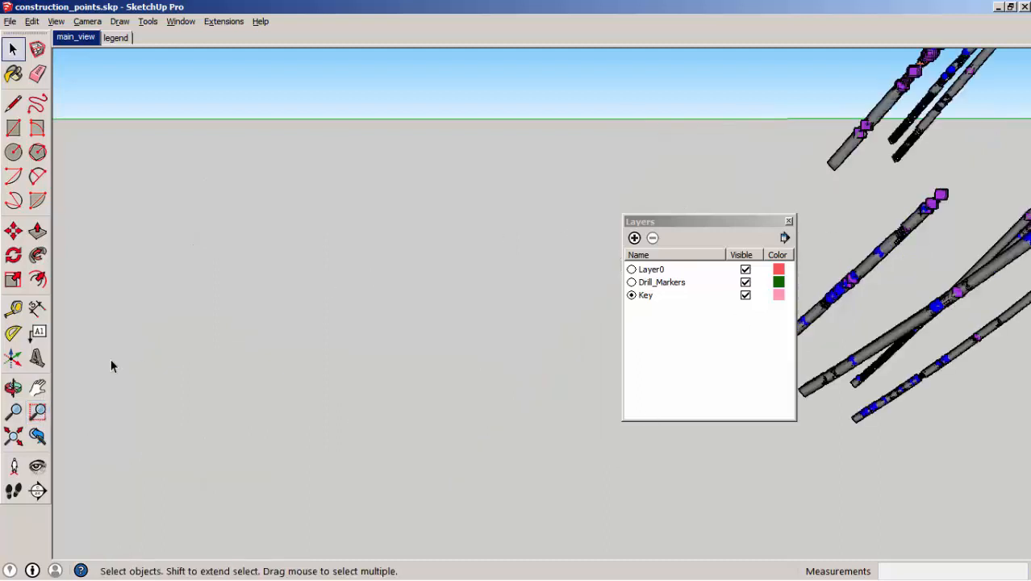
{"action": "left_click", "coordinate": [38, 388]}
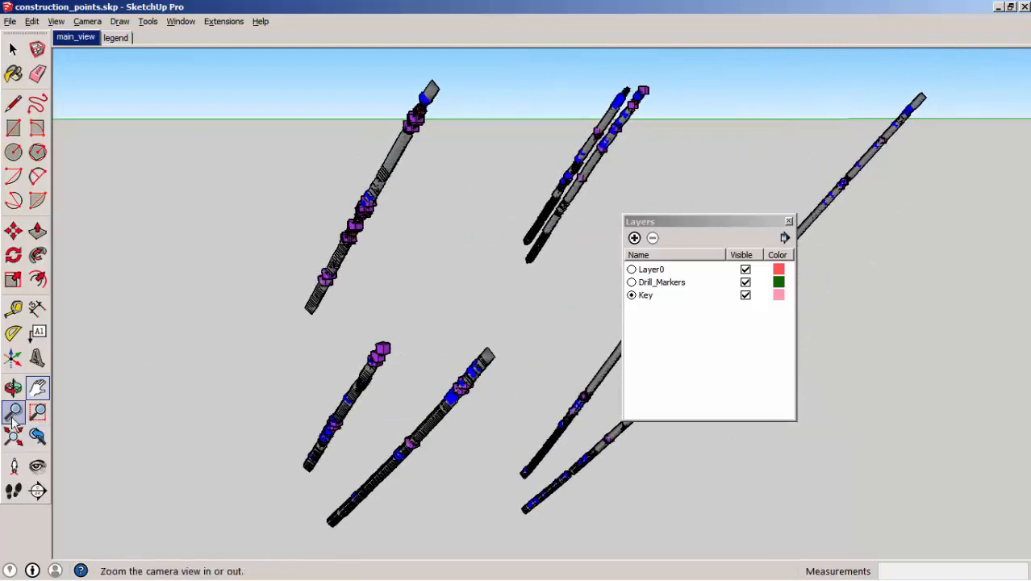
{"action": "left_click", "coordinate": [12, 388]}
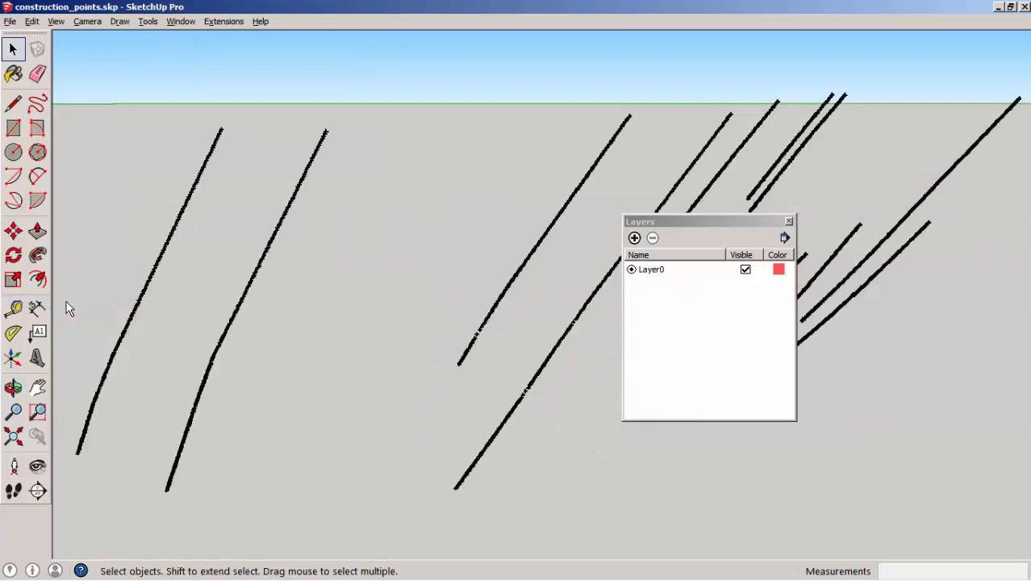
{"action": "mouse_move", "coordinate": [222, 323]}
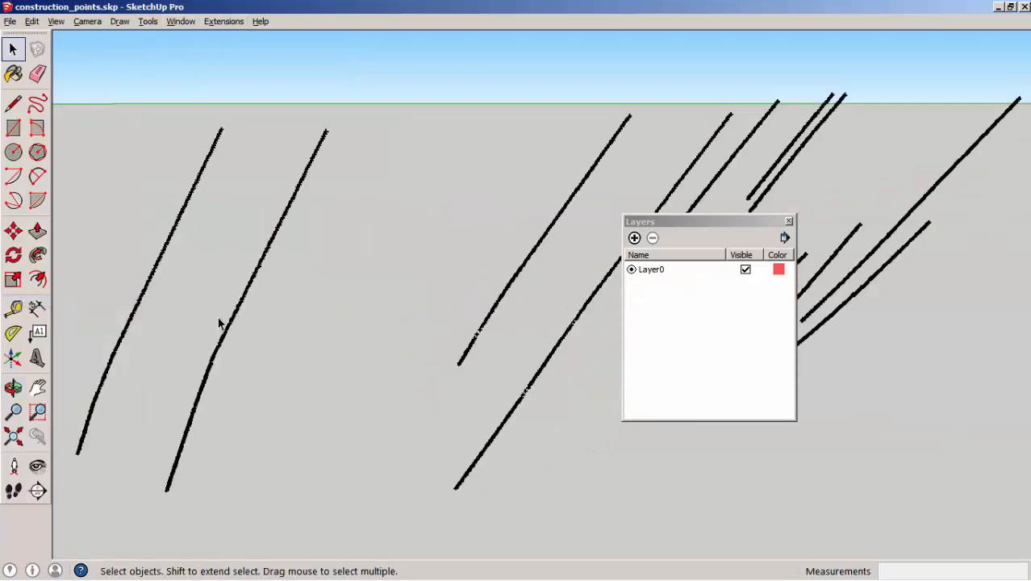
{"action": "mouse_move", "coordinate": [228, 332]}
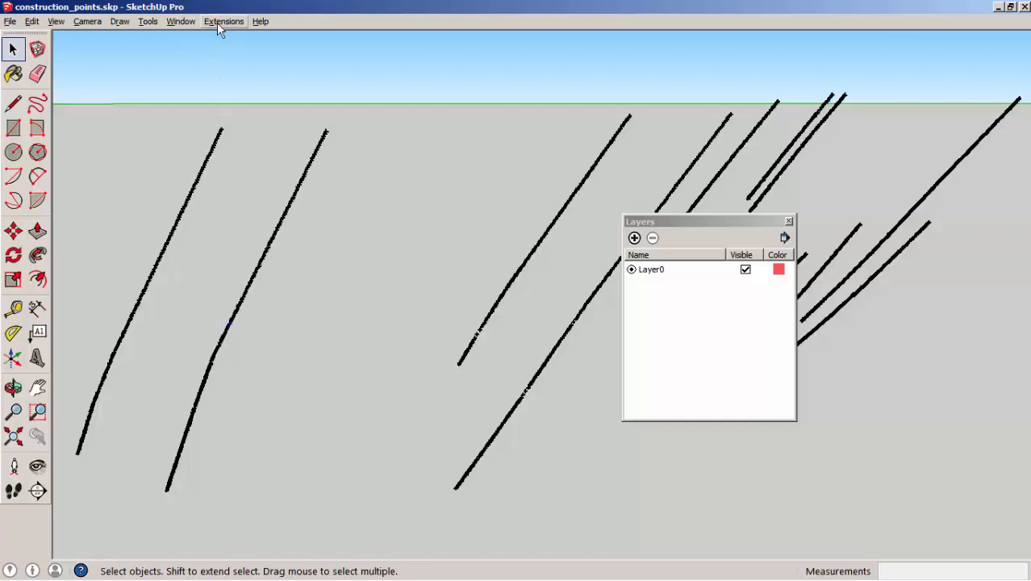
Step: Run Draw Structures from the GEOPAL drilling toolbox and accept composite-dict as the dictionary
{"action": "left_click", "coordinate": [223, 21]}
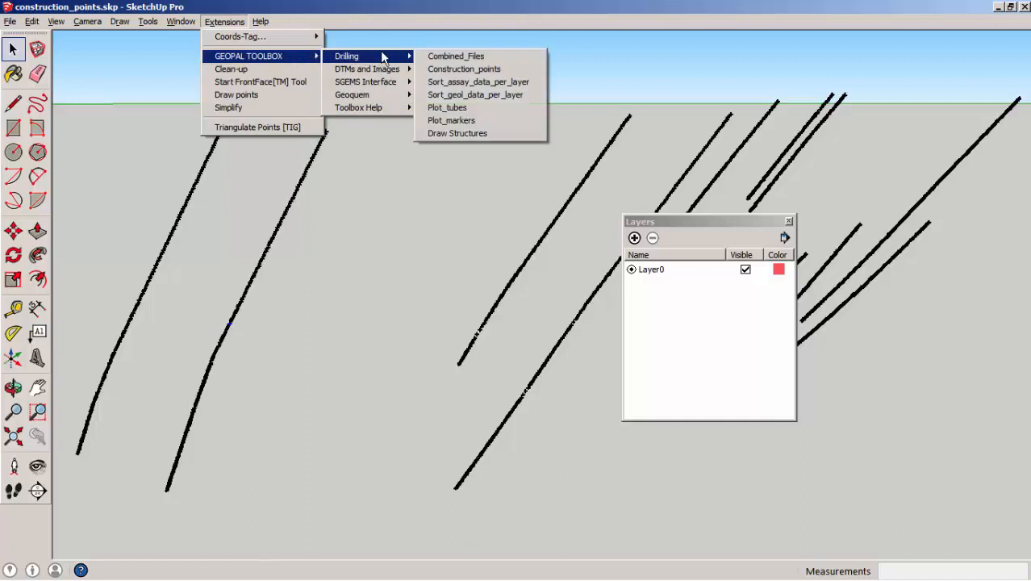
{"action": "mouse_move", "coordinate": [457, 133]}
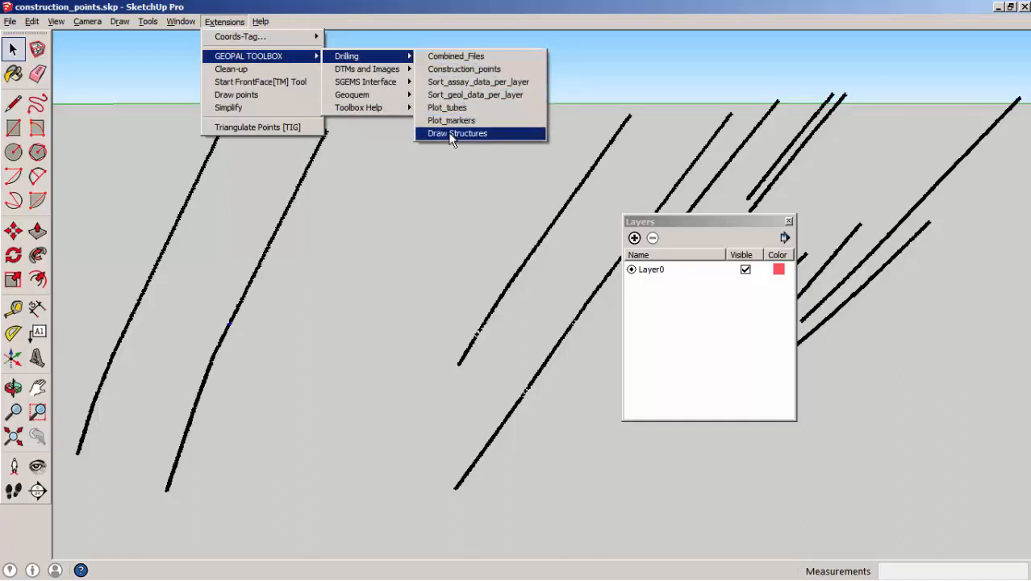
{"action": "left_click", "coordinate": [457, 133]}
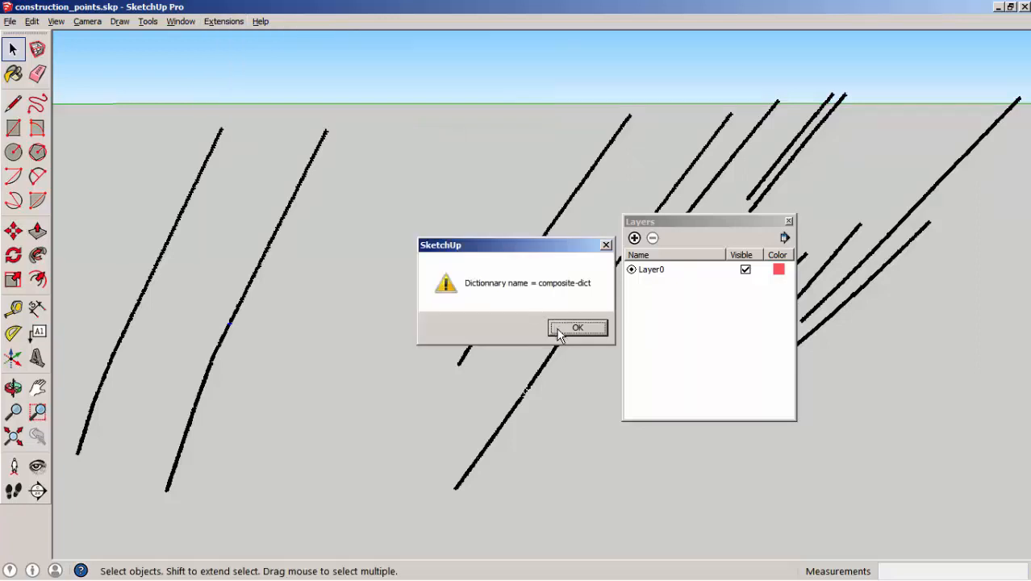
{"action": "left_click", "coordinate": [578, 327]}
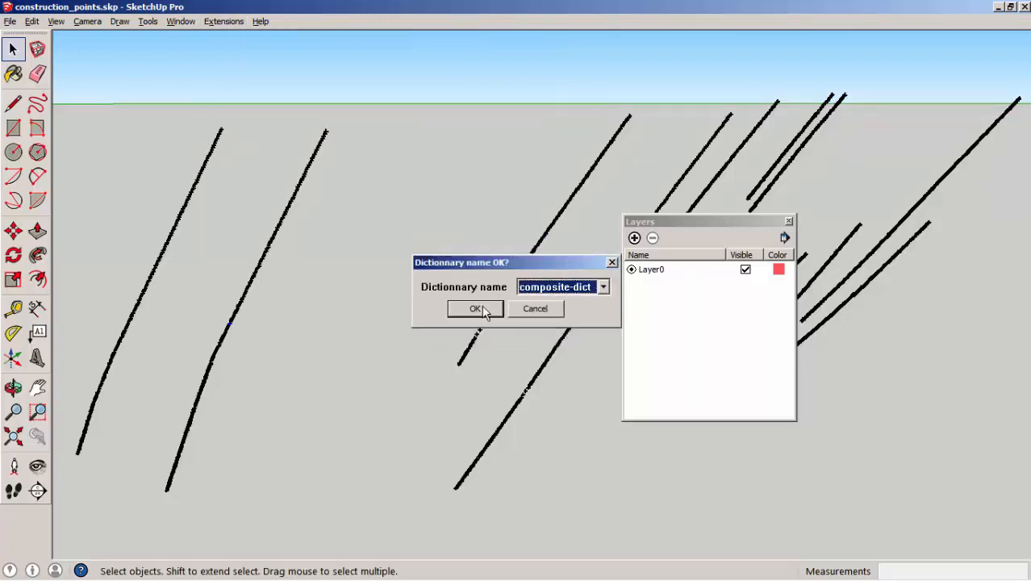
{"action": "left_click", "coordinate": [475, 309]}
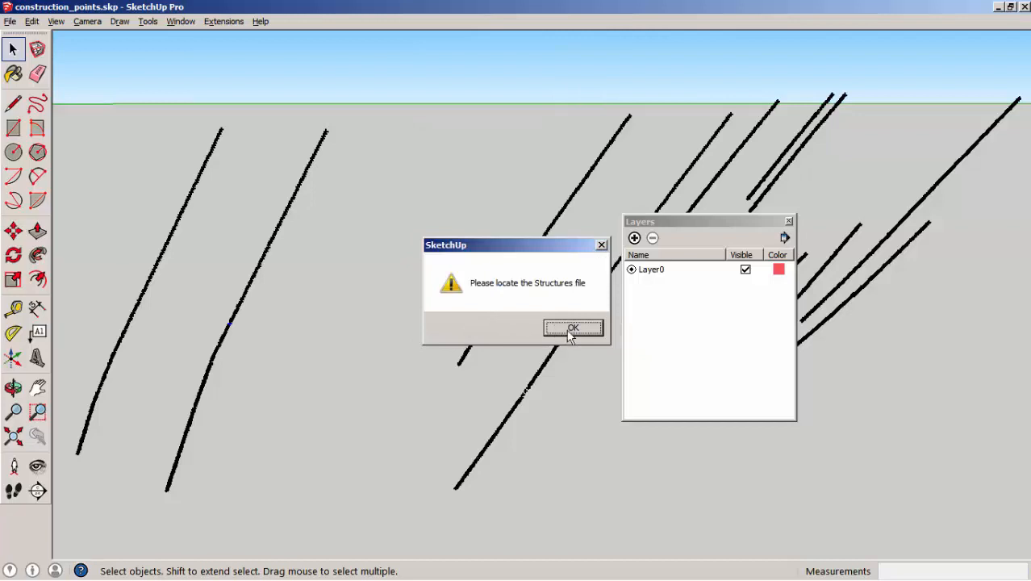
{"action": "left_click", "coordinate": [571, 328]}
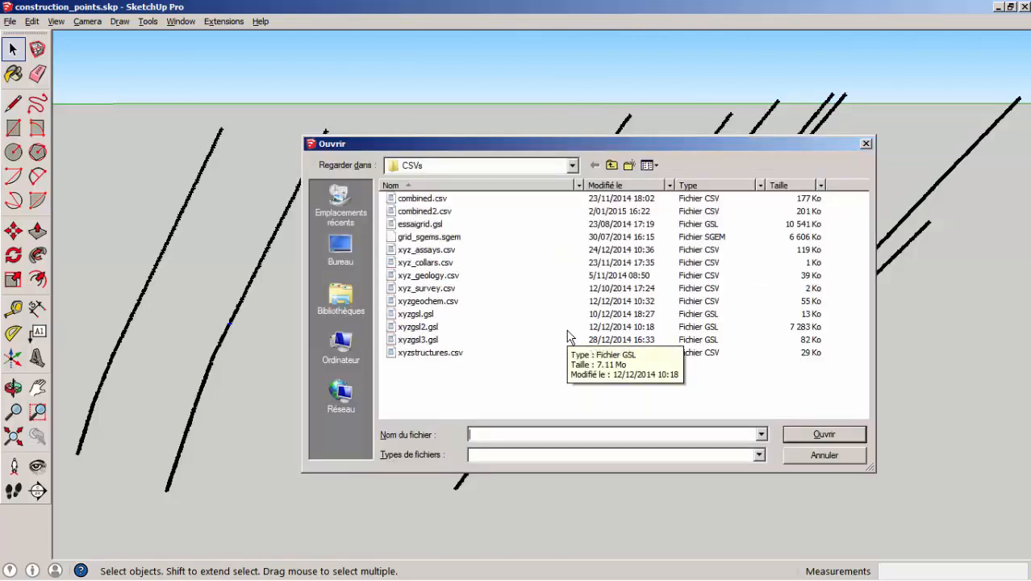
Step: Load xyzstructures.csv and keep Beta as the beta angle column
{"action": "left_click", "coordinate": [430, 353]}
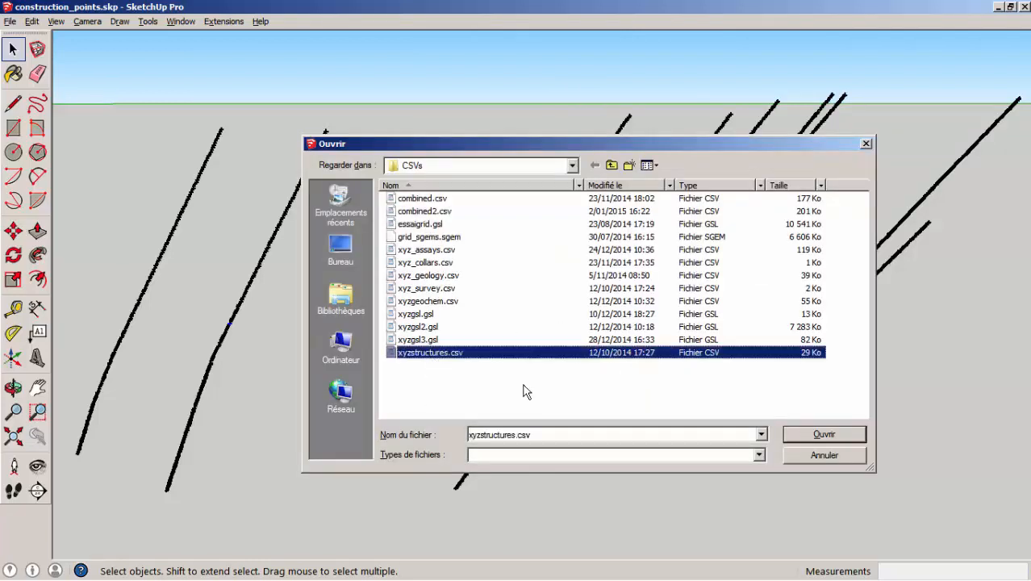
{"action": "left_click", "coordinate": [824, 434]}
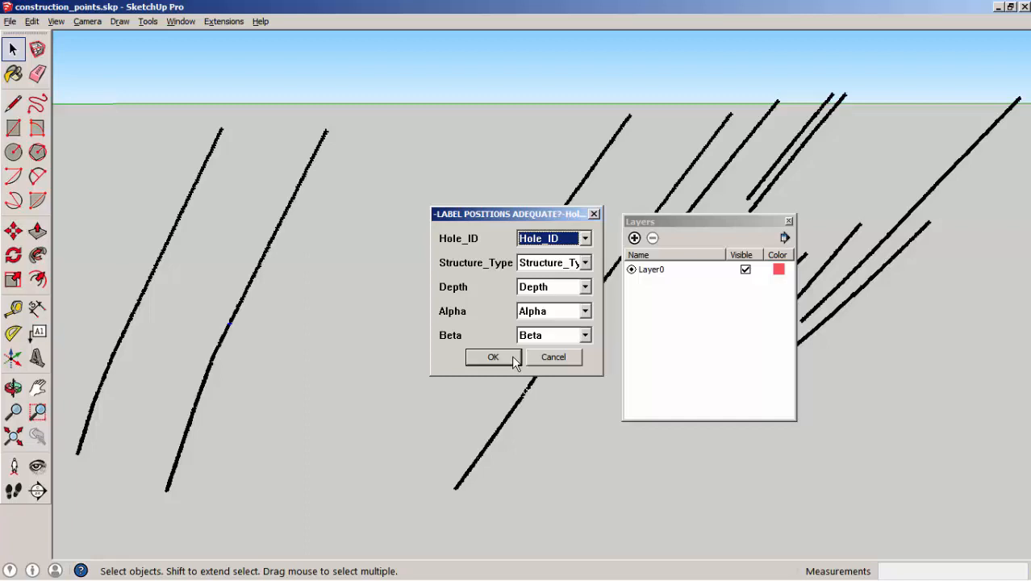
{"action": "mouse_move", "coordinate": [586, 339]}
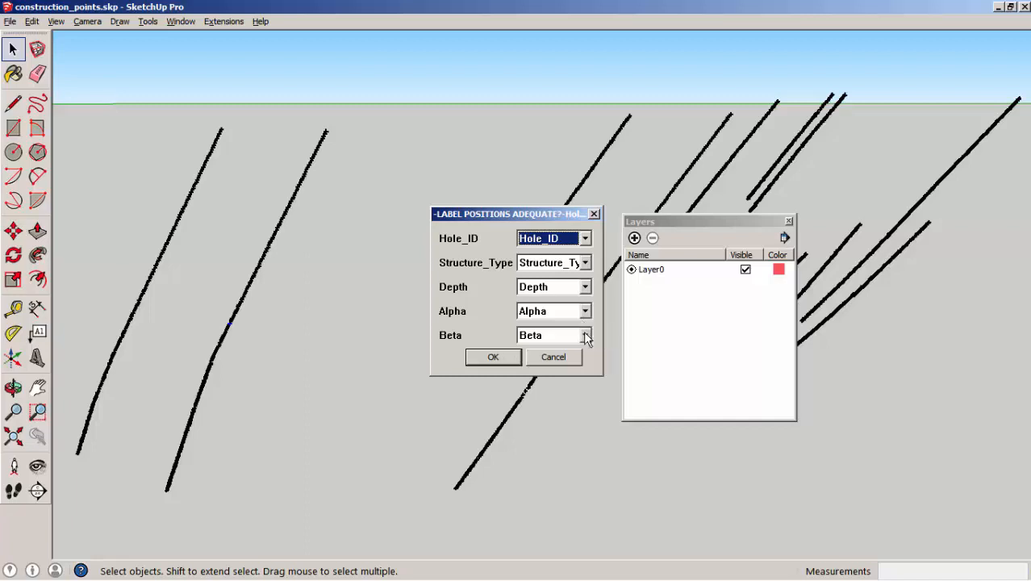
{"action": "left_click", "coordinate": [584, 335]}
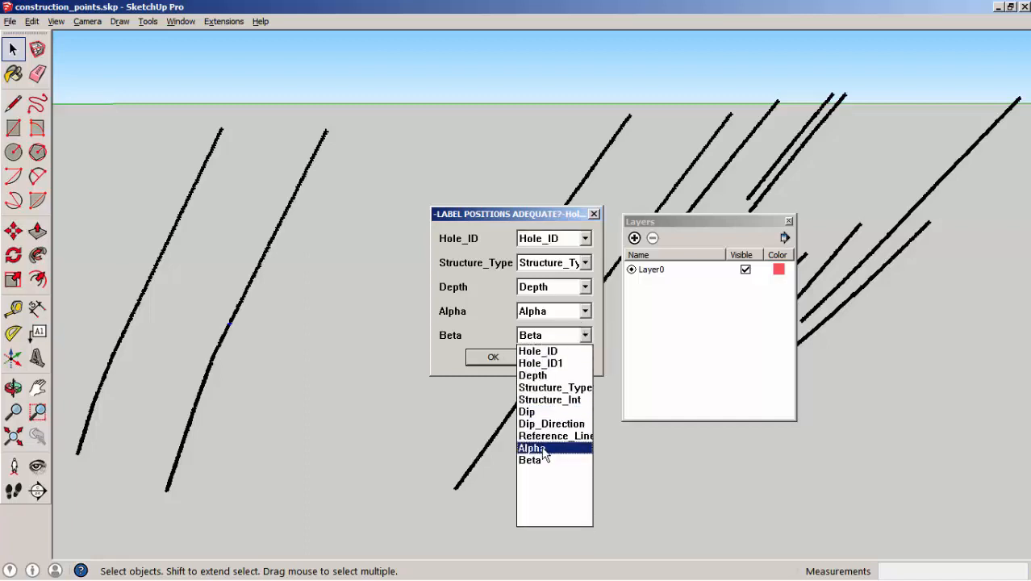
{"action": "left_click", "coordinate": [530, 460]}
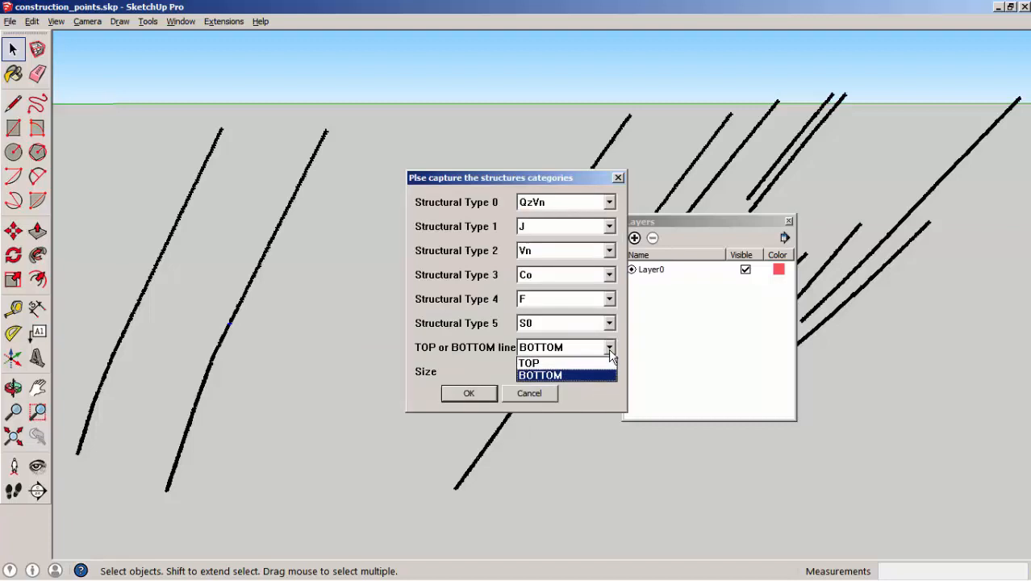
{"action": "mouse_move", "coordinate": [601, 355]}
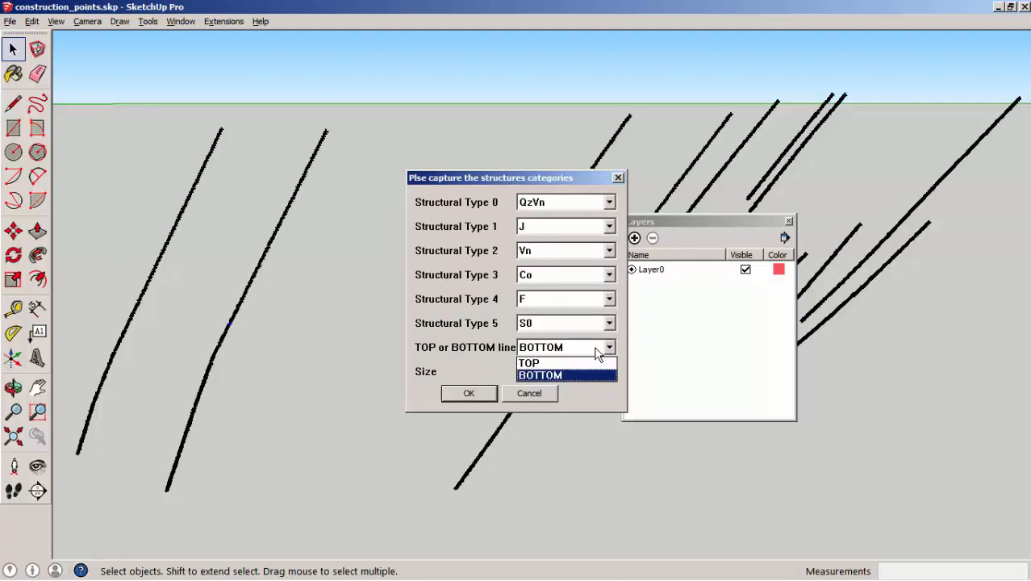
Step: Draw the structural discs using the BOTTOM line reference and disc size 3
{"action": "left_click", "coordinate": [540, 375]}
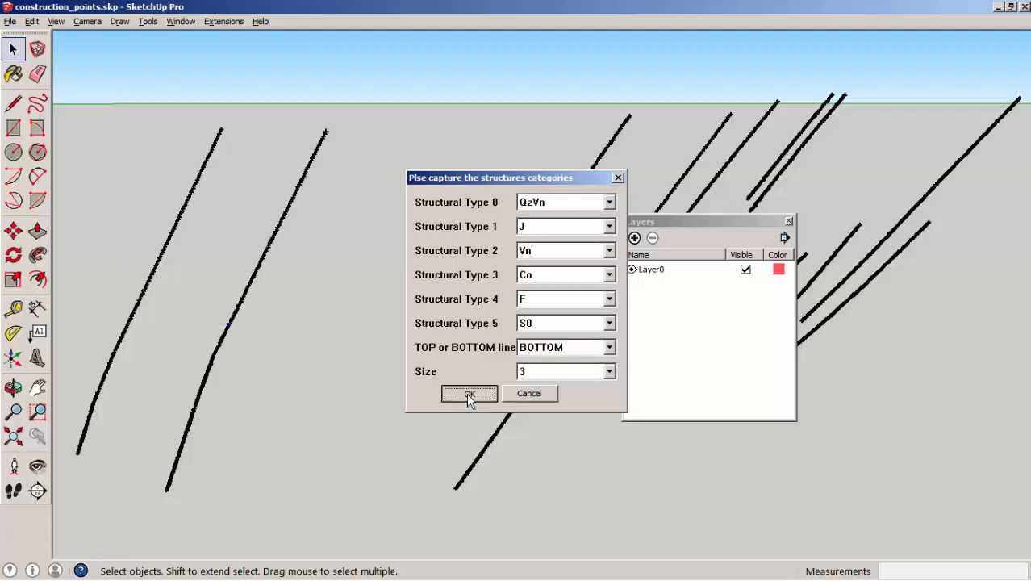
{"action": "left_click", "coordinate": [469, 393]}
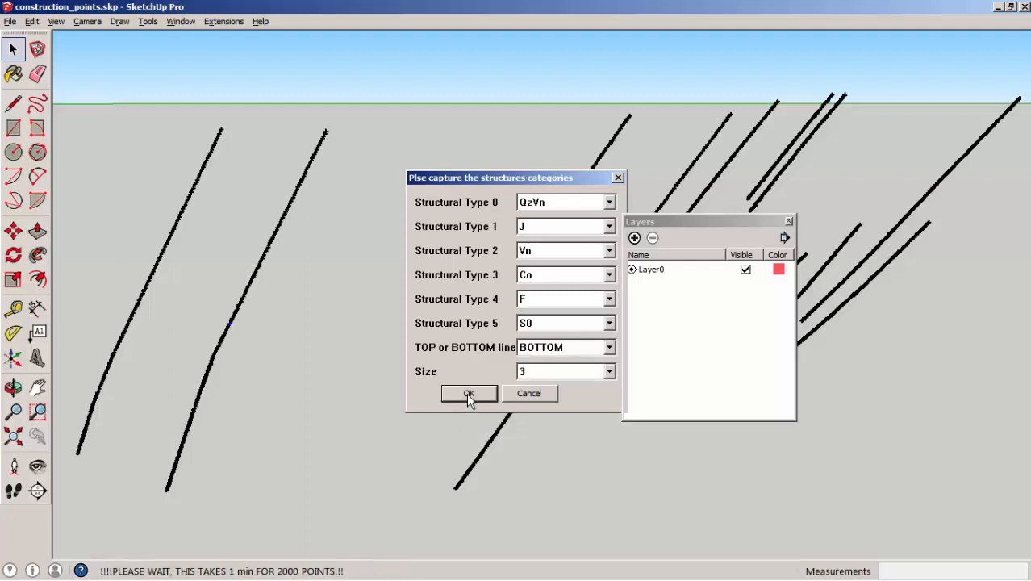
{"action": "left_click", "coordinate": [468, 393]}
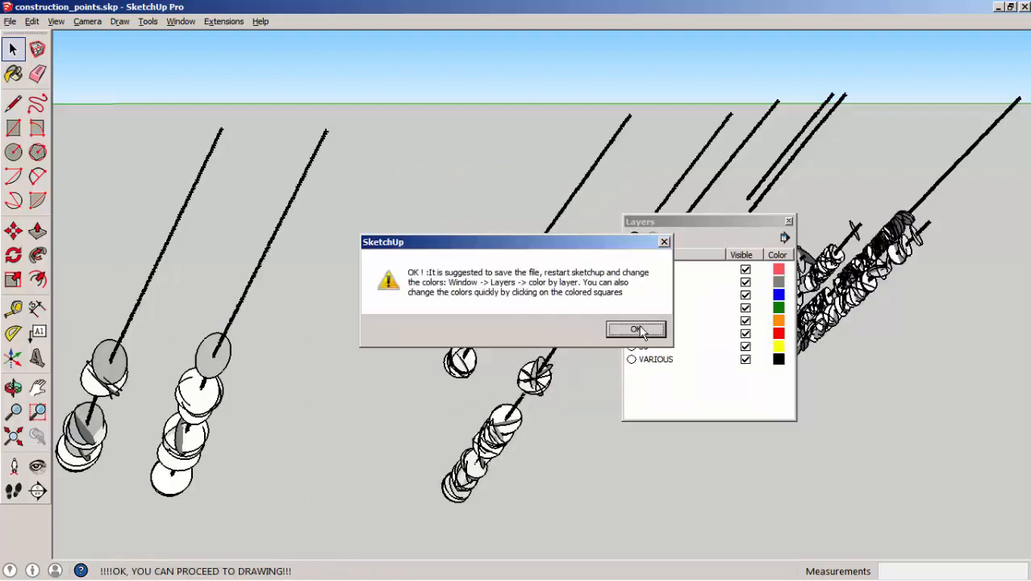
Step: Colour all geometry by layer in the Layers panel and try hiding the F structure layer
{"action": "left_click", "coordinate": [636, 329]}
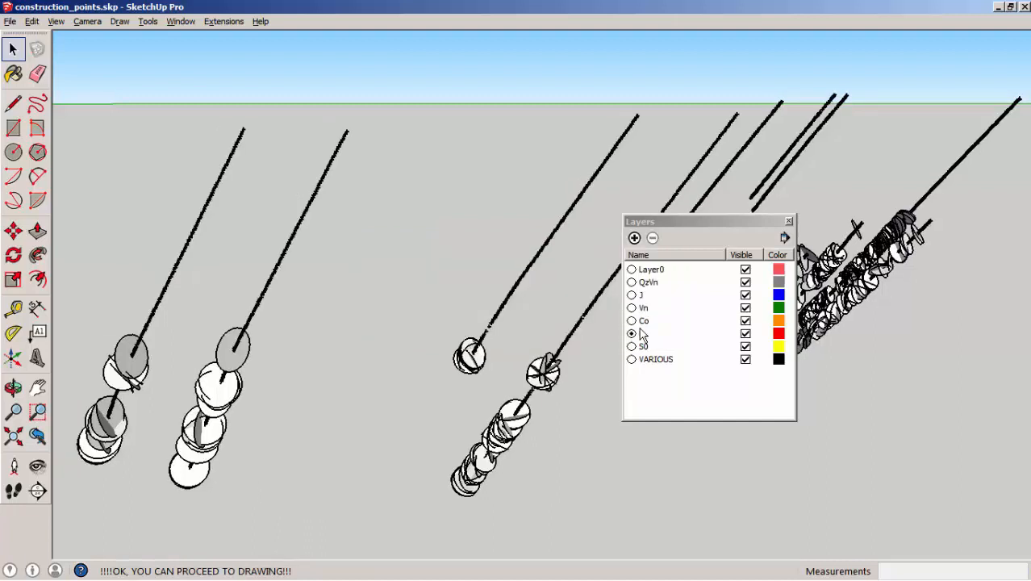
{"action": "left_click", "coordinate": [783, 237]}
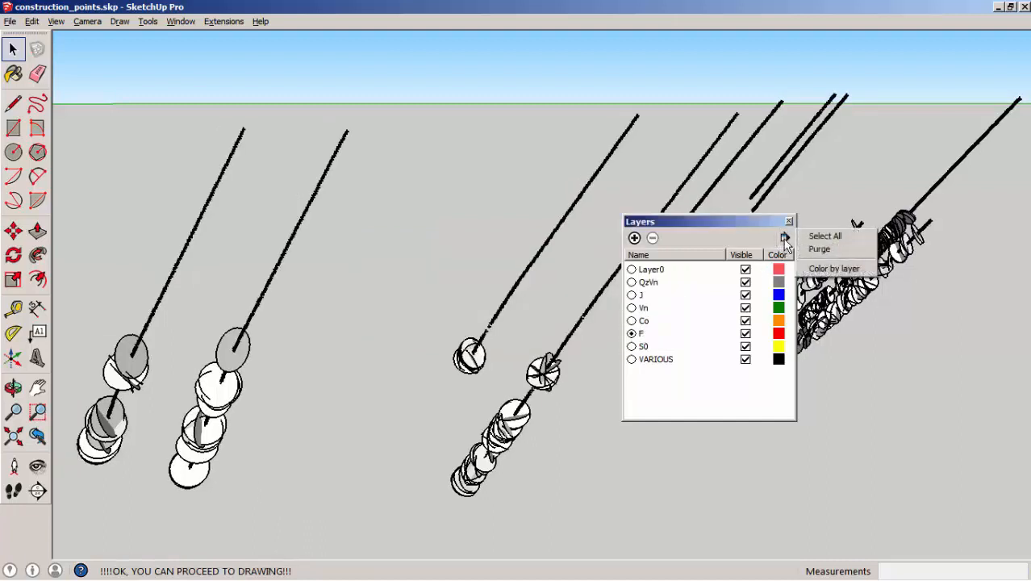
{"action": "left_click", "coordinate": [833, 268]}
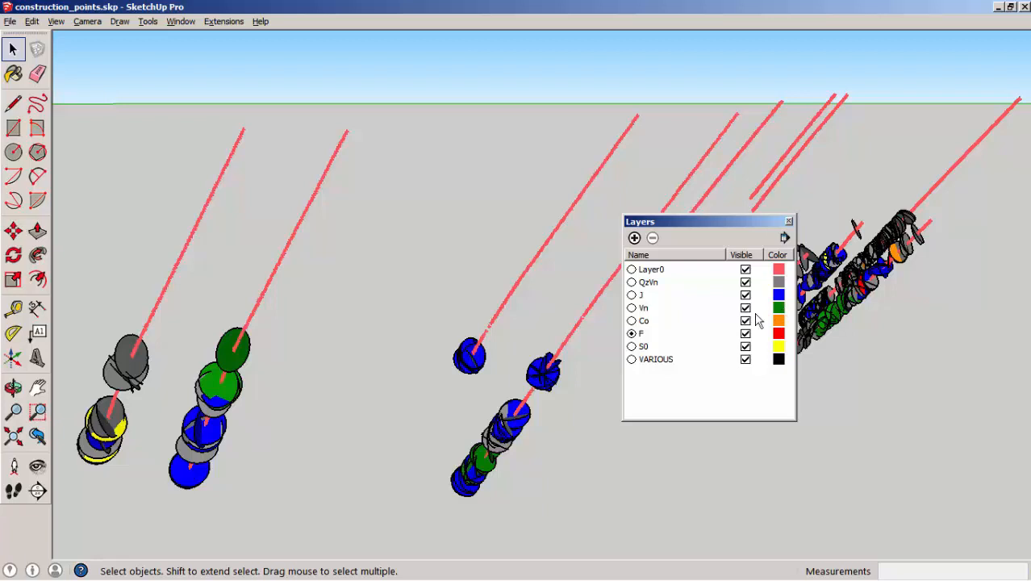
{"action": "left_click", "coordinate": [745, 295]}
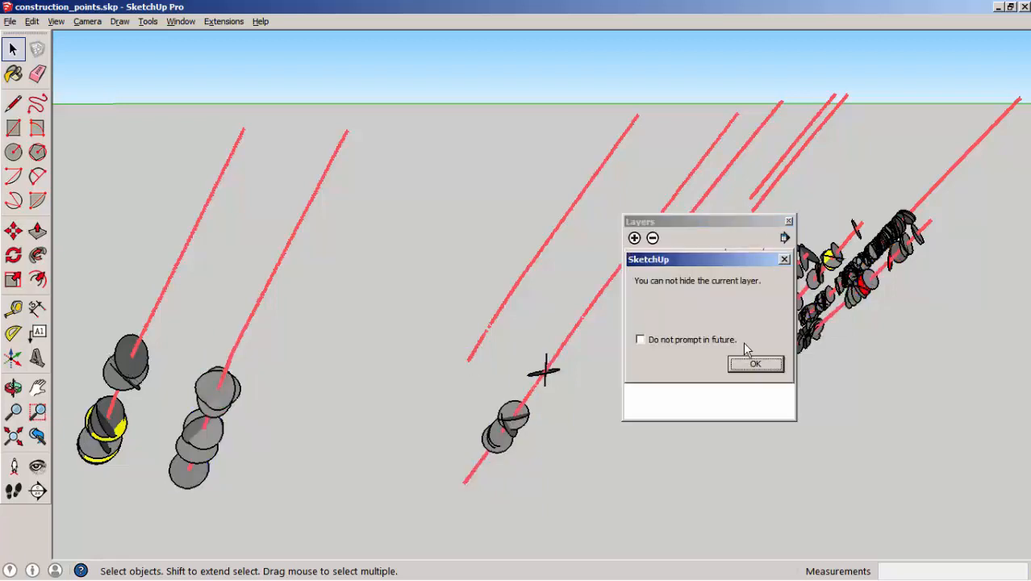
Step: Hide the other structure layers and set the QzVn layer colour to dark red
{"action": "left_click", "coordinate": [754, 363]}
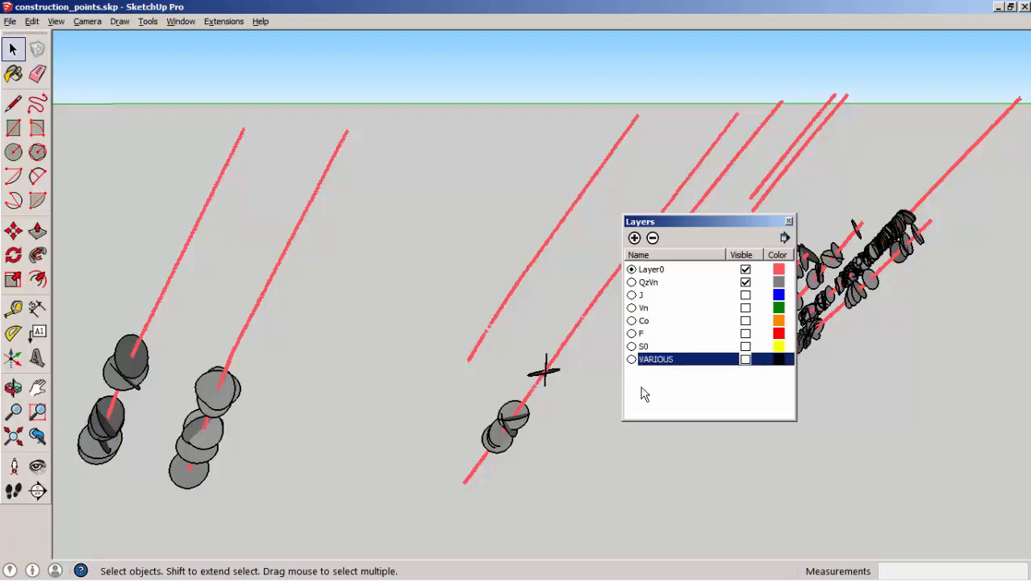
{"action": "left_click", "coordinate": [783, 237]}
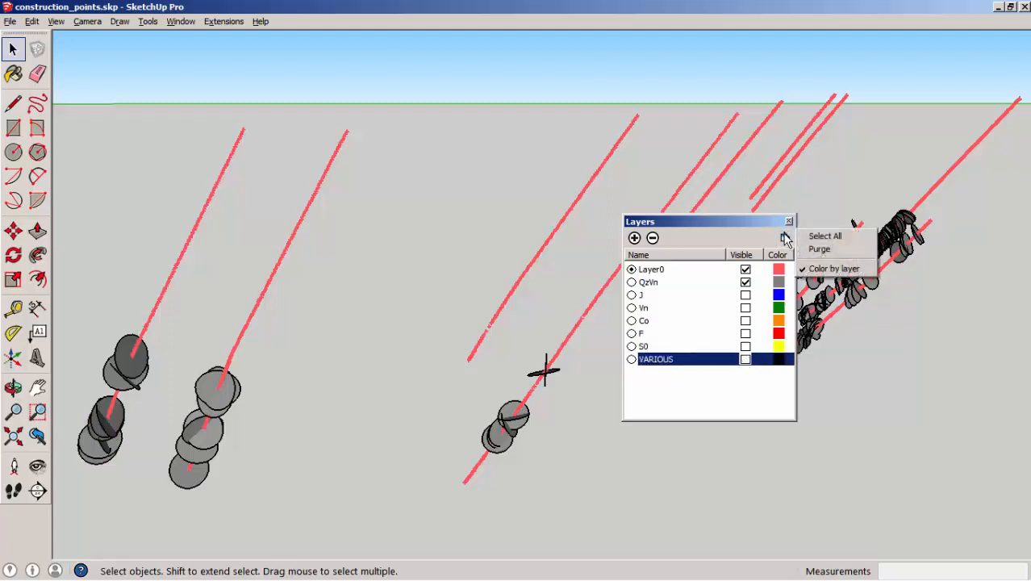
{"action": "mouse_move", "coordinate": [817, 249]}
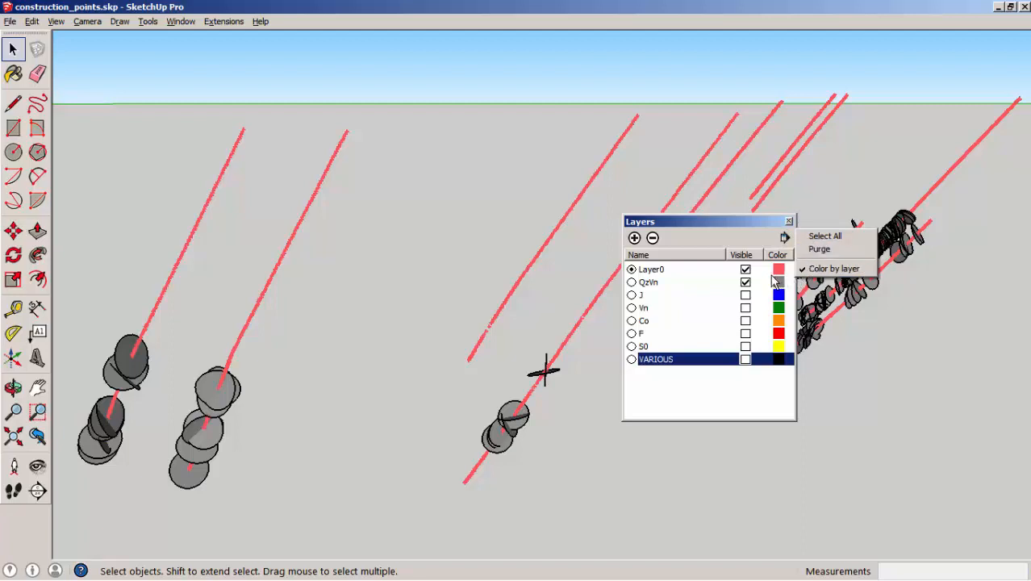
{"action": "left_click", "coordinate": [777, 281]}
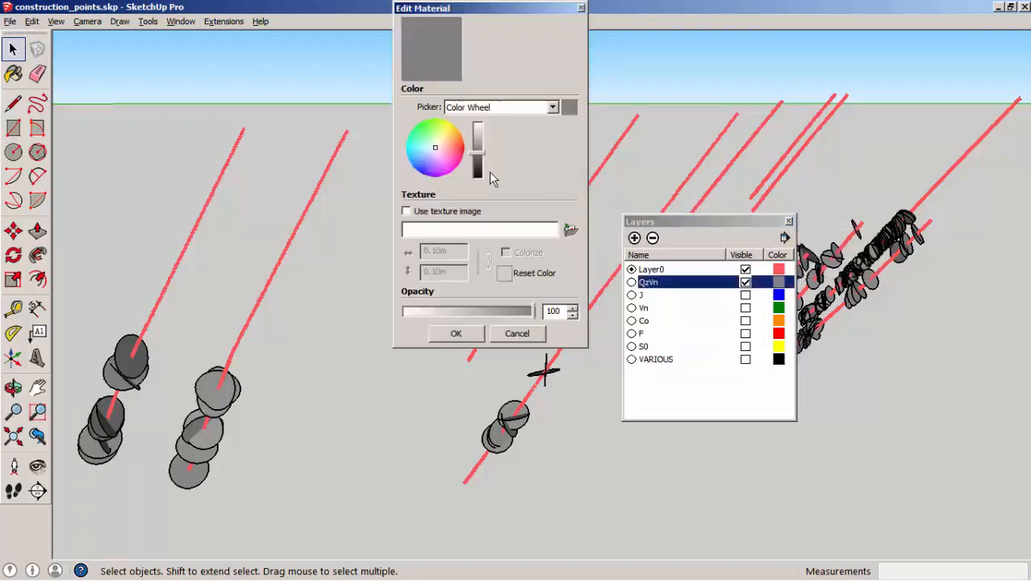
{"action": "left_click", "coordinate": [459, 145]}
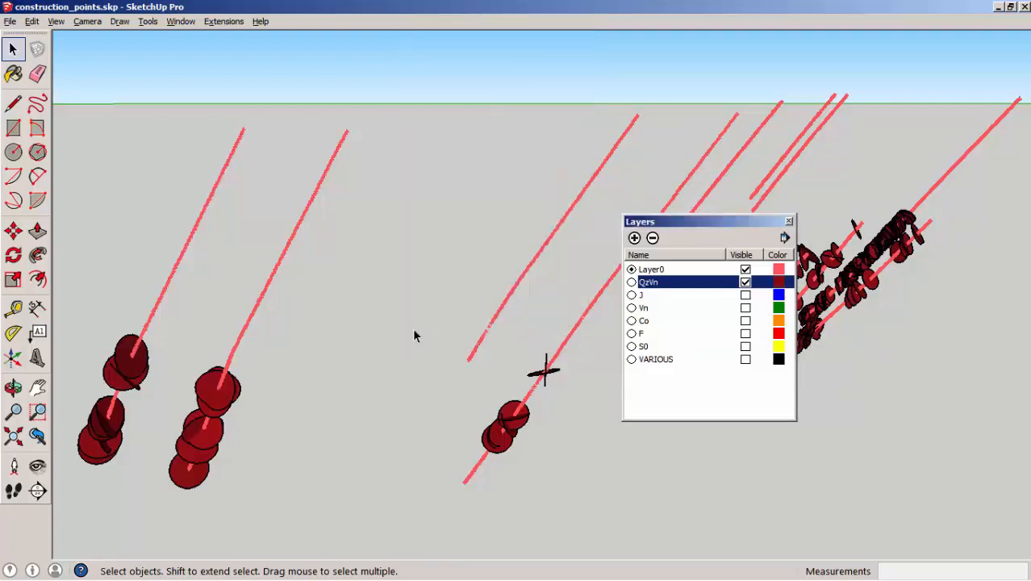
Step: Orbit the model to view the red quartz vein discs
{"action": "left_click", "coordinate": [14, 388]}
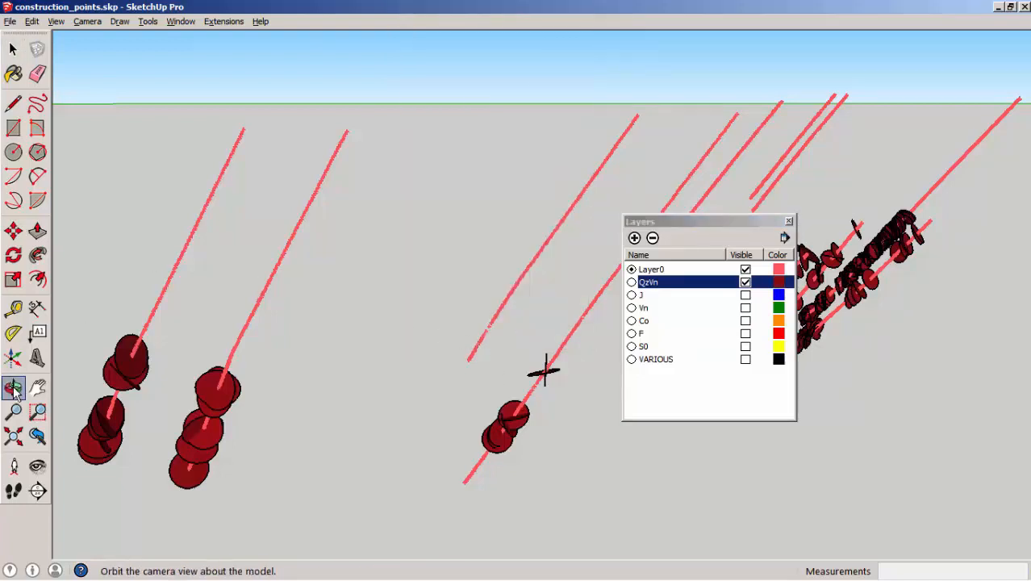
{"action": "left_click_drag", "start_coordinate": [548, 371], "coordinate": [399, 374]}
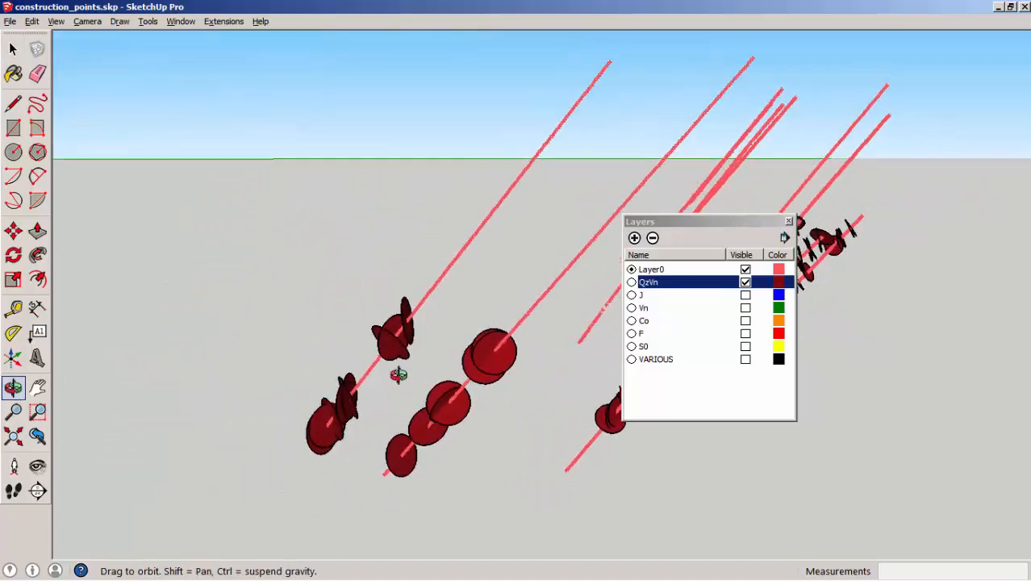